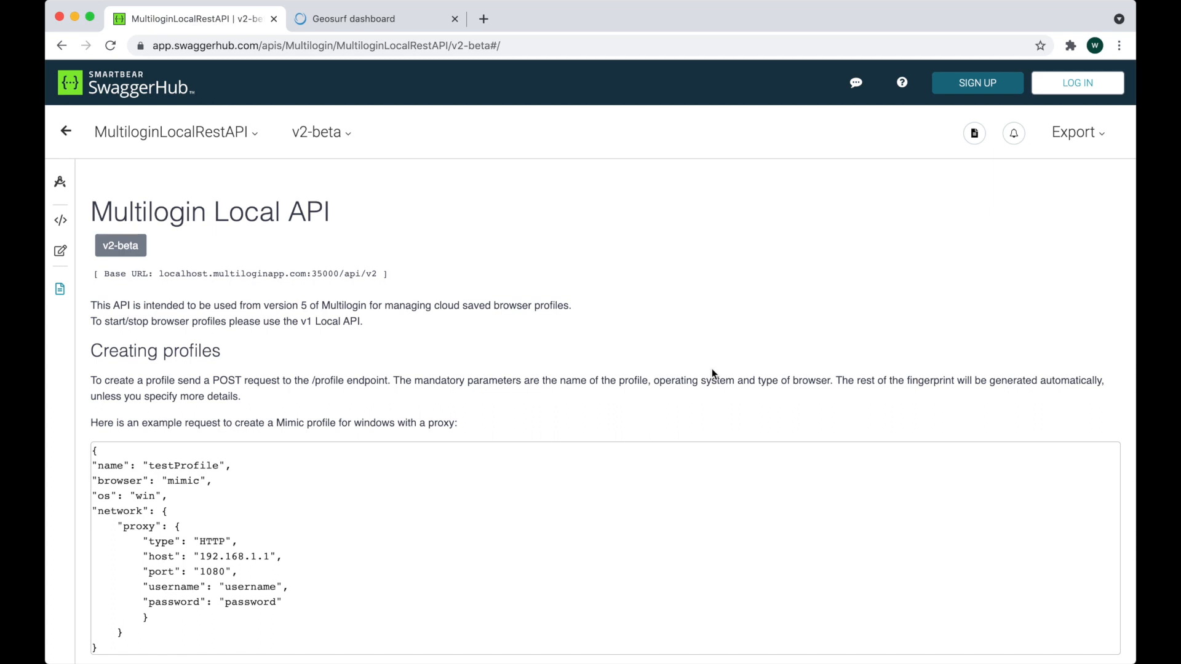
mouse_move(633, 323)
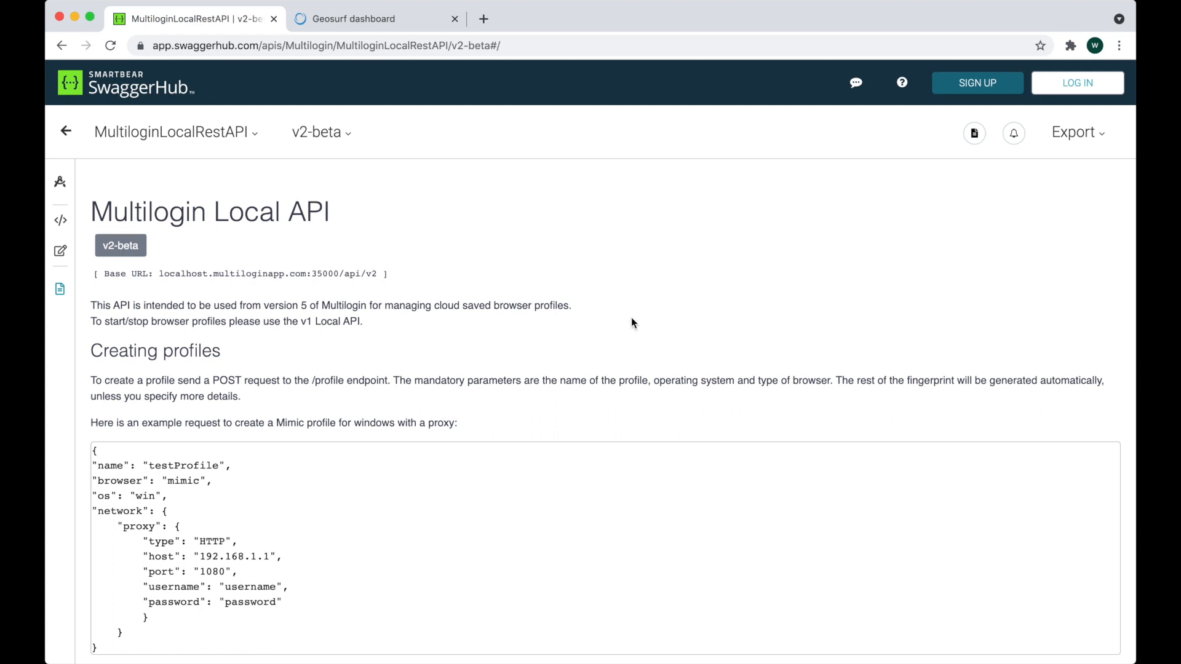
mouse_move(459, 256)
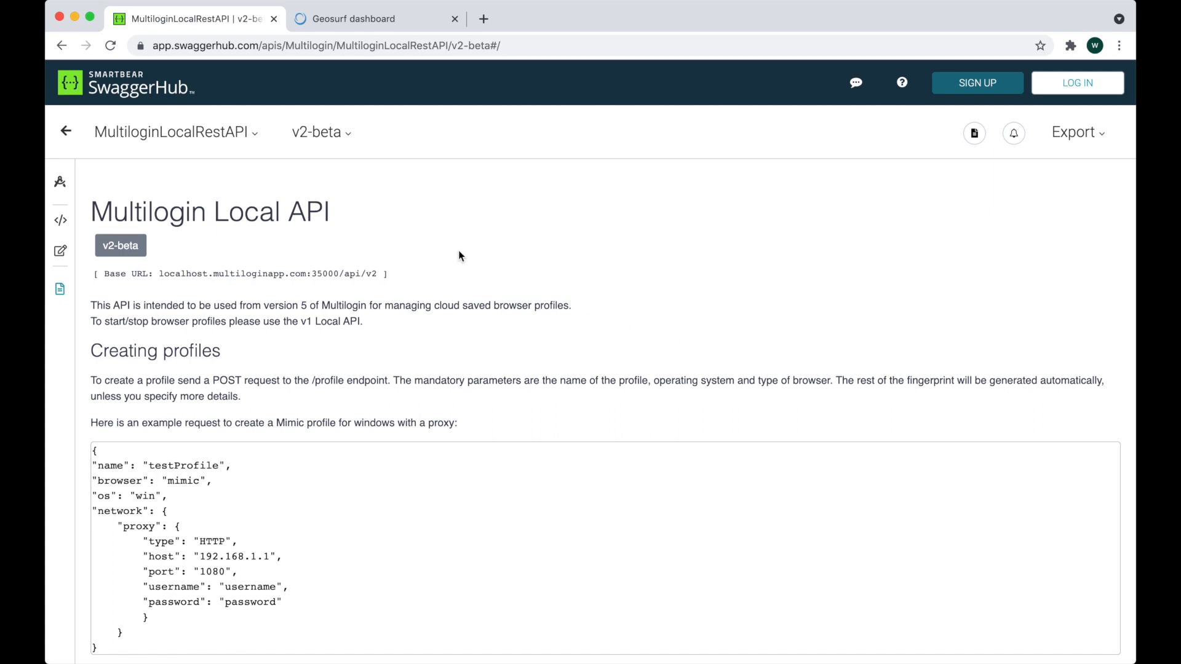
mouse_move(530, 224)
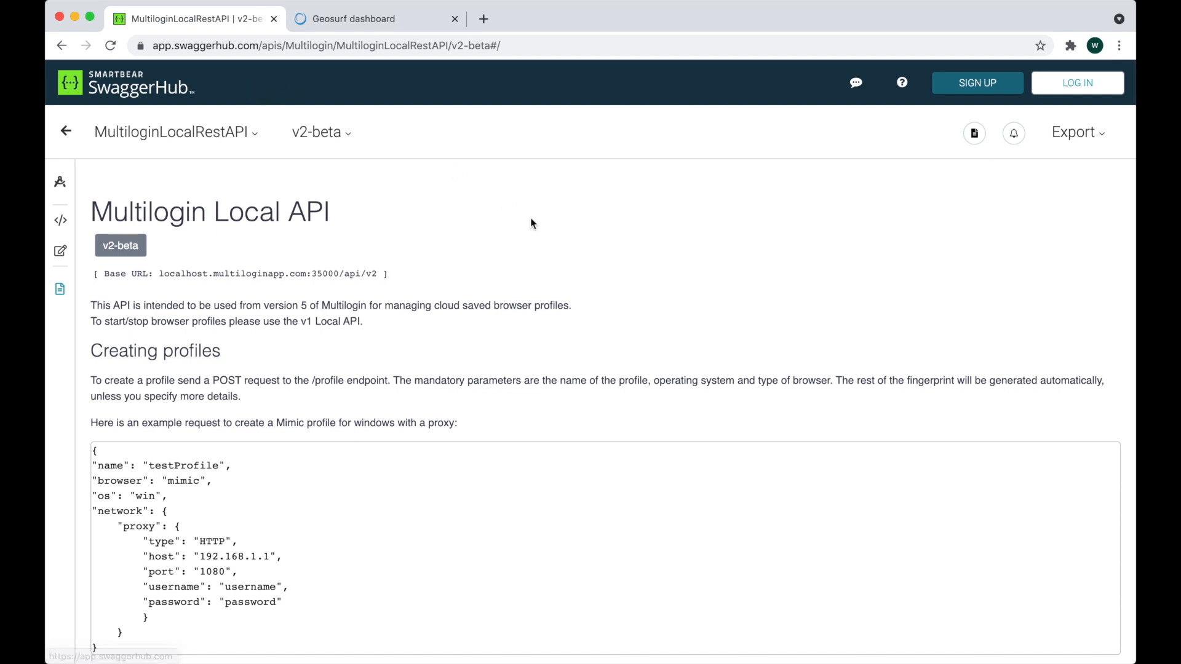
Step: Scroll down to the Cloud profiles endpoints and list the API versions (v2-beta, 1.0)
scroll(down, 3)
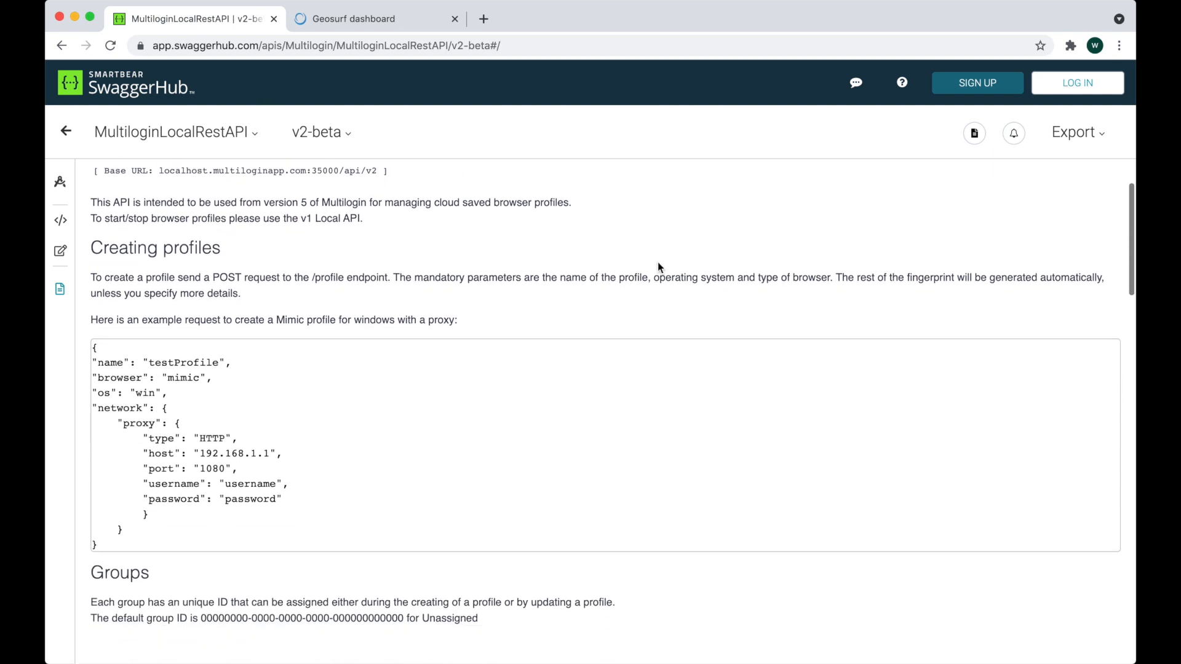
scroll(down, 3)
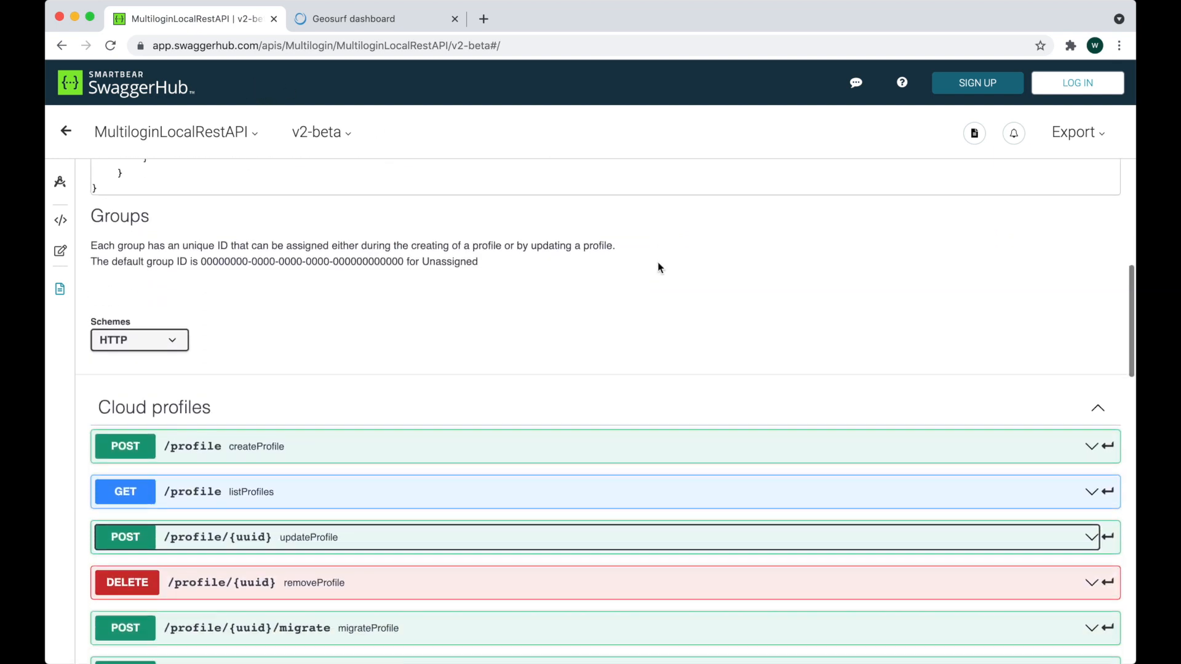
scroll(down, 3)
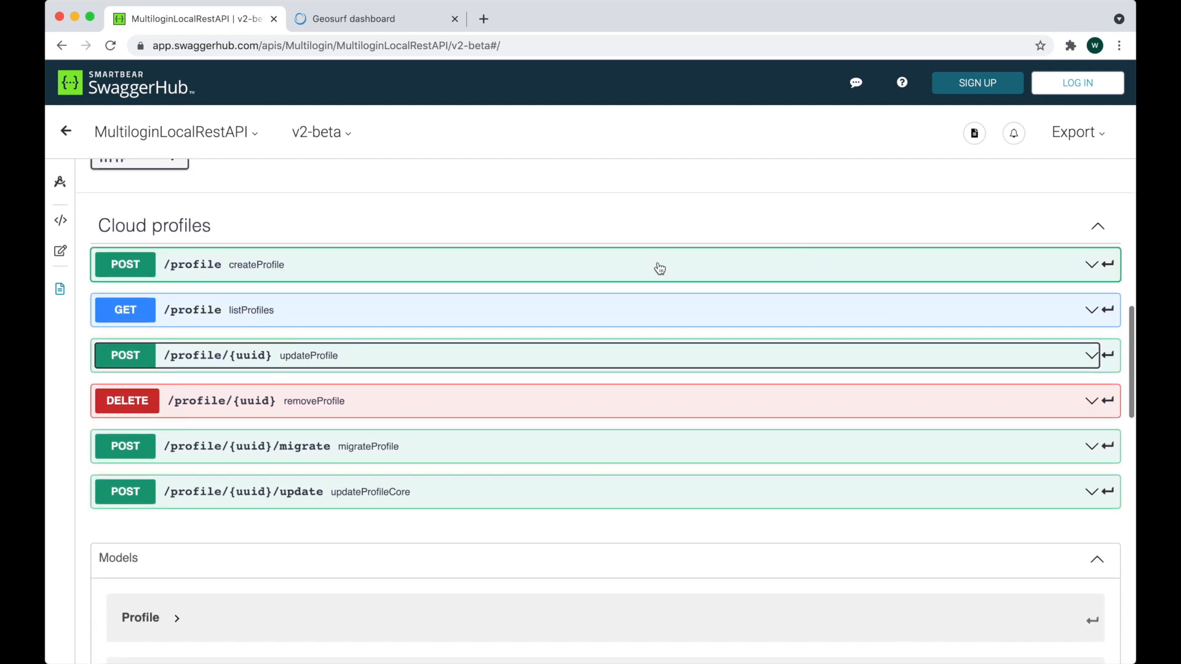
click(317, 131)
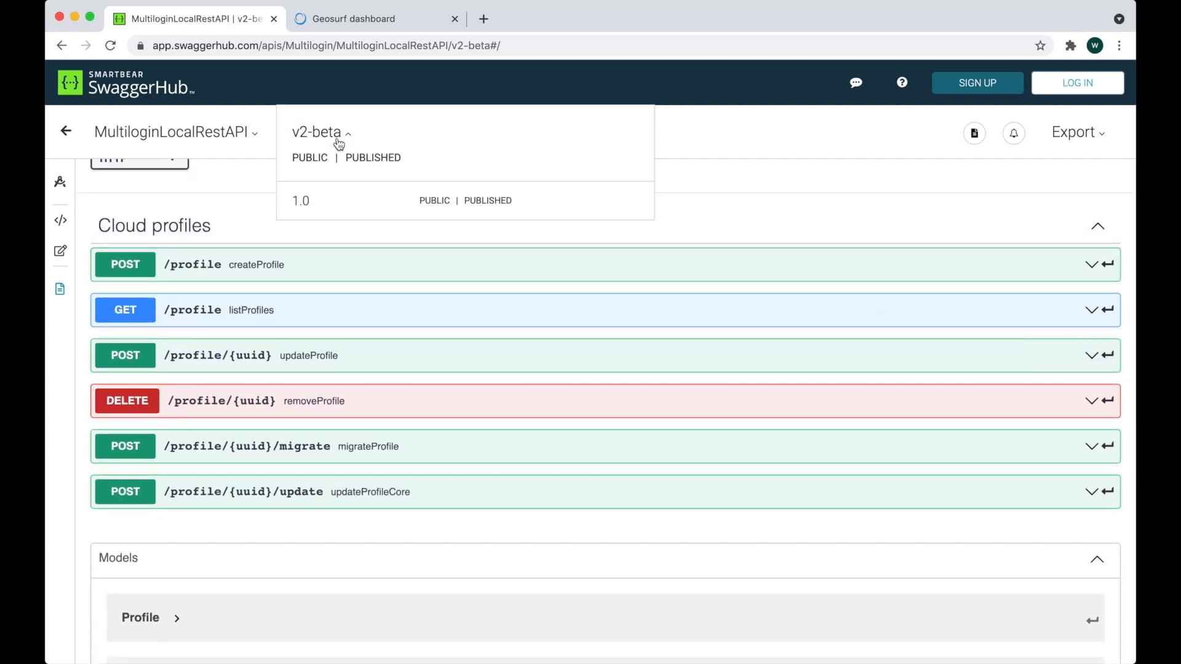
mouse_move(328, 204)
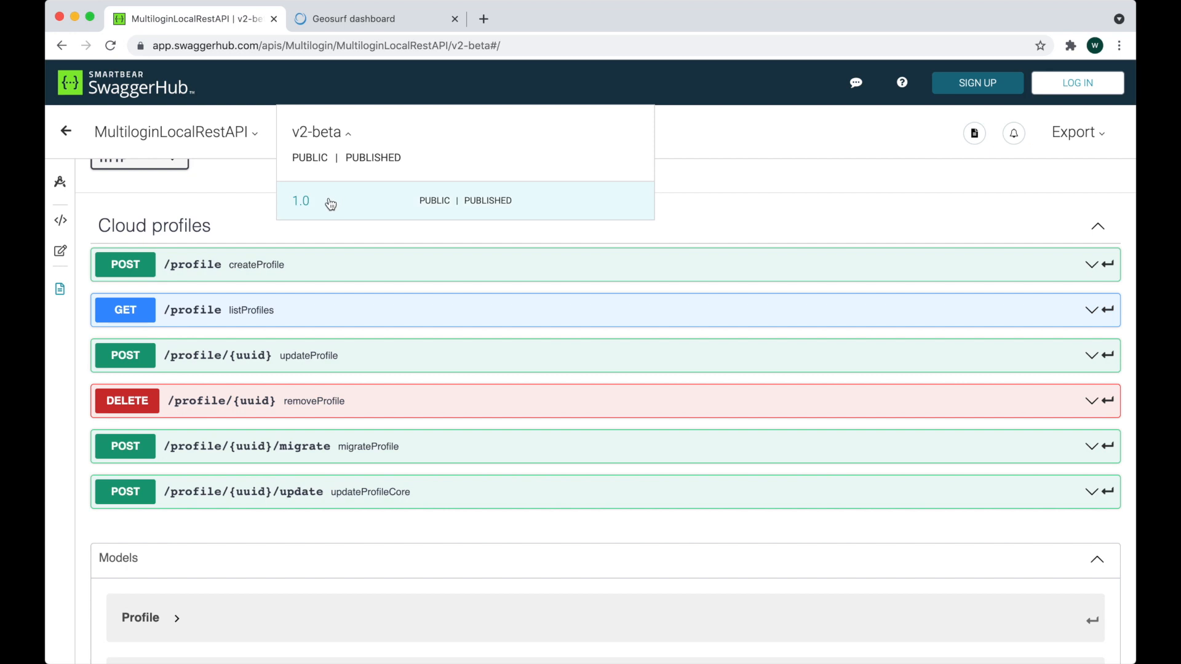
mouse_move(685, 211)
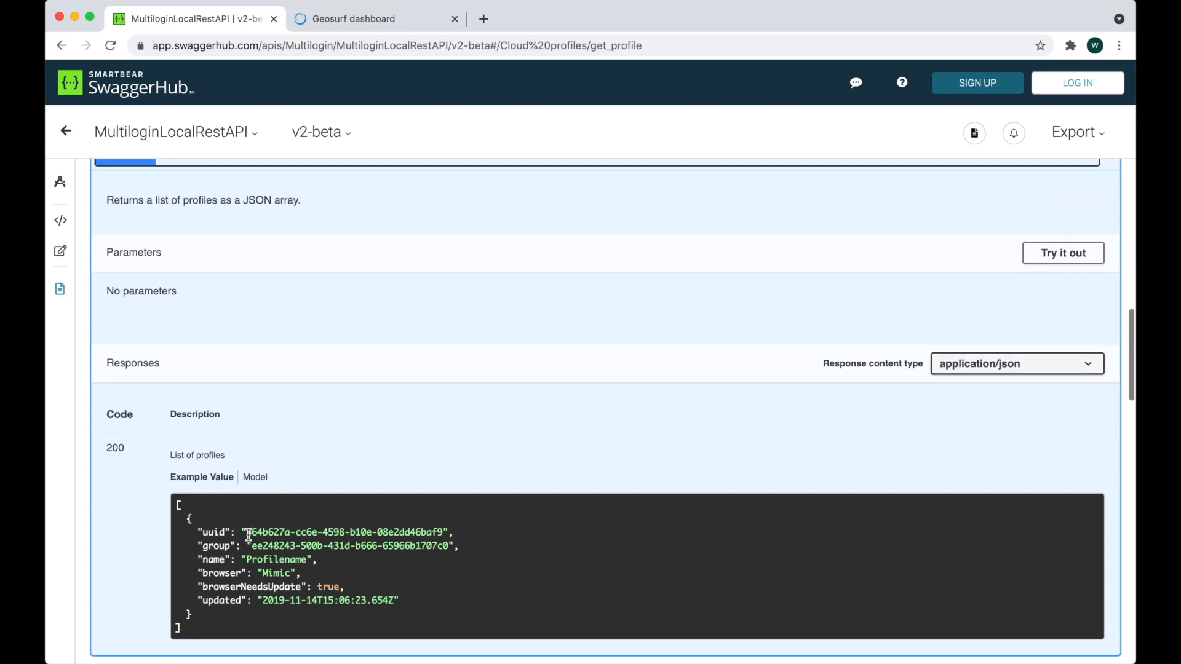
Step: Read through the updateProfile Example Value body, then scroll back to the Cloud profiles endpoints
scroll(up, 3)
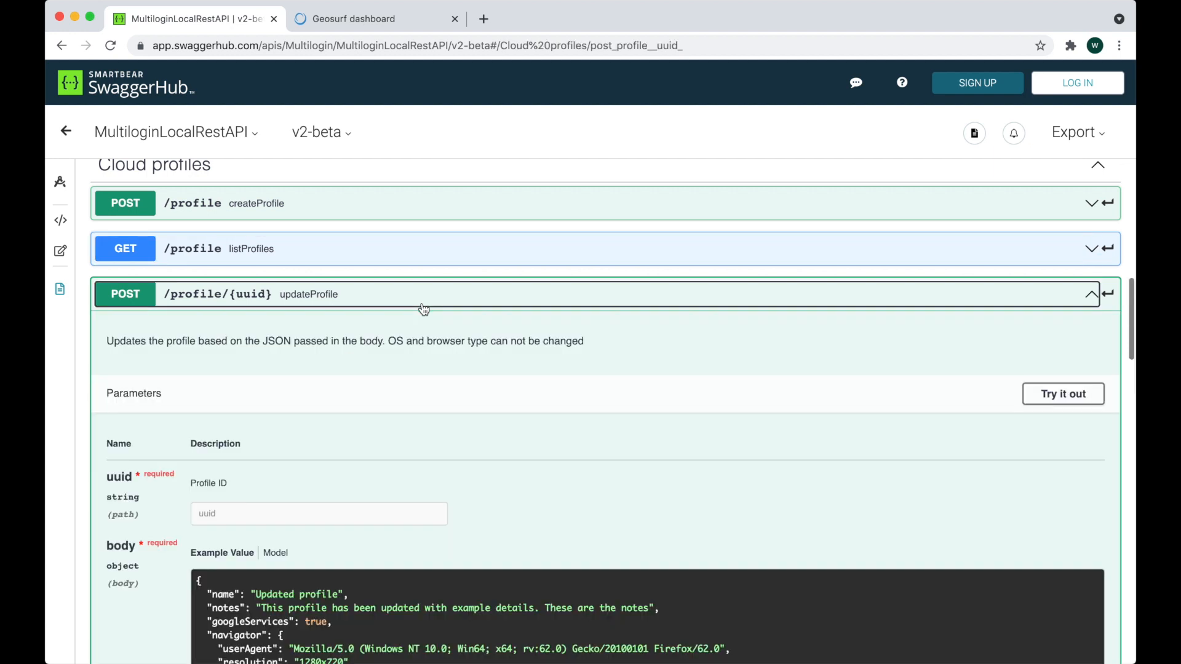
scroll(down, 3)
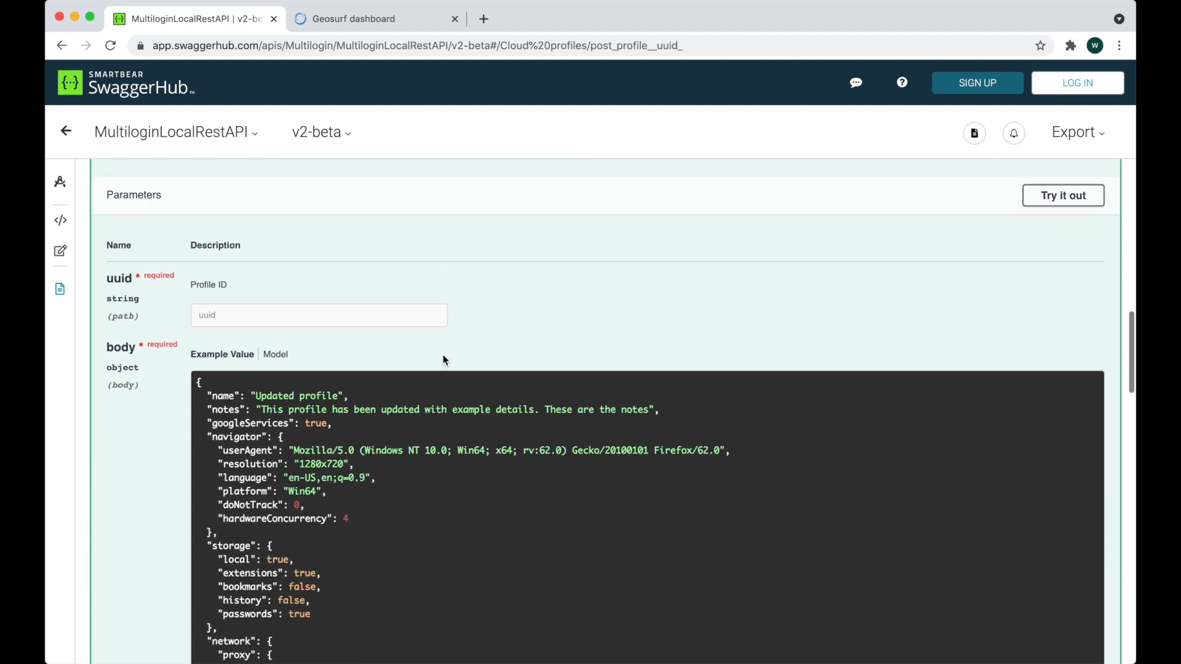
scroll(down, 3)
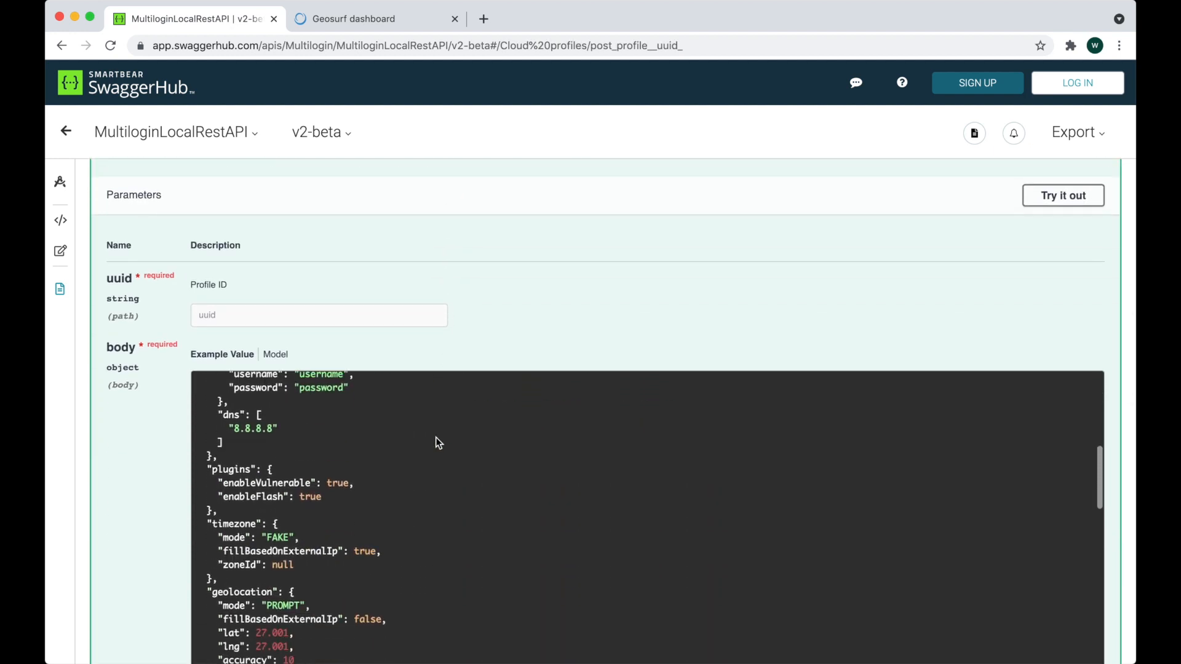
scroll(down, 3)
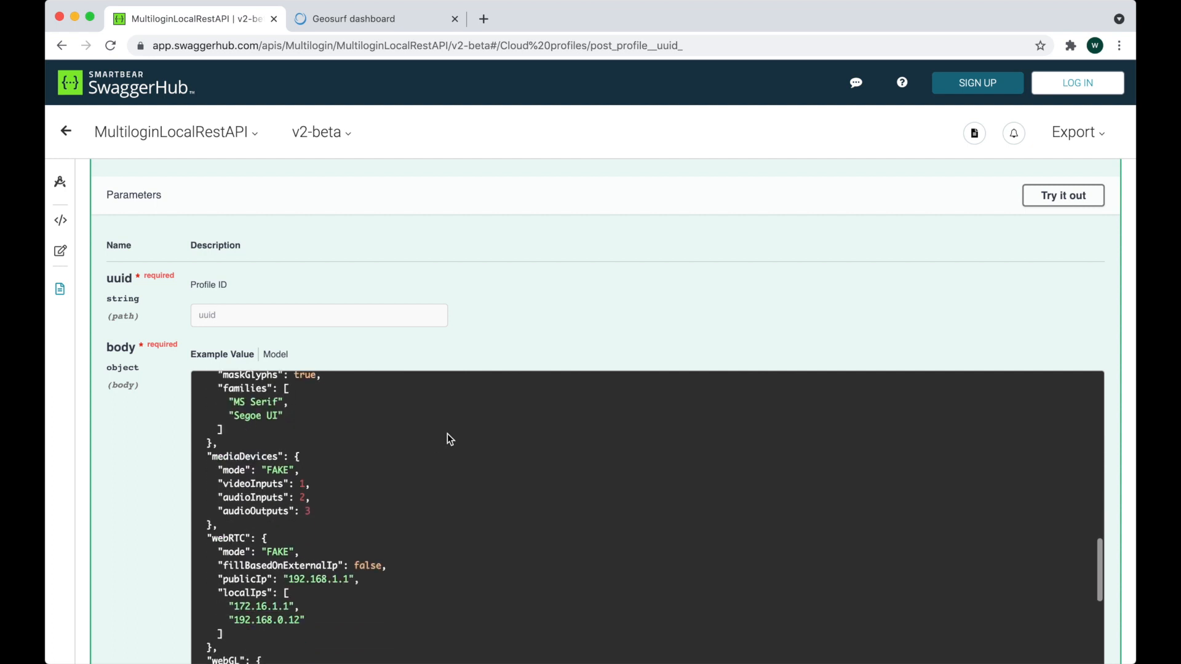
scroll(down, 3)
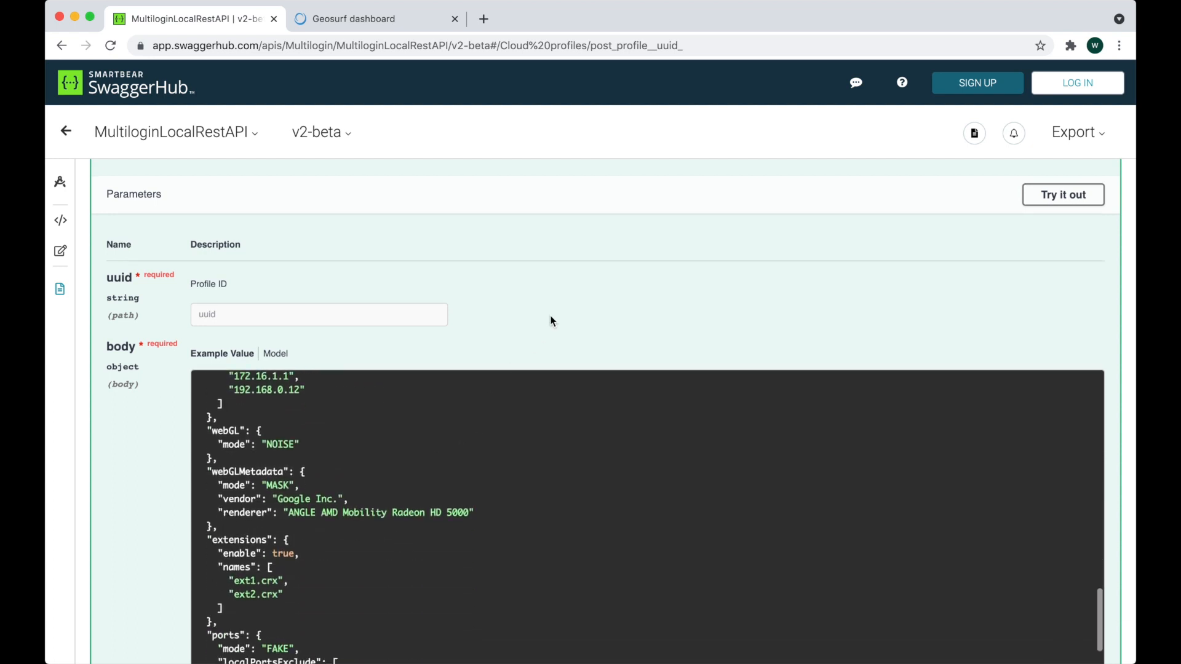
scroll(down, 3)
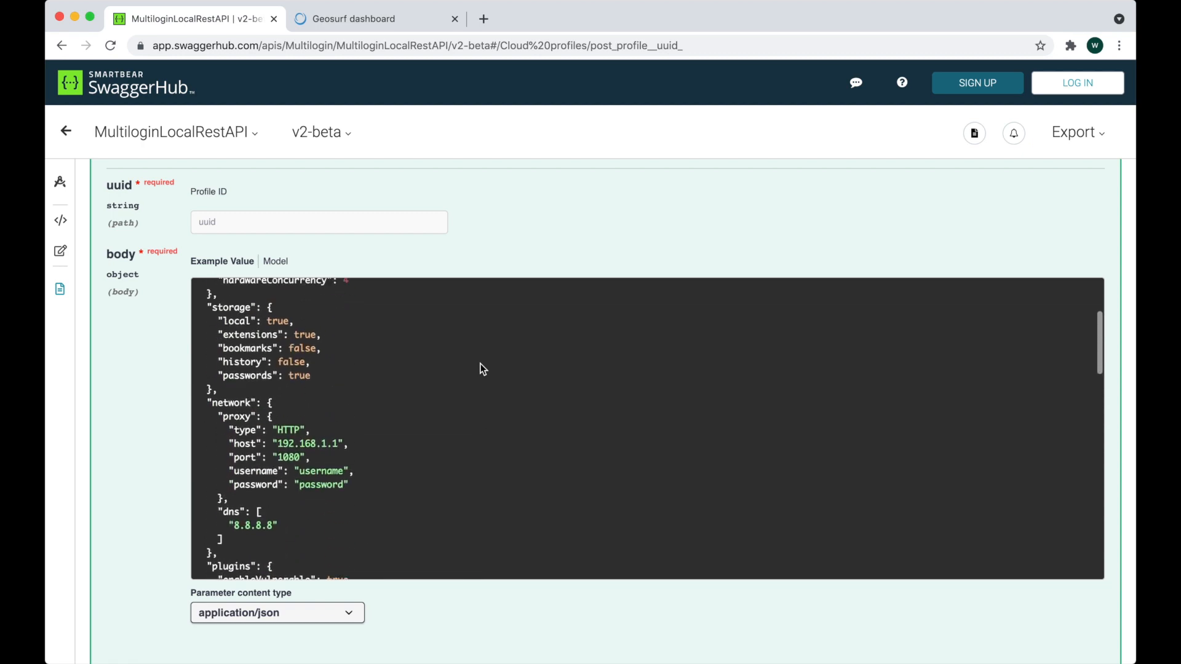
scroll(up, 3)
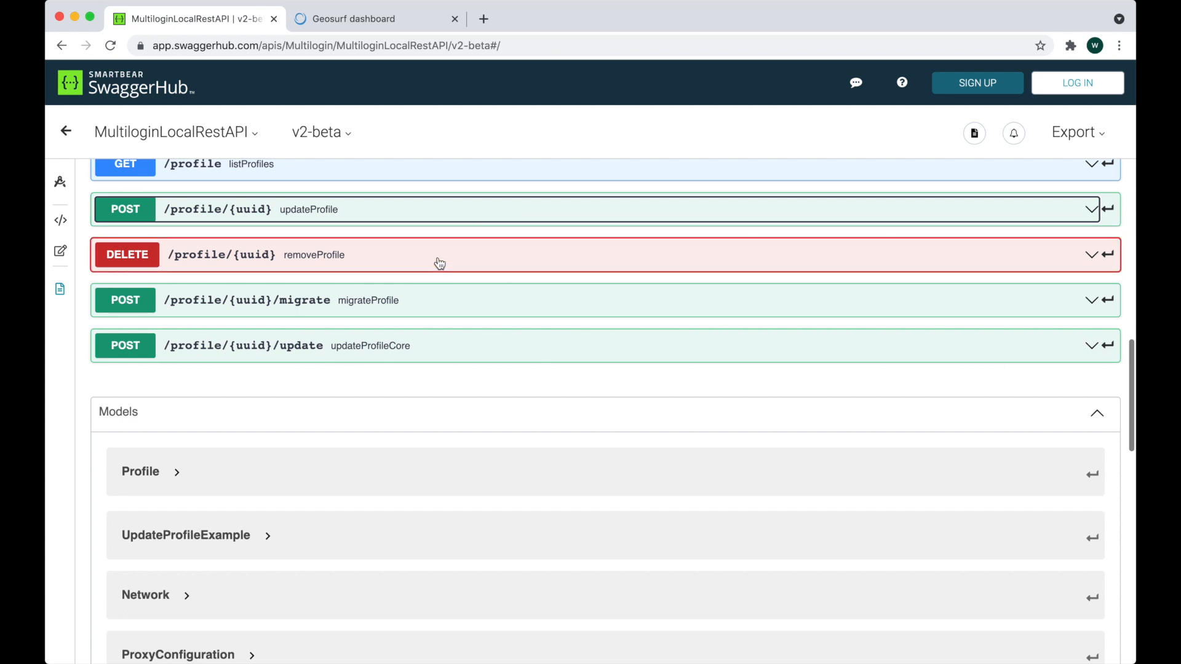
mouse_move(433, 291)
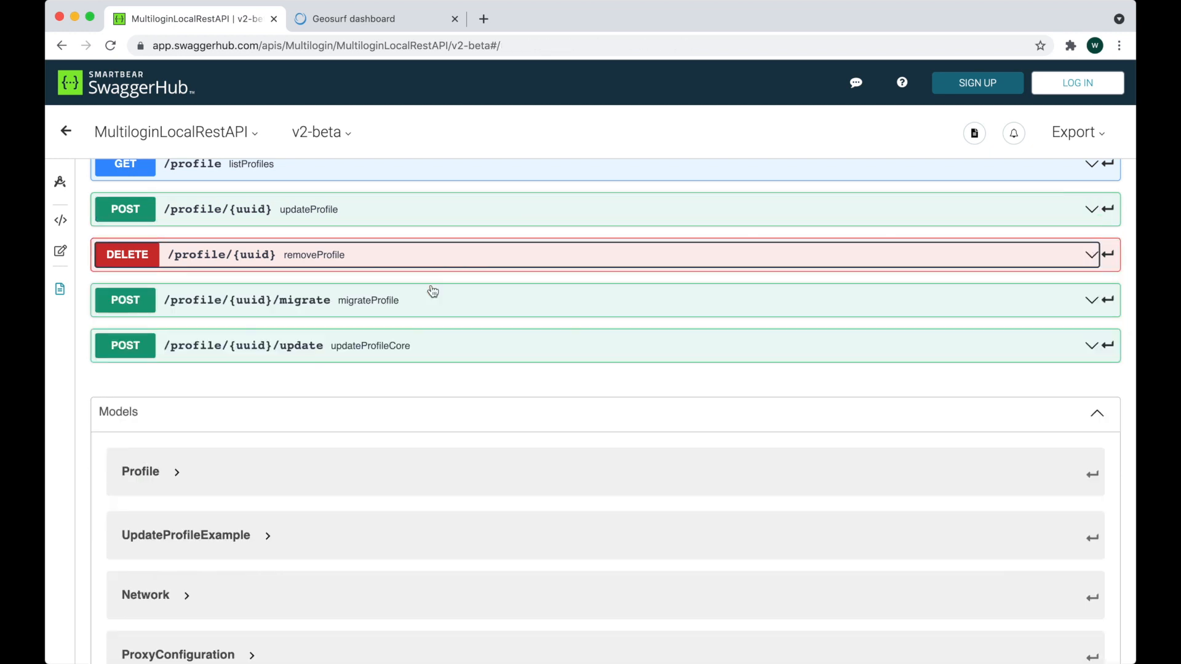
mouse_move(432, 296)
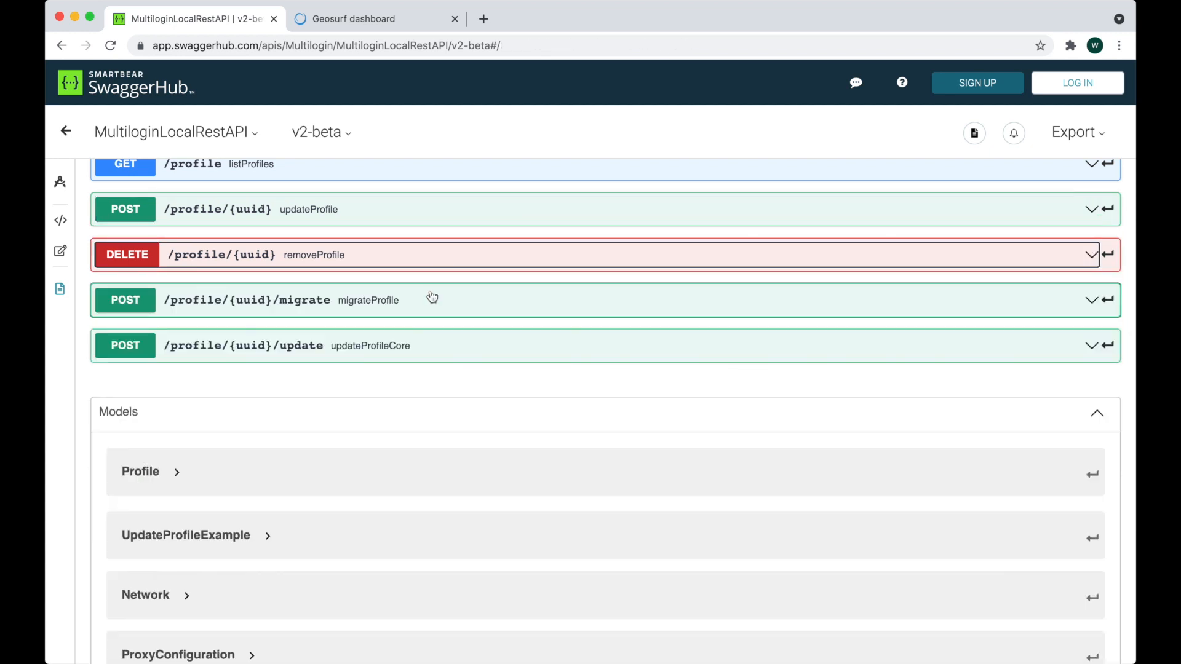
scroll(up, 3)
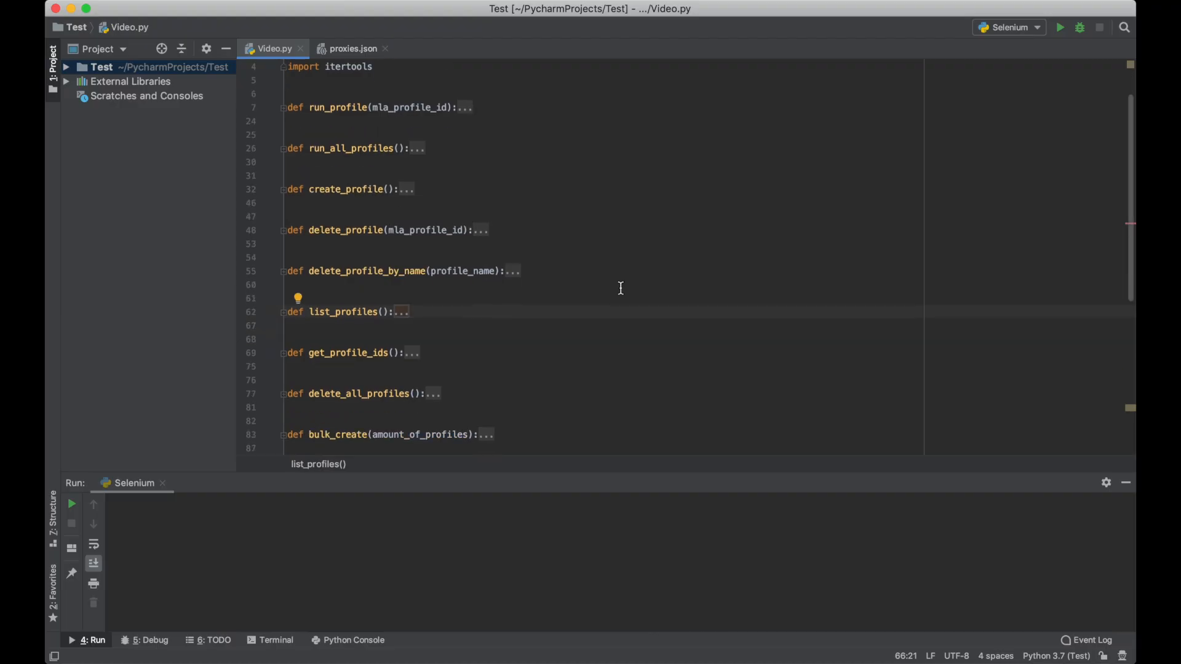
Step: Unfold create_profile in Video.py and inspect its testProfile name value
scroll(down, 3)
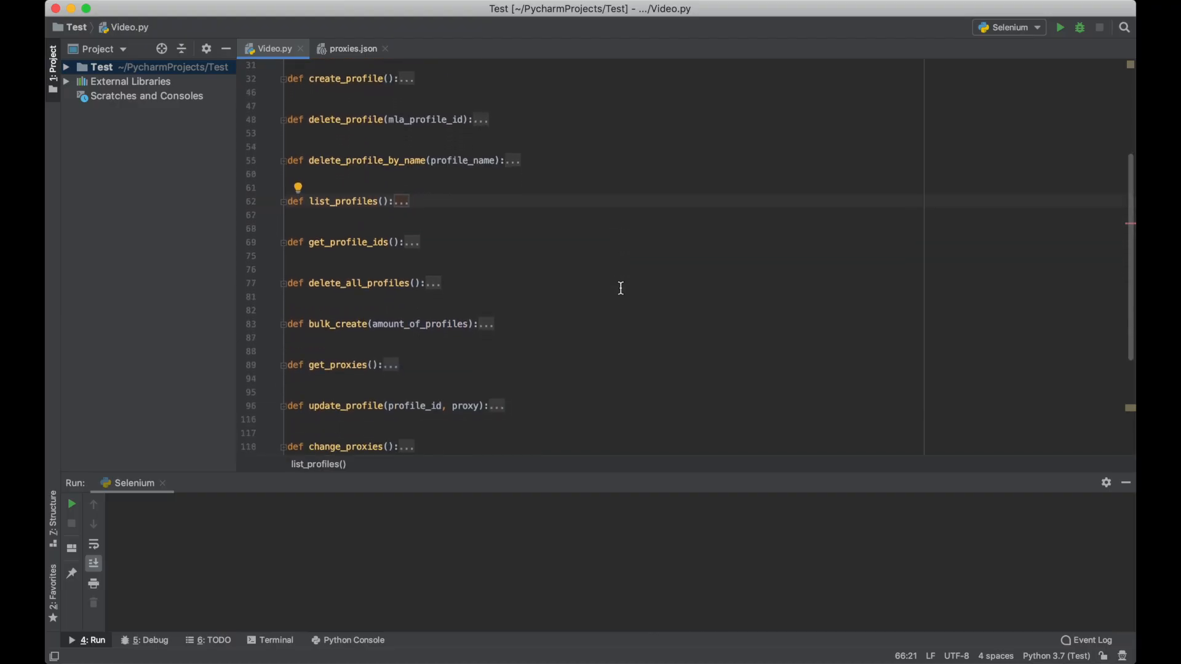
scroll(down, 3)
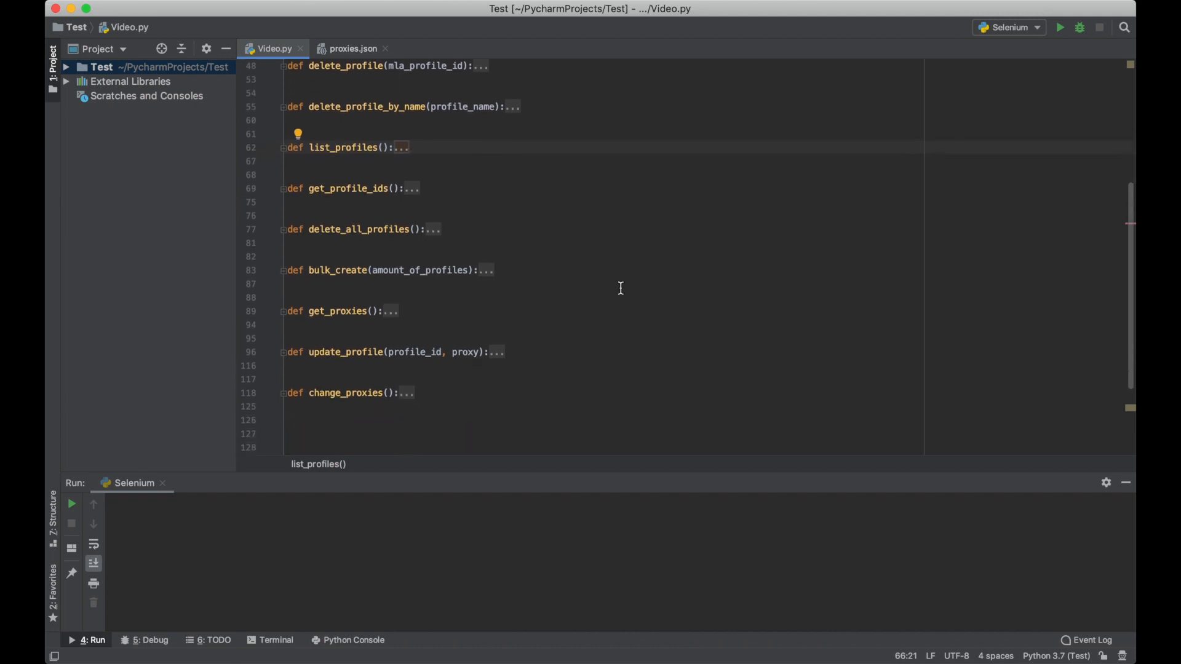
scroll(up, 3)
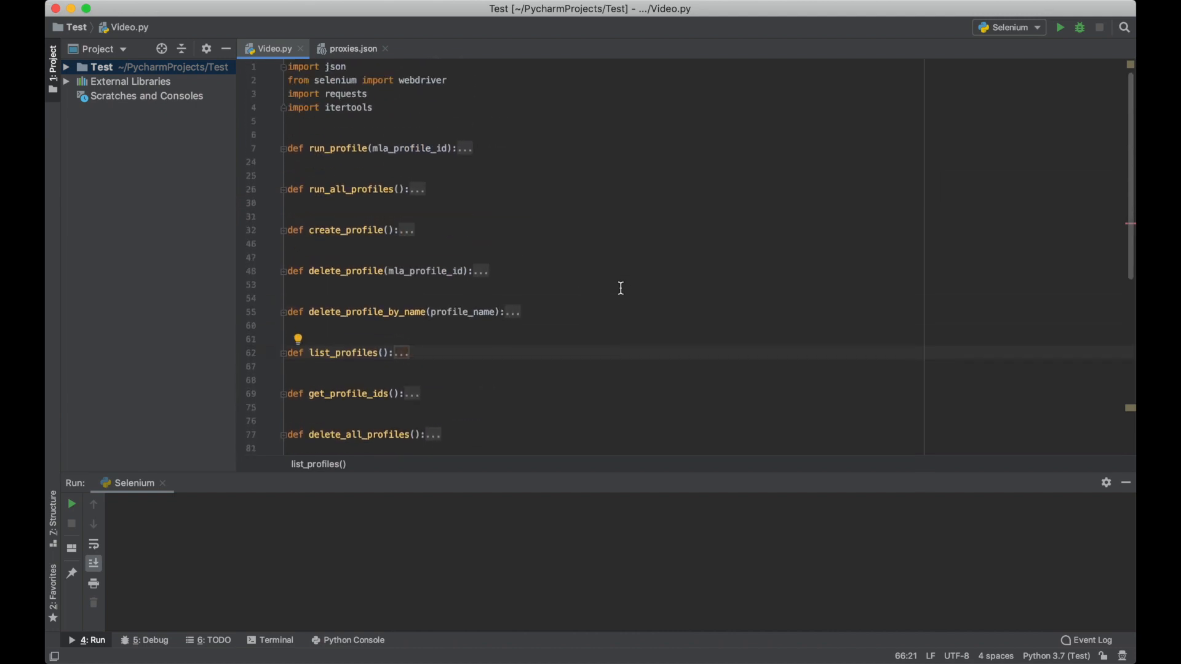
mouse_move(286, 235)
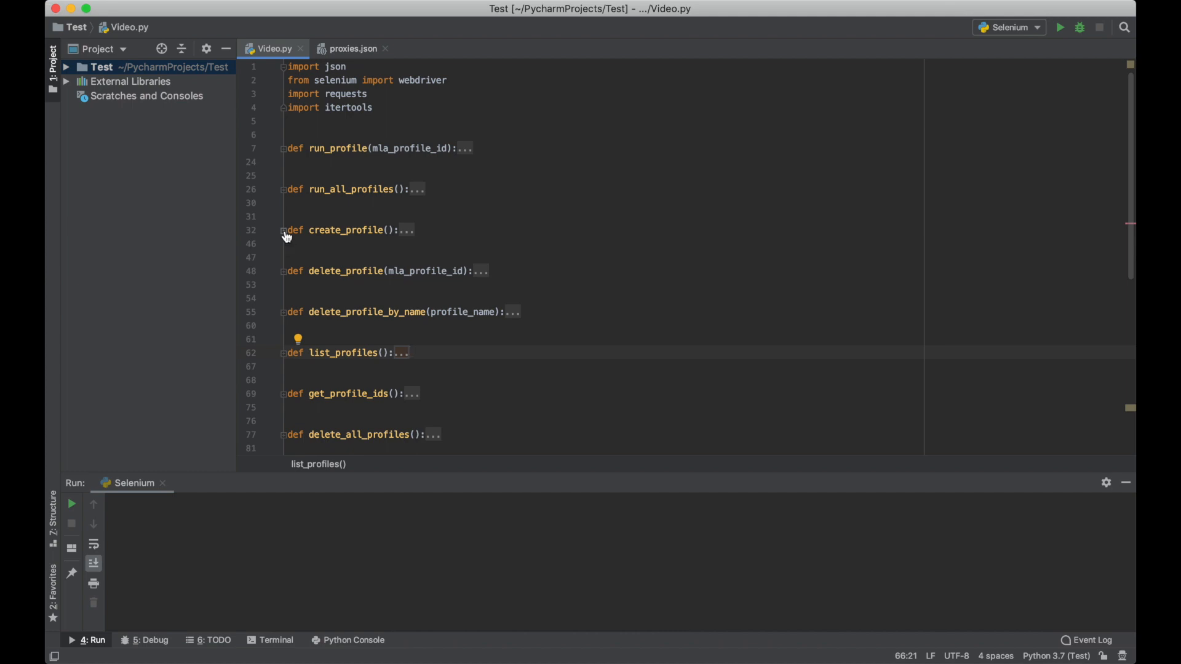
click(282, 230)
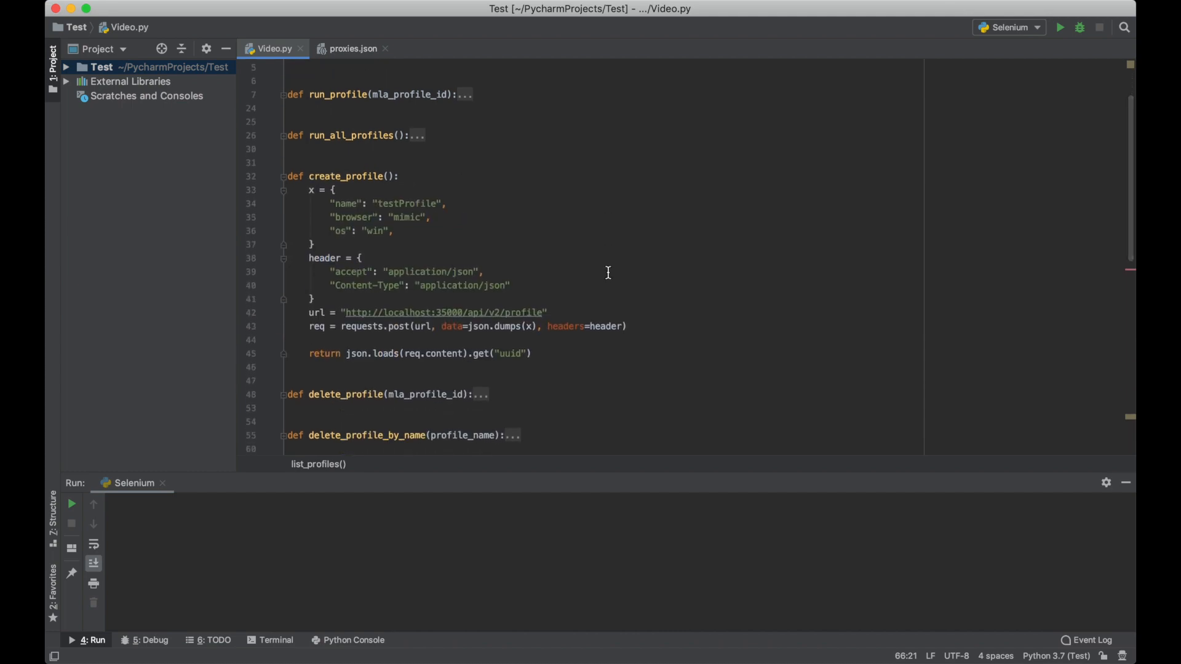
click(315, 244)
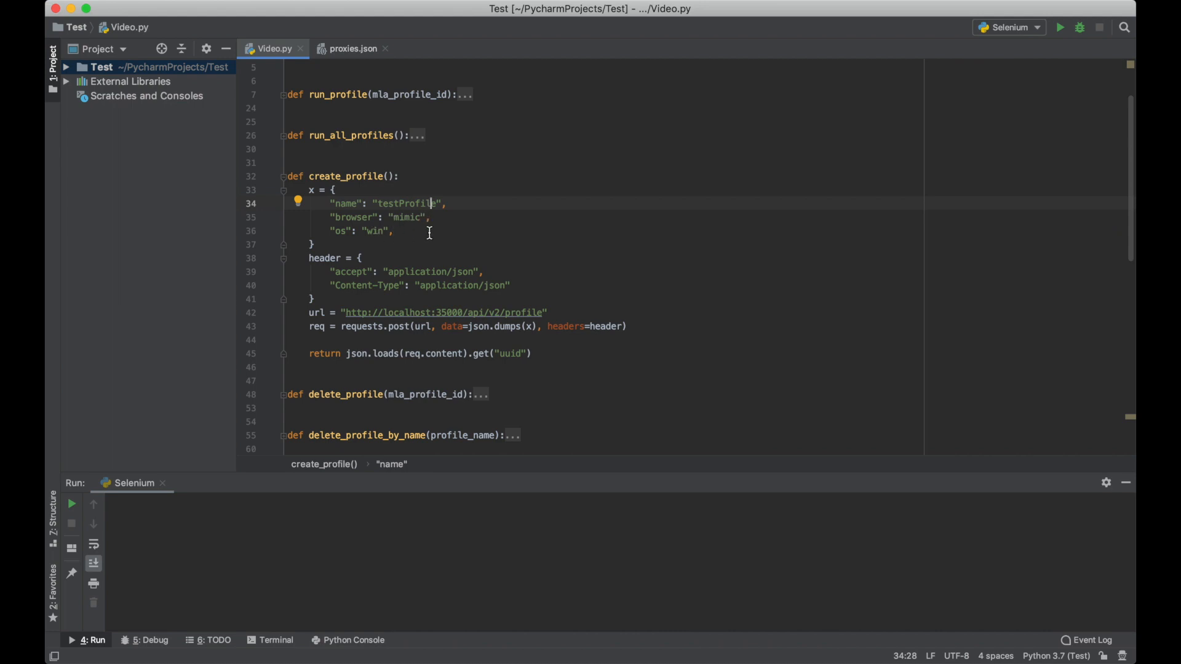
Step: Unfold the bulk_create function and scroll through its code
scroll(down, 3)
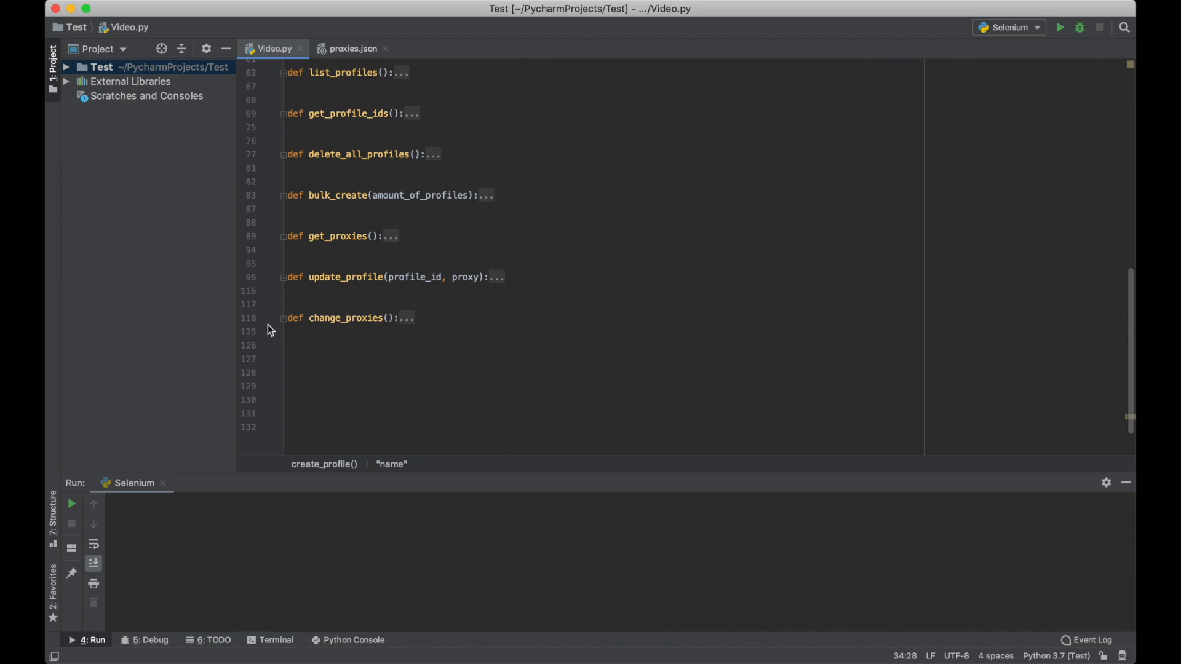
mouse_move(285, 199)
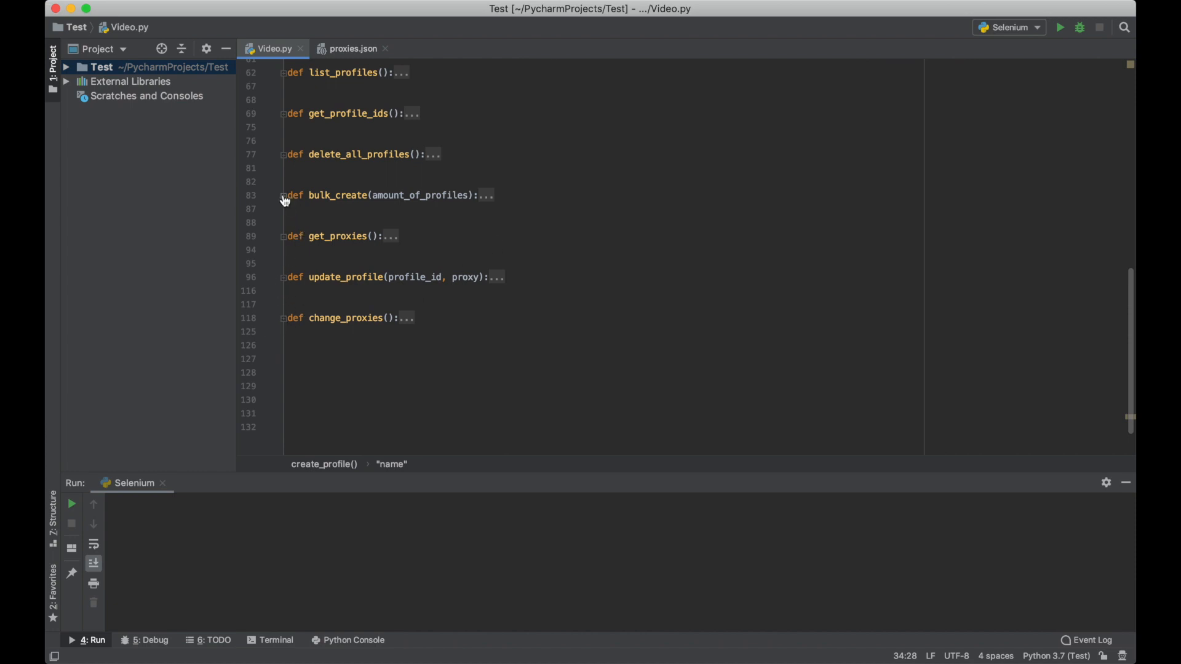
click(283, 195)
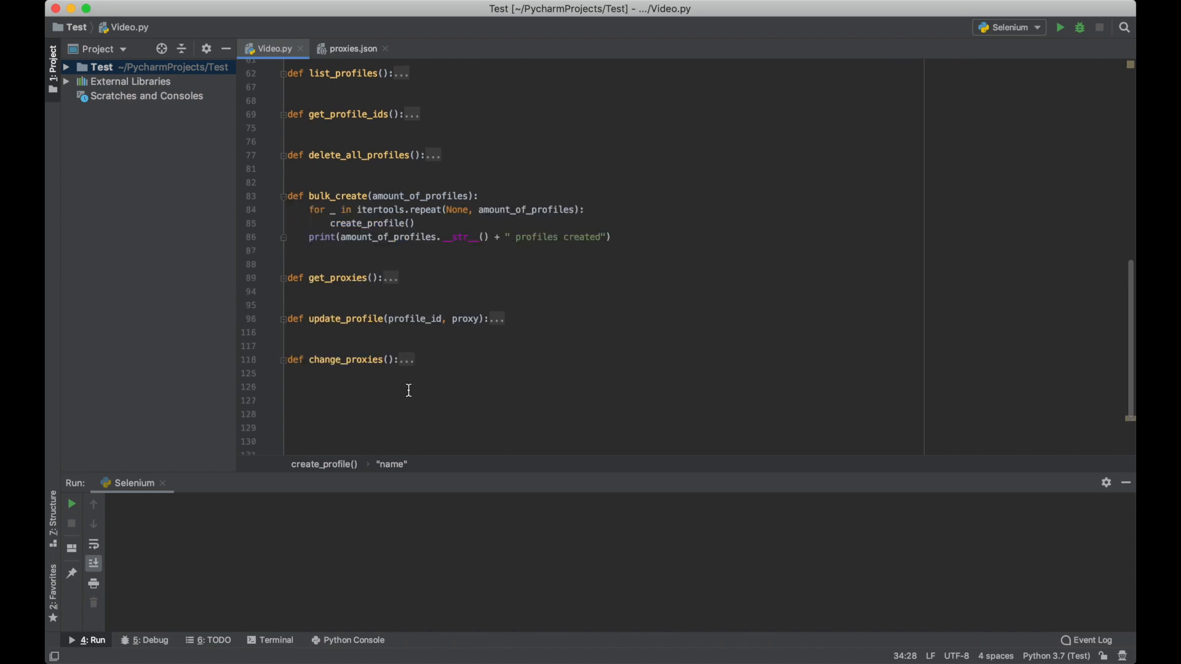
scroll(up, 3)
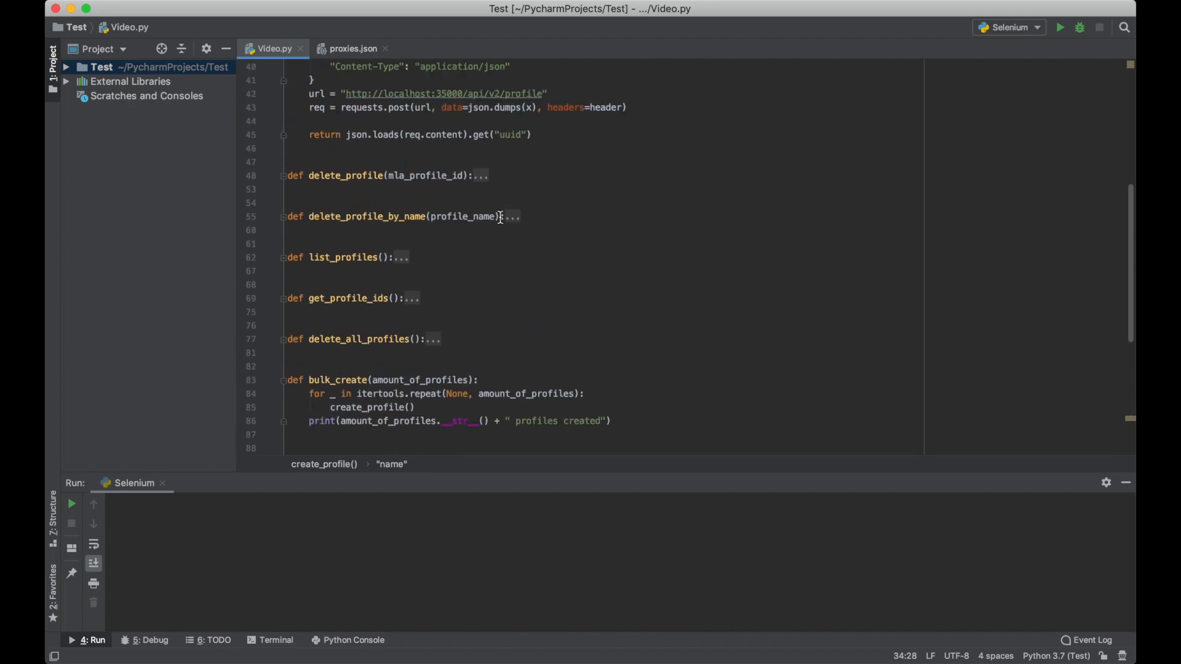
scroll(down, 3)
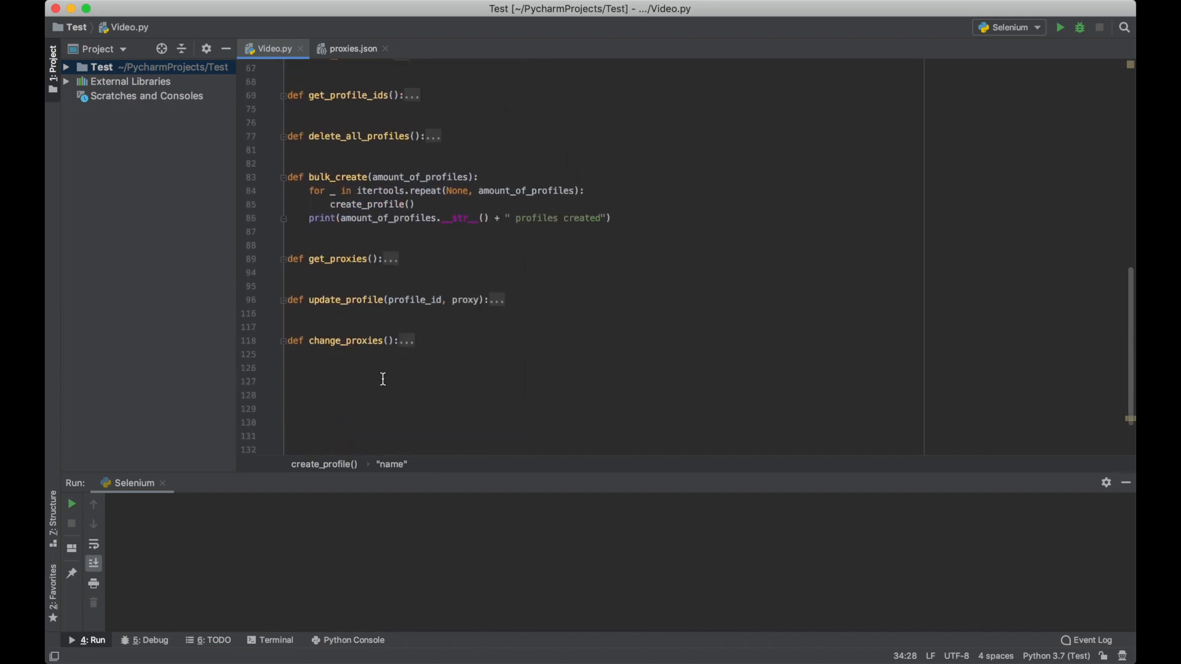
Step: Add bulk_create(4) on line 128, run it, and check Multilogin for the new profiles
click(367, 390)
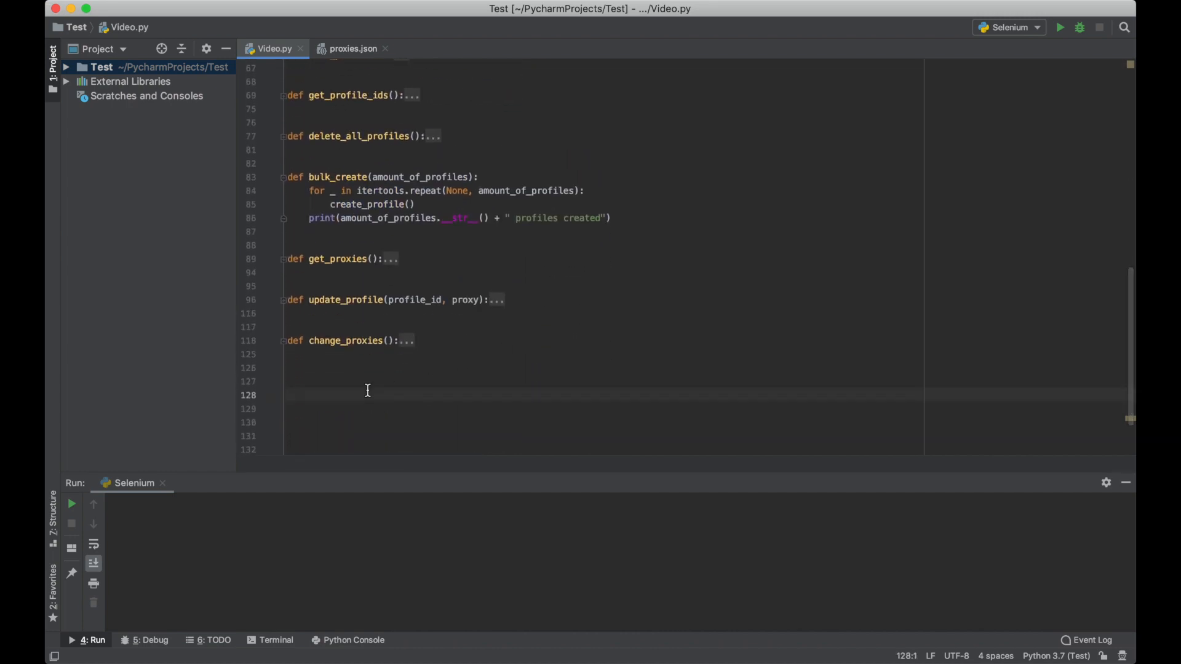
text(bulk_create(4)
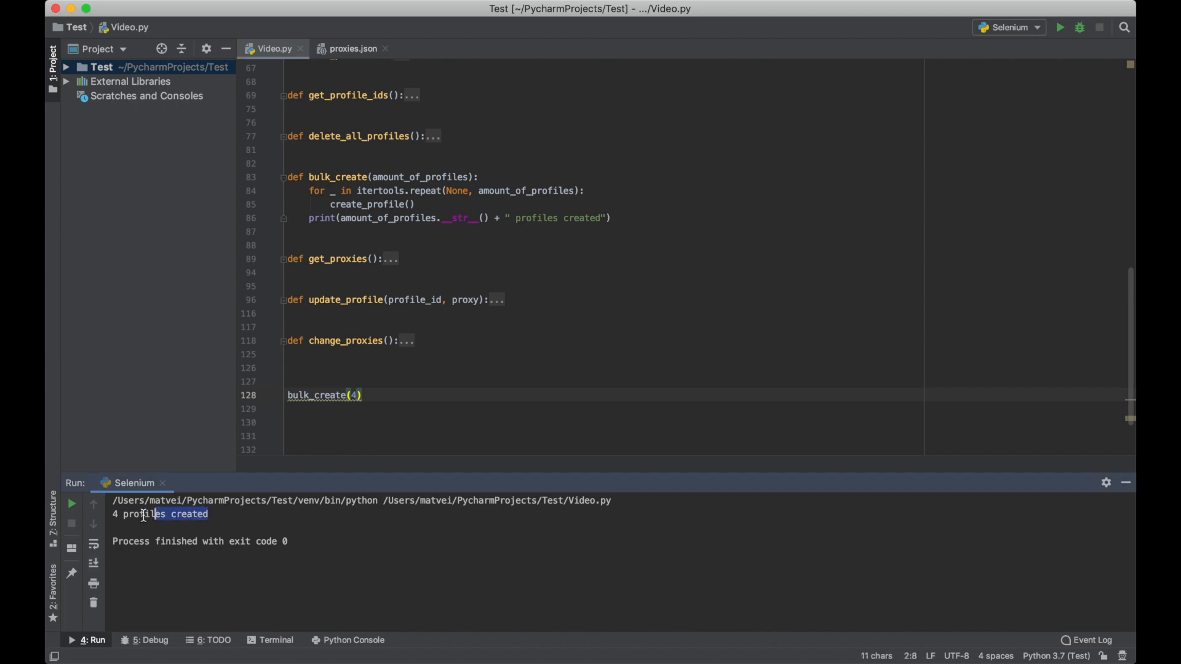
click(755, 640)
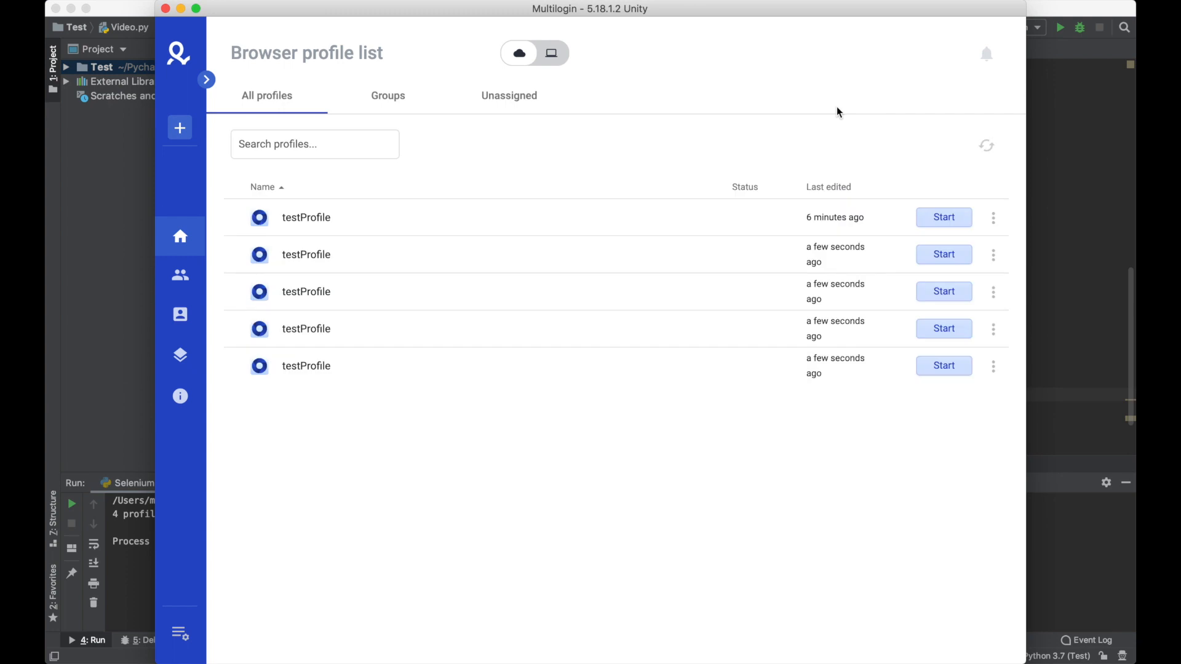
mouse_move(855, 111)
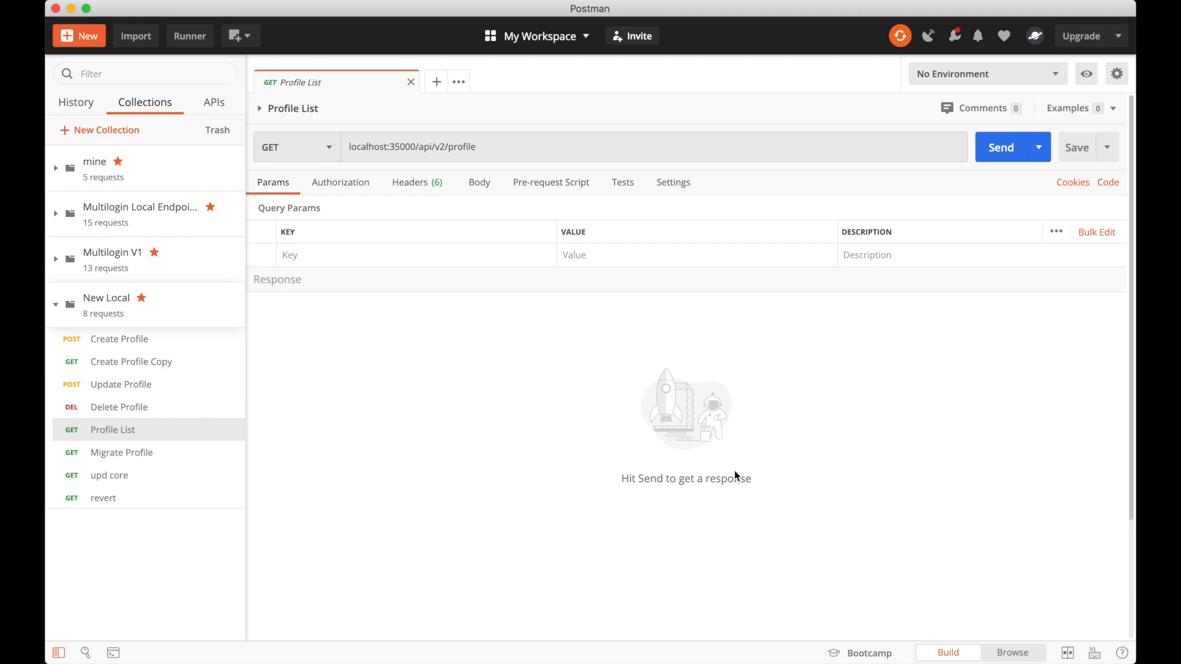
mouse_move(119, 436)
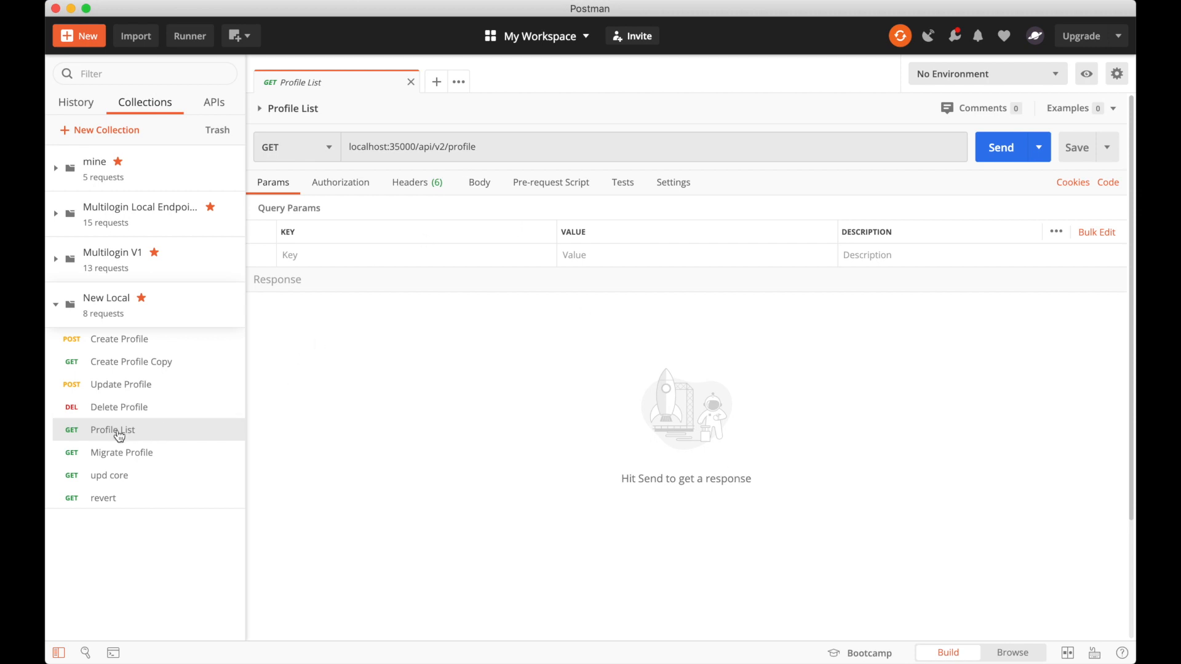
Step: Send Profile List, then send Create Profile repeatedly with browser set to 'mimic'
click(483, 147)
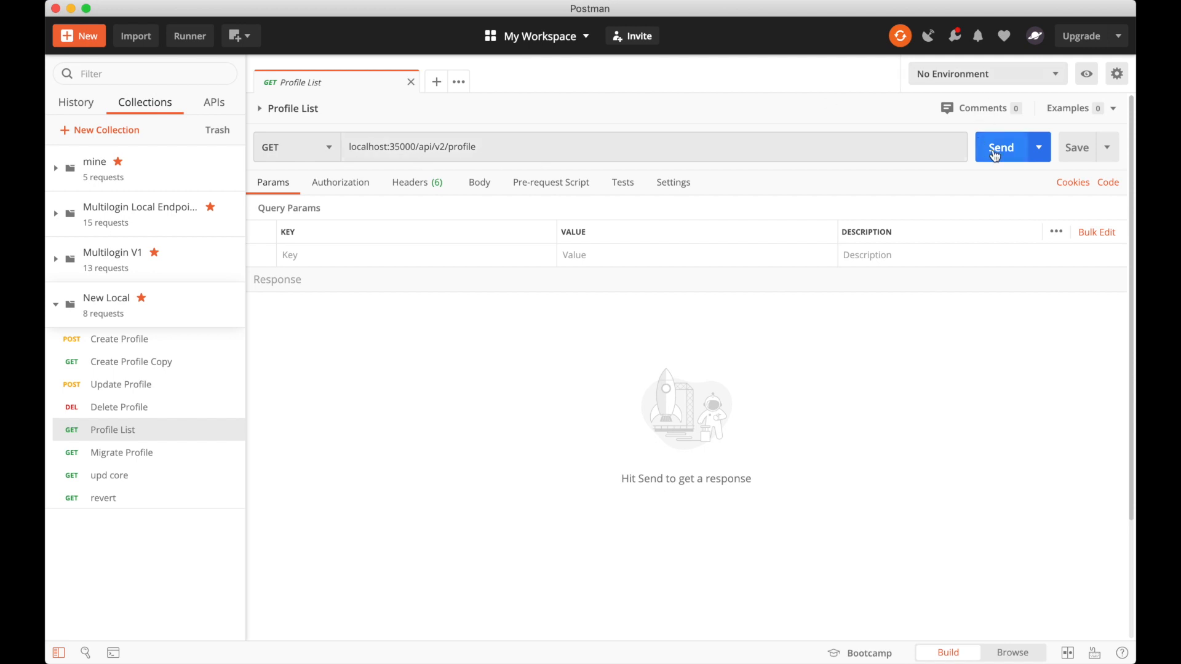
click(1000, 147)
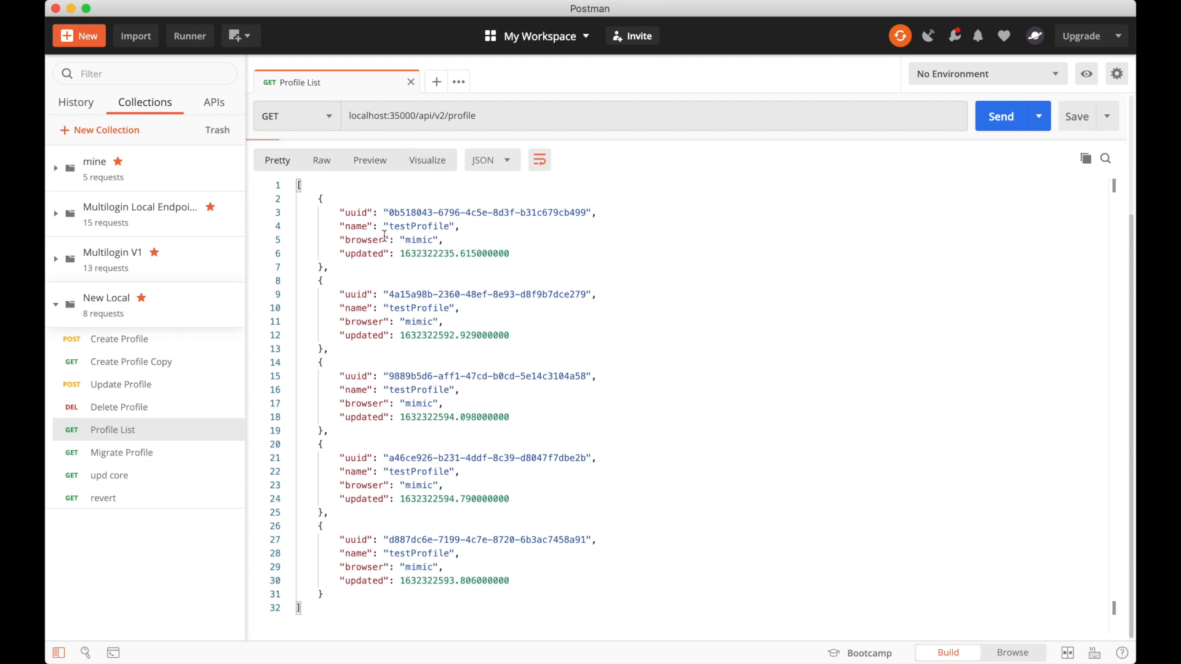
mouse_move(798, 389)
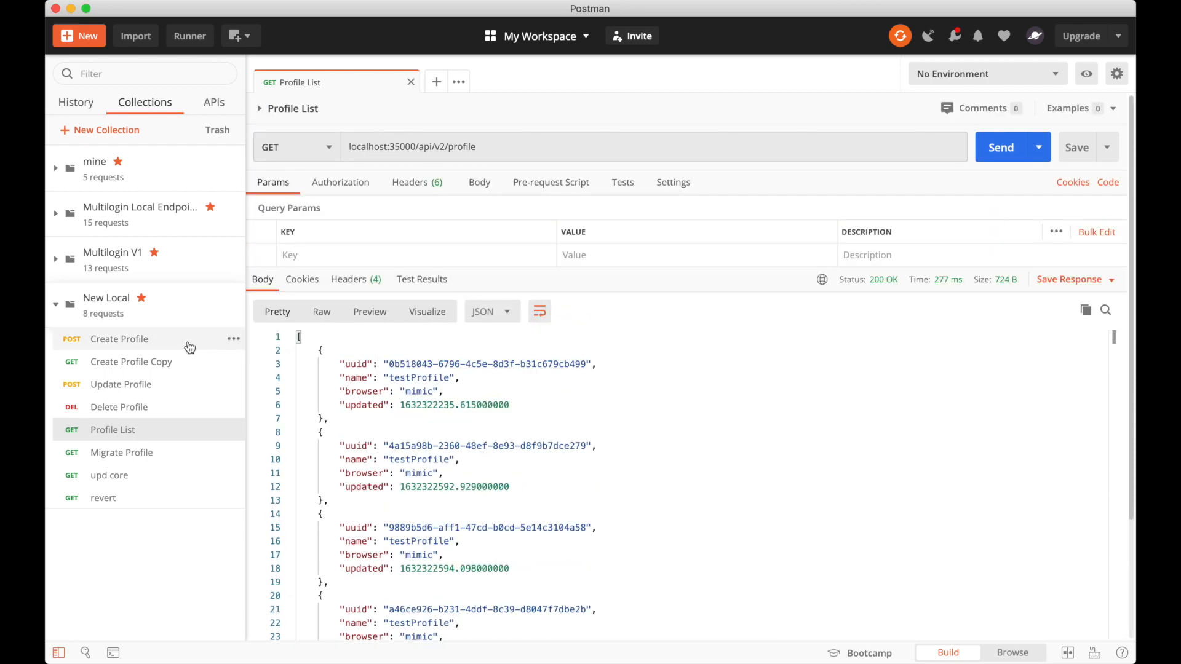
click(119, 338)
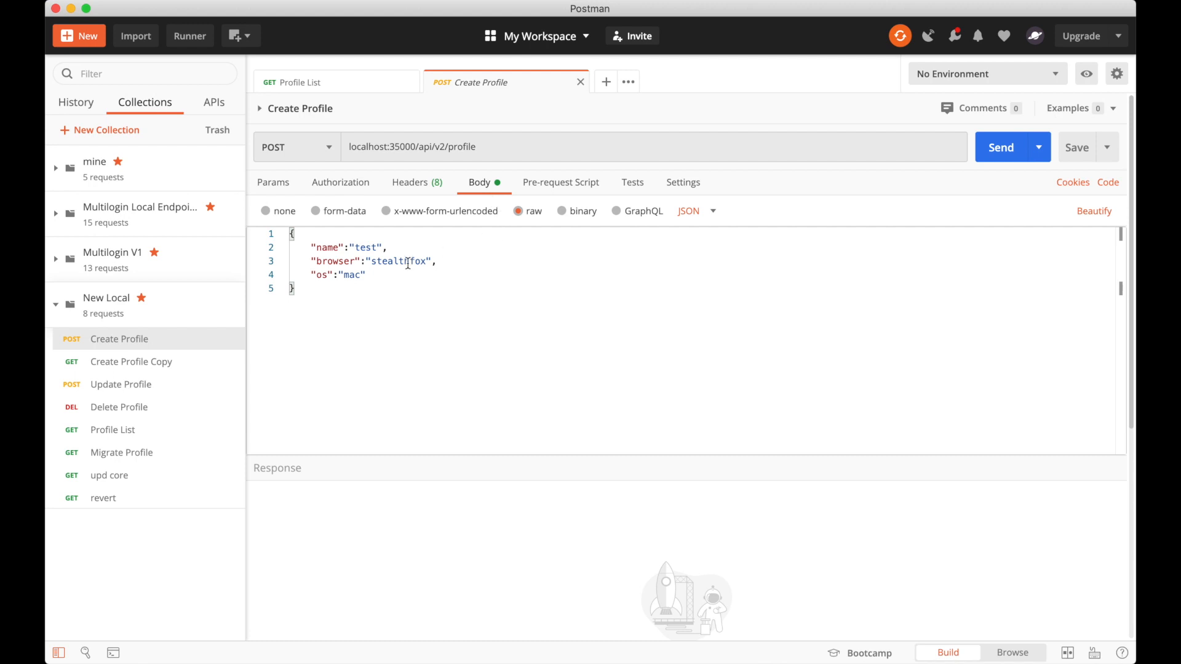
text(mimic)
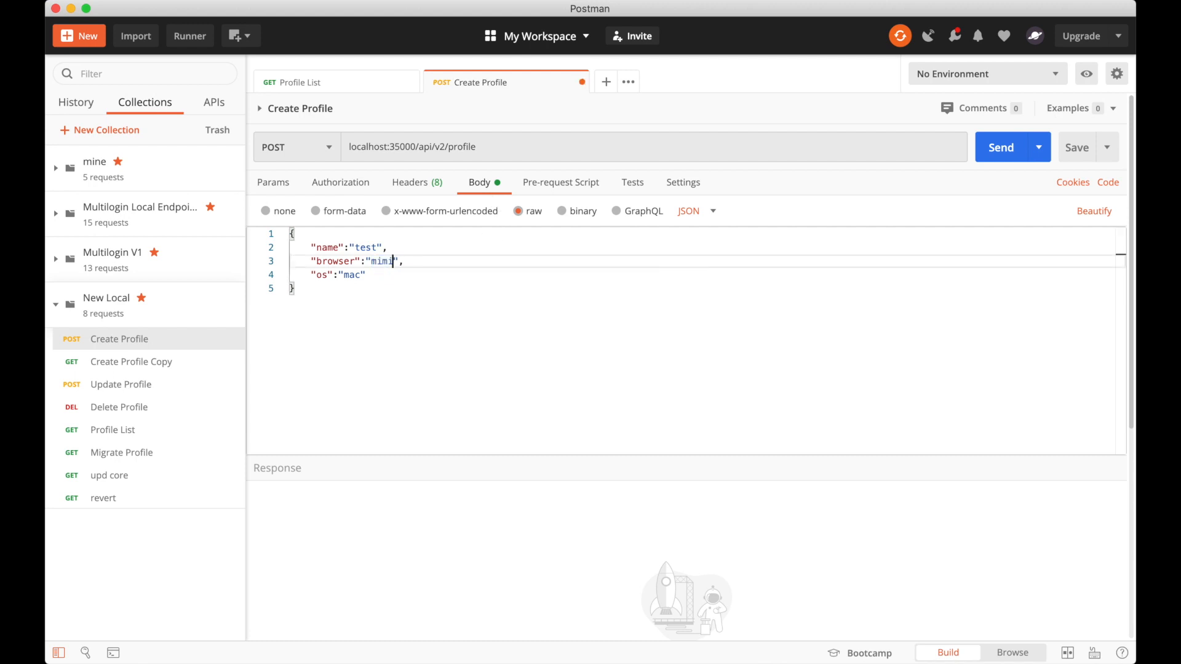
text(c)
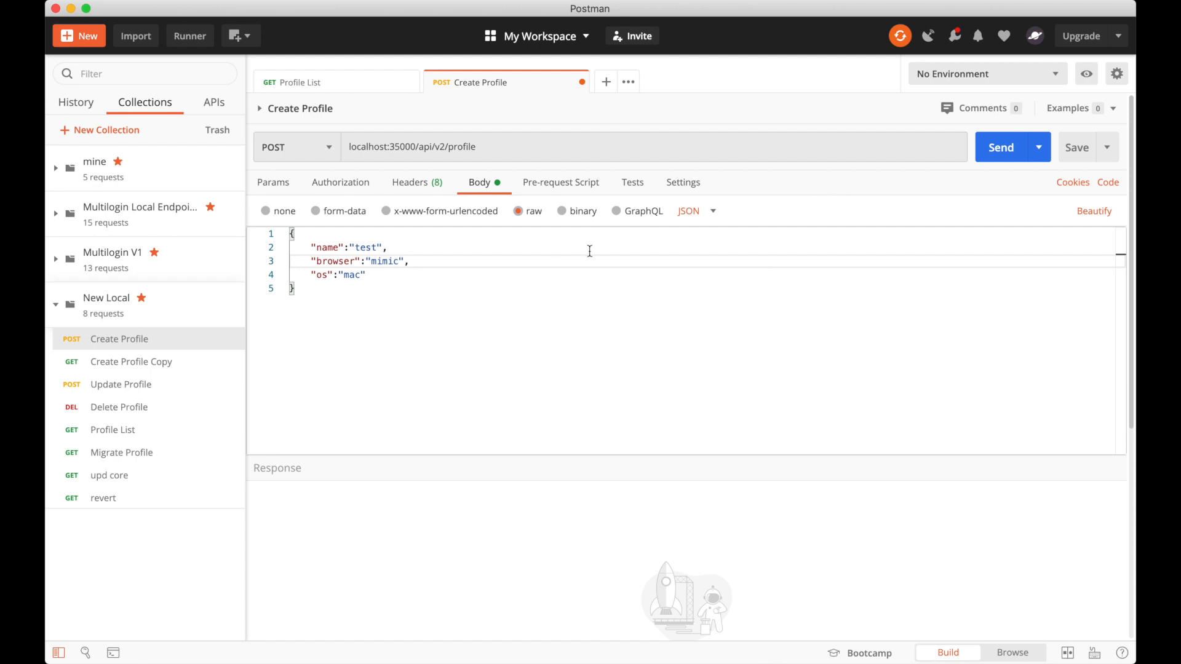
mouse_move(920, 168)
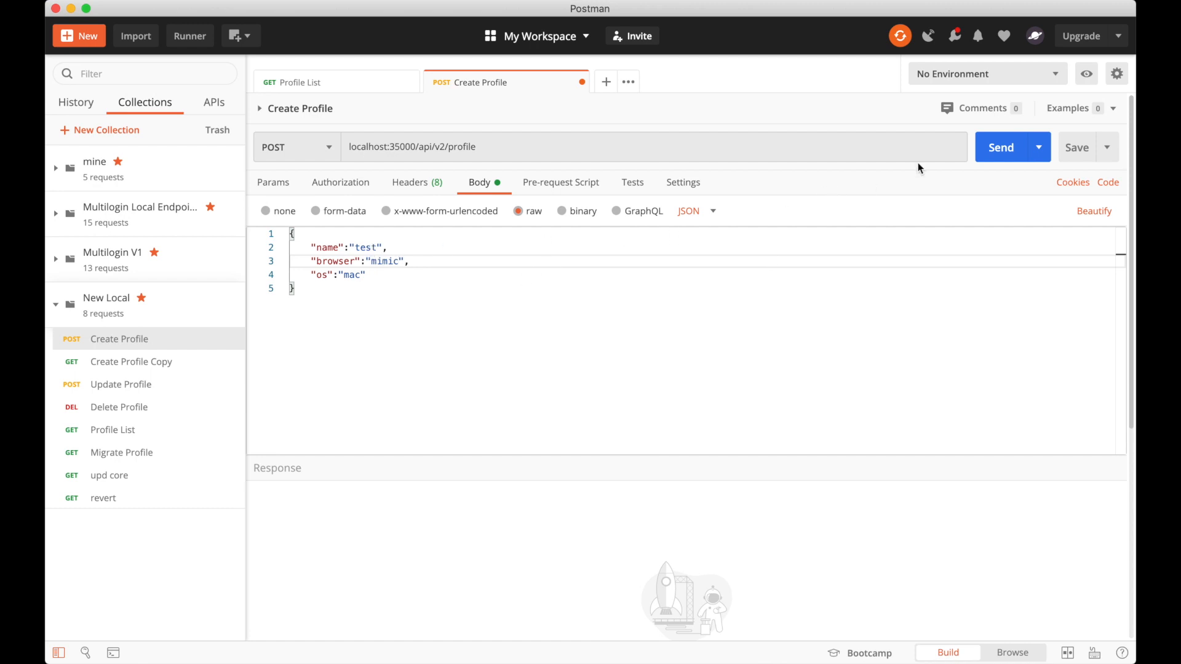
click(1001, 147)
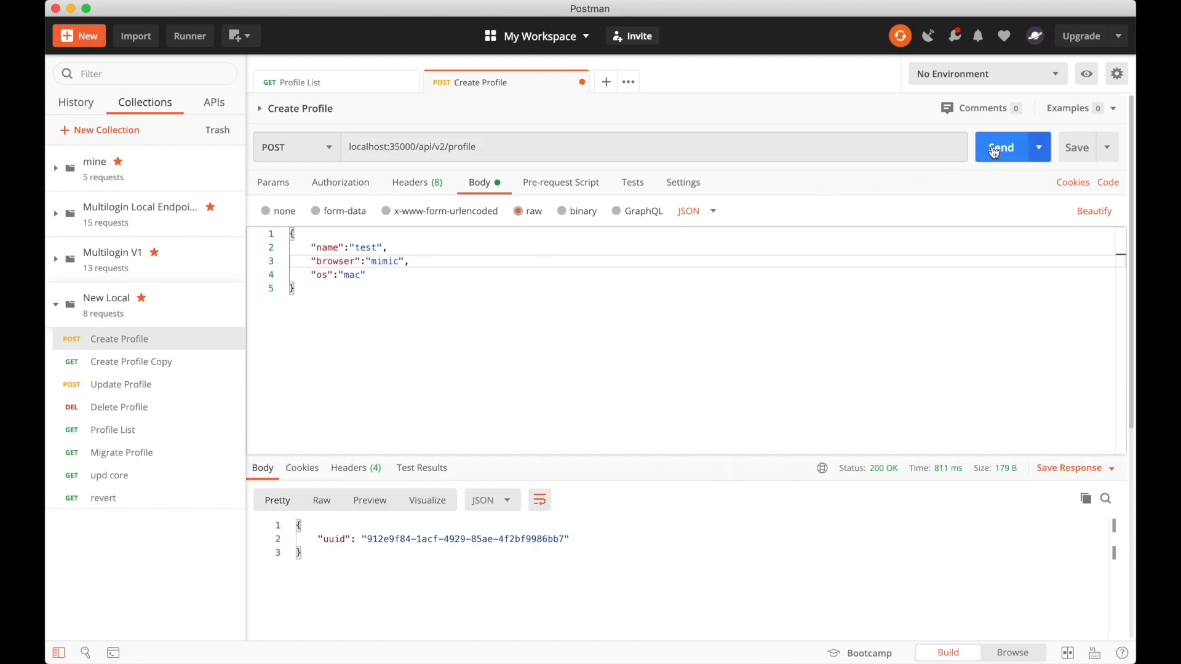
click(1003, 147)
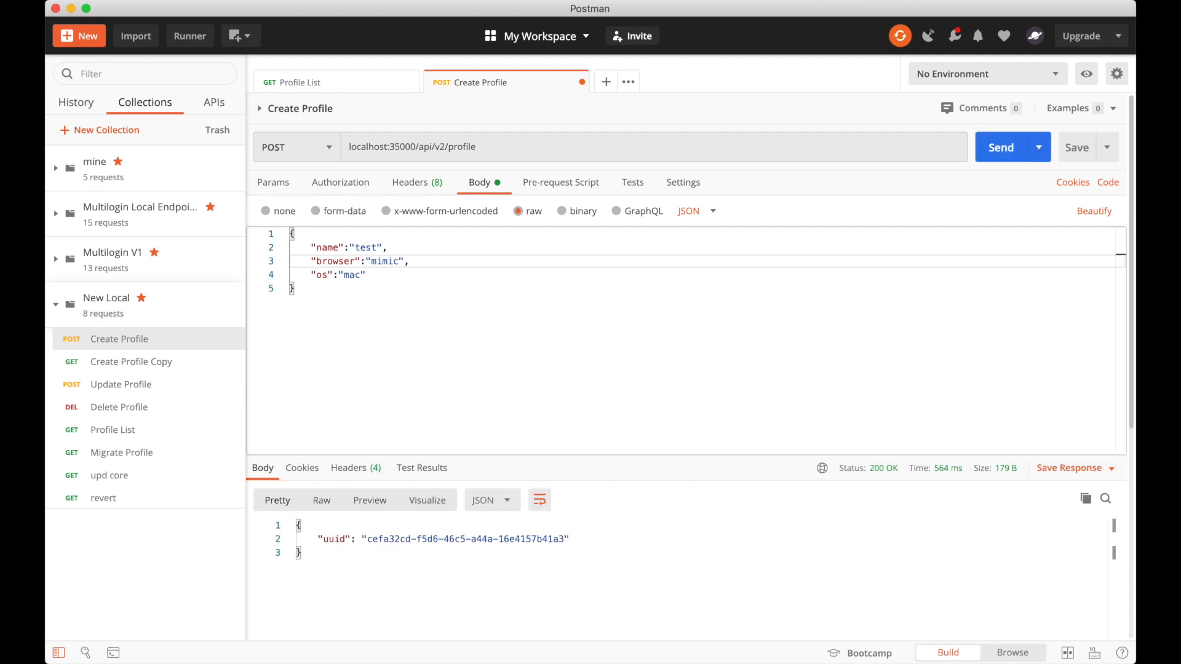
mouse_move(702, 640)
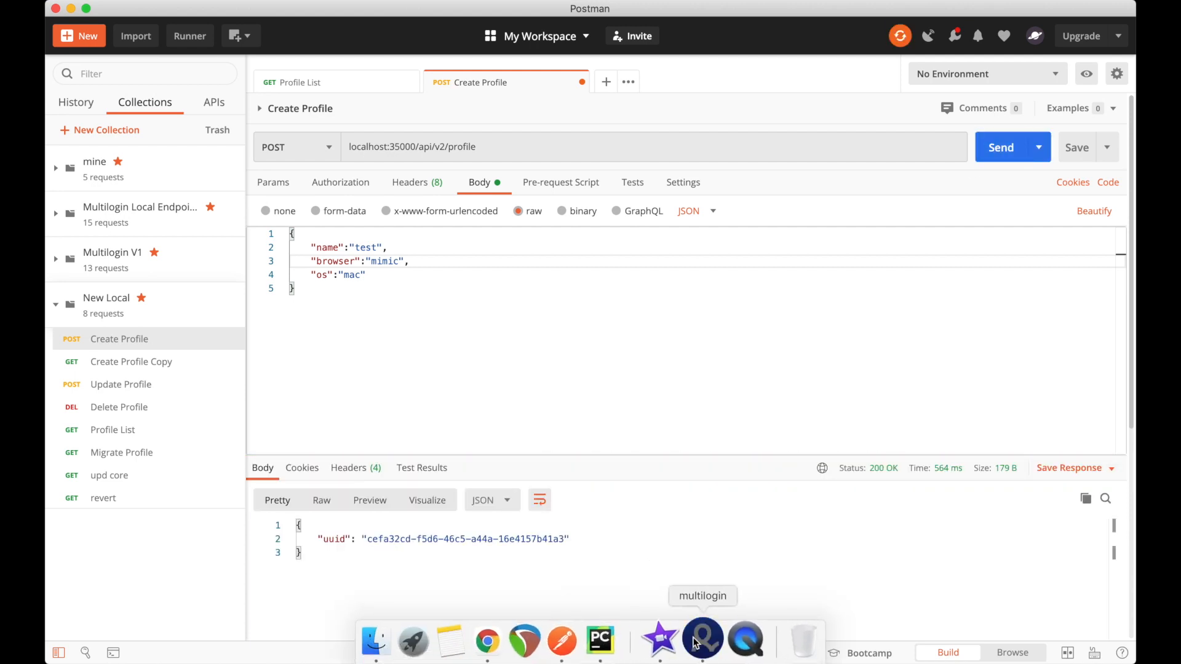
Step: Switch to Multilogin and review the three new test profiles above the testProfile entries
click(702, 640)
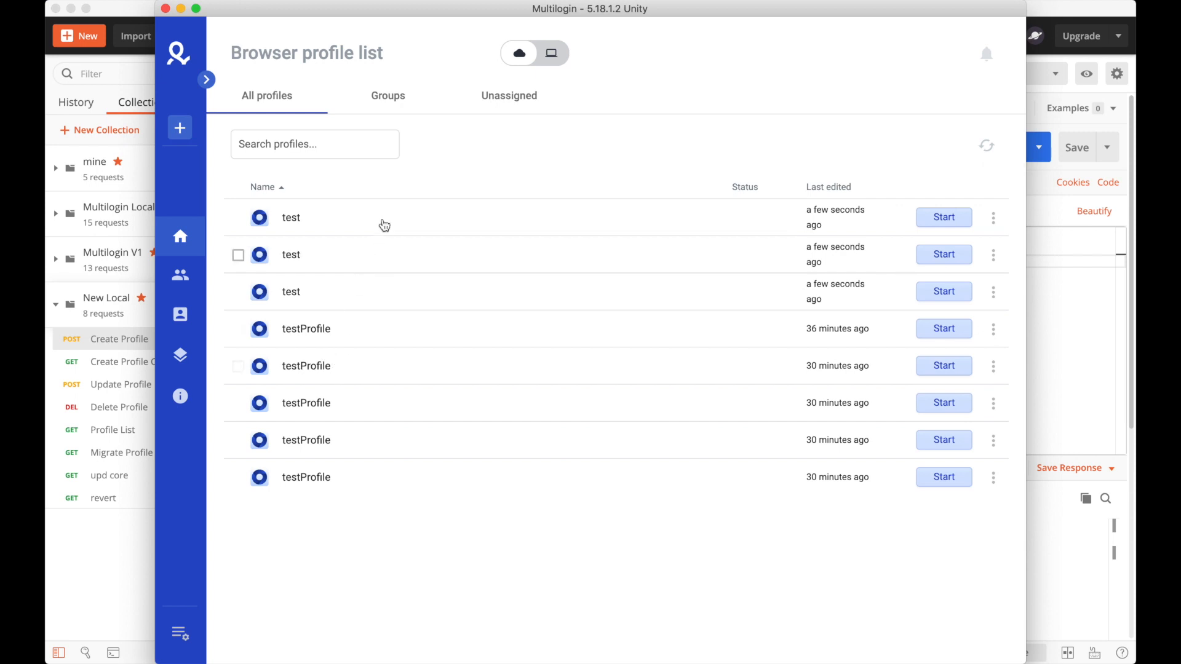
mouse_move(904, 207)
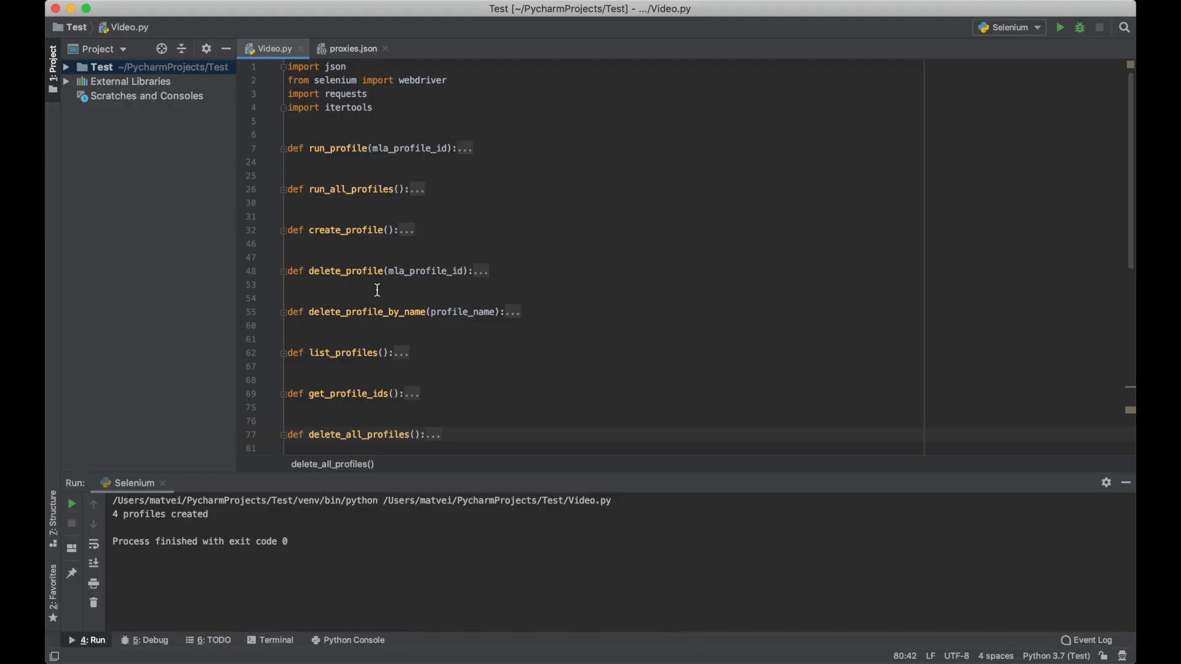
Step: Call delete_profile() with a test profile's ID copied from Multilogin, and run the script
click(282, 270)
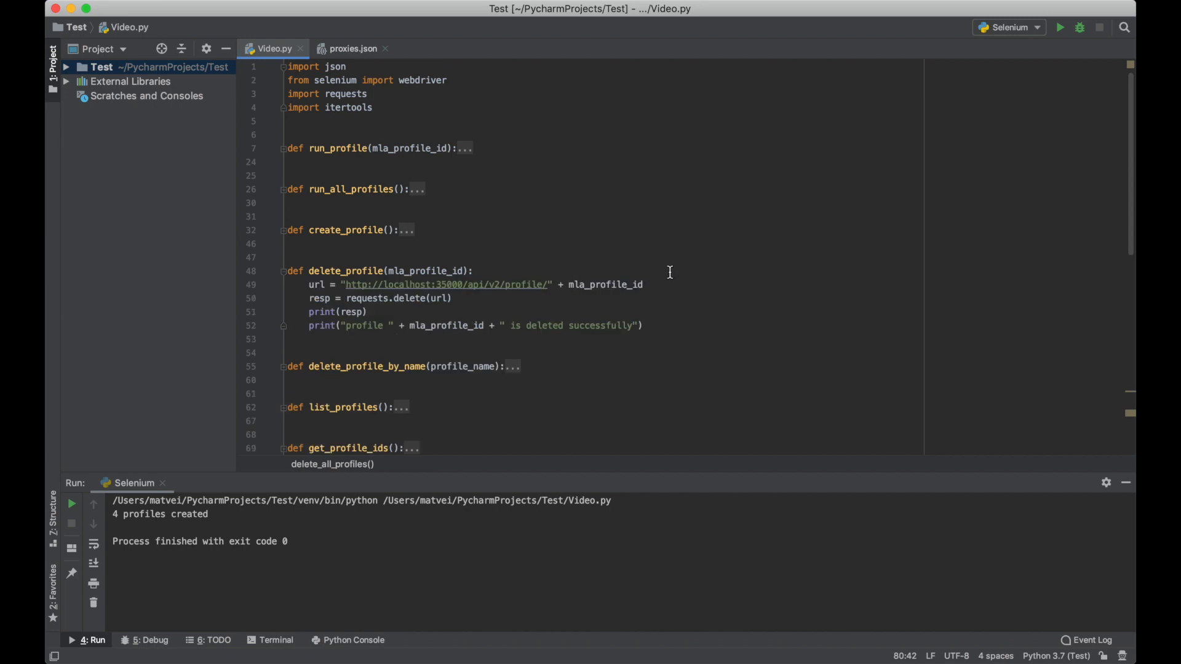
scroll(down, 3)
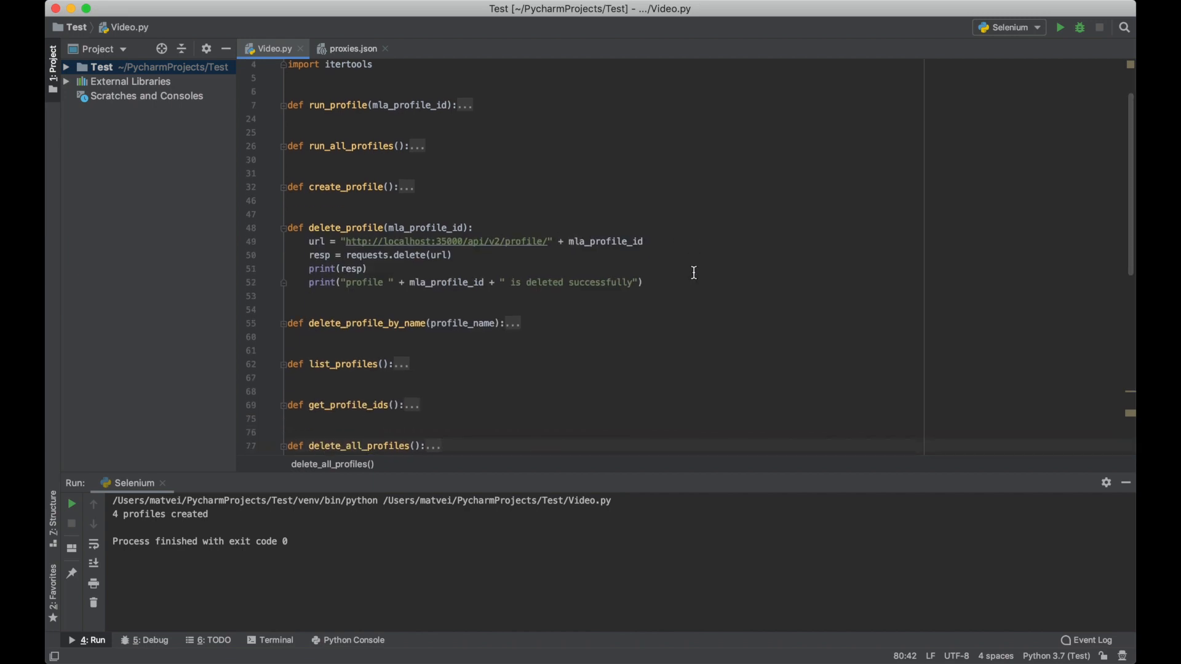
text(delete_profile()
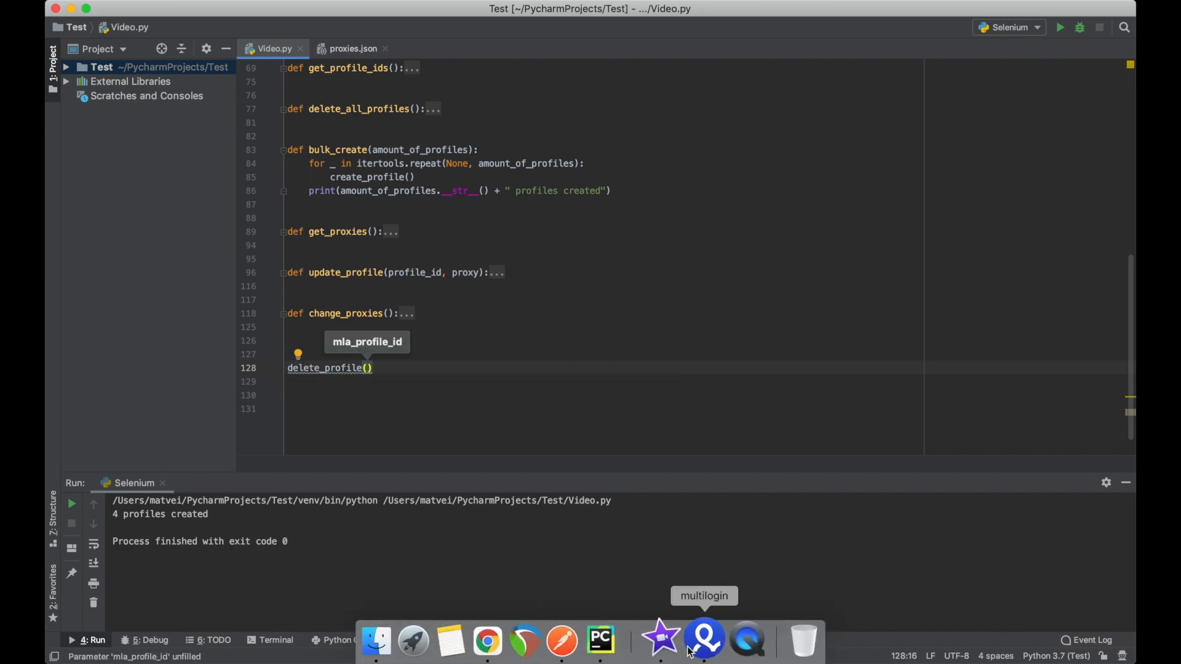
click(704, 640)
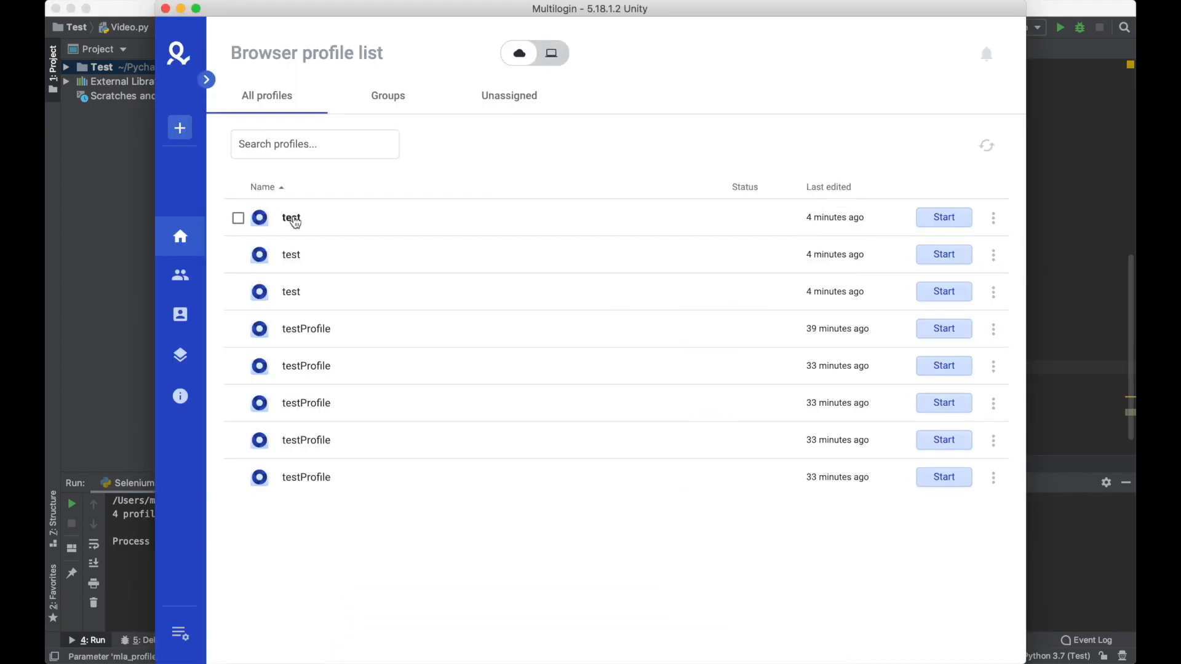
click(291, 218)
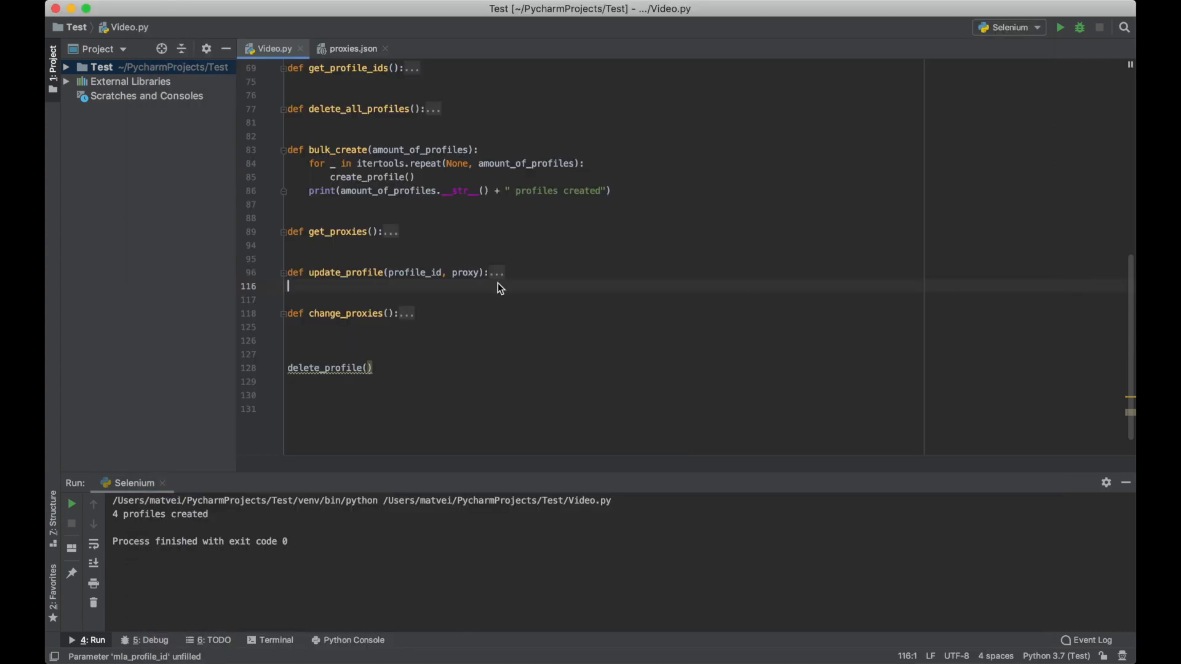
click(370, 367)
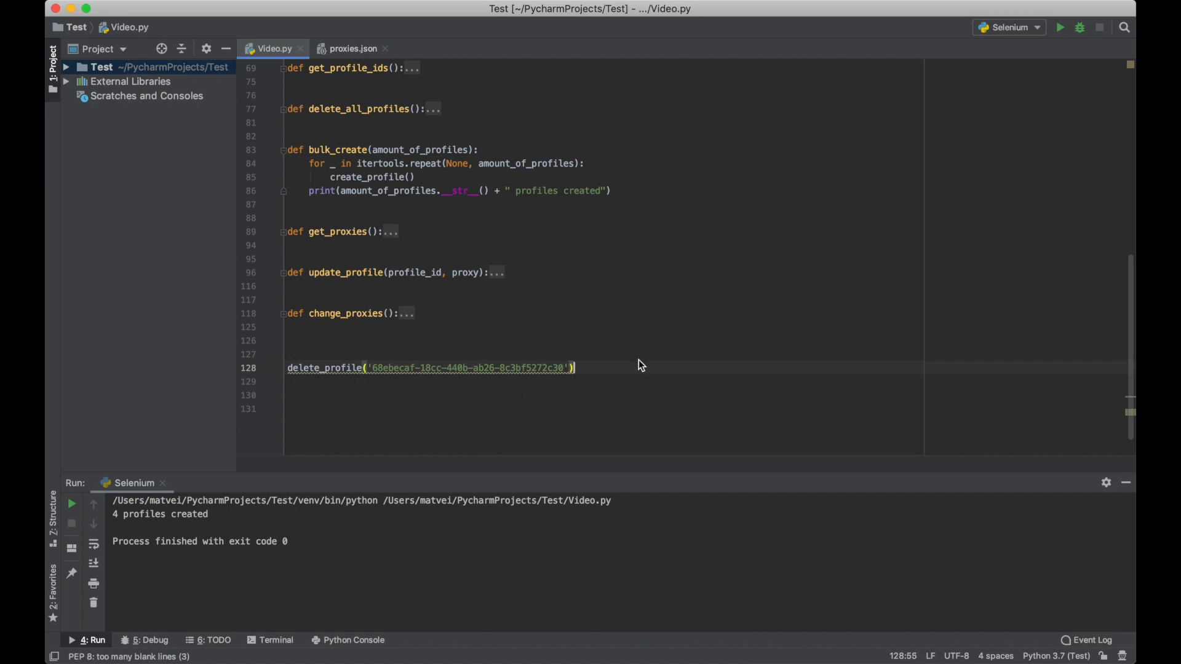
click(1065, 27)
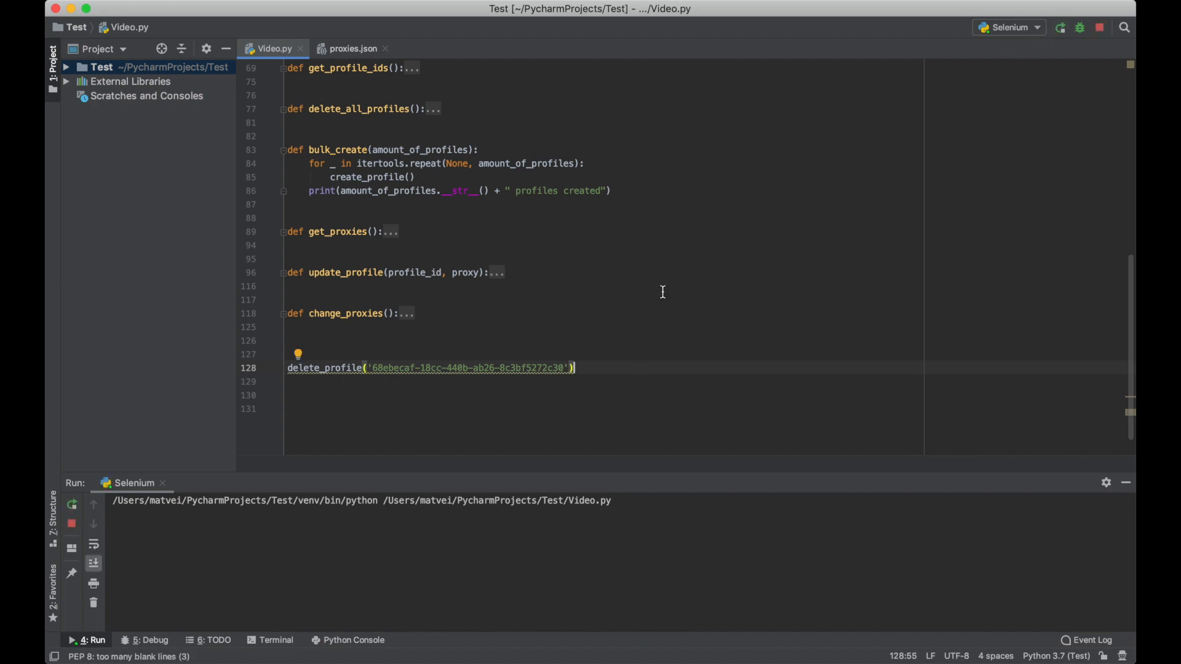
click(1065, 28)
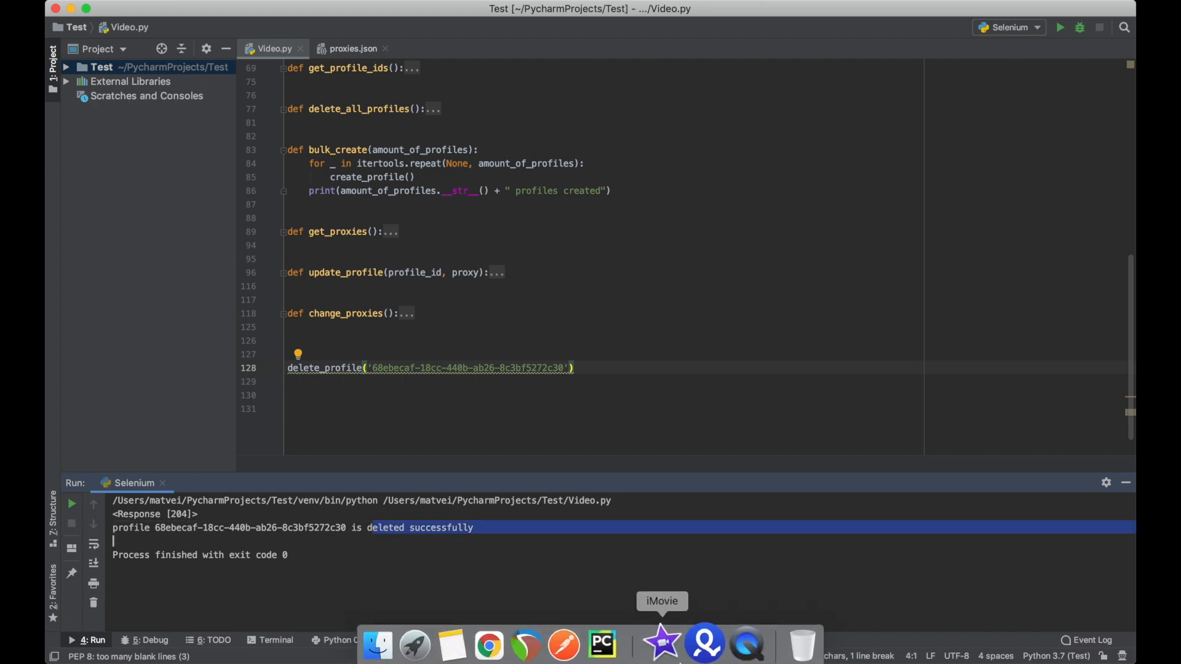
click(705, 645)
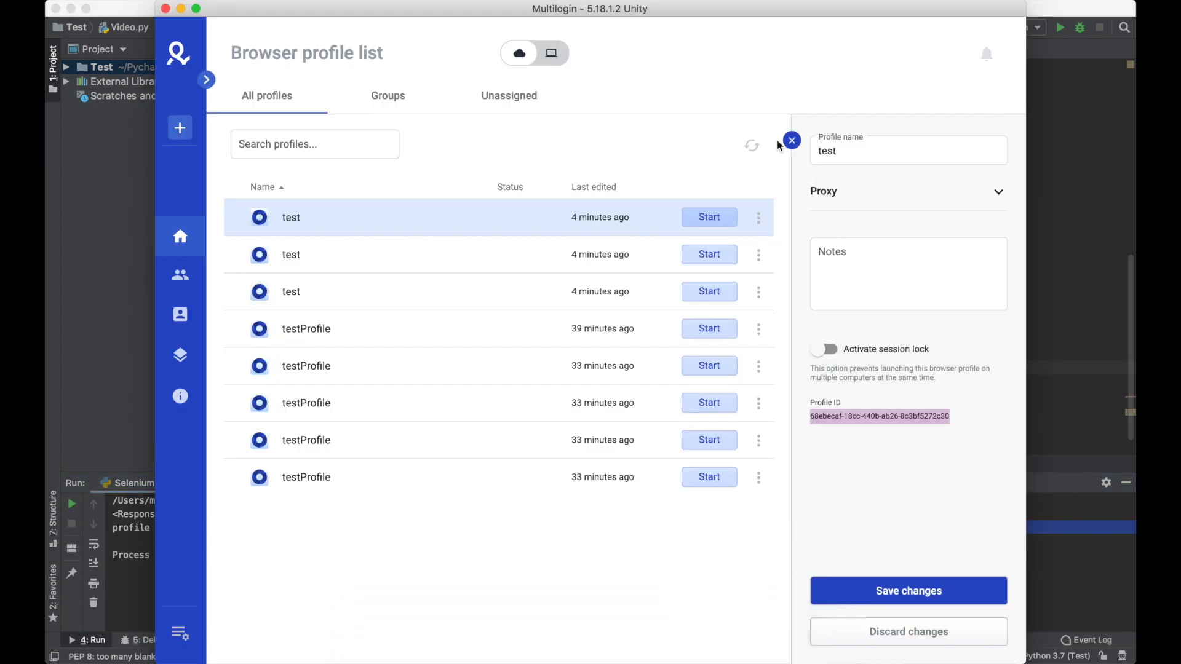
click(751, 145)
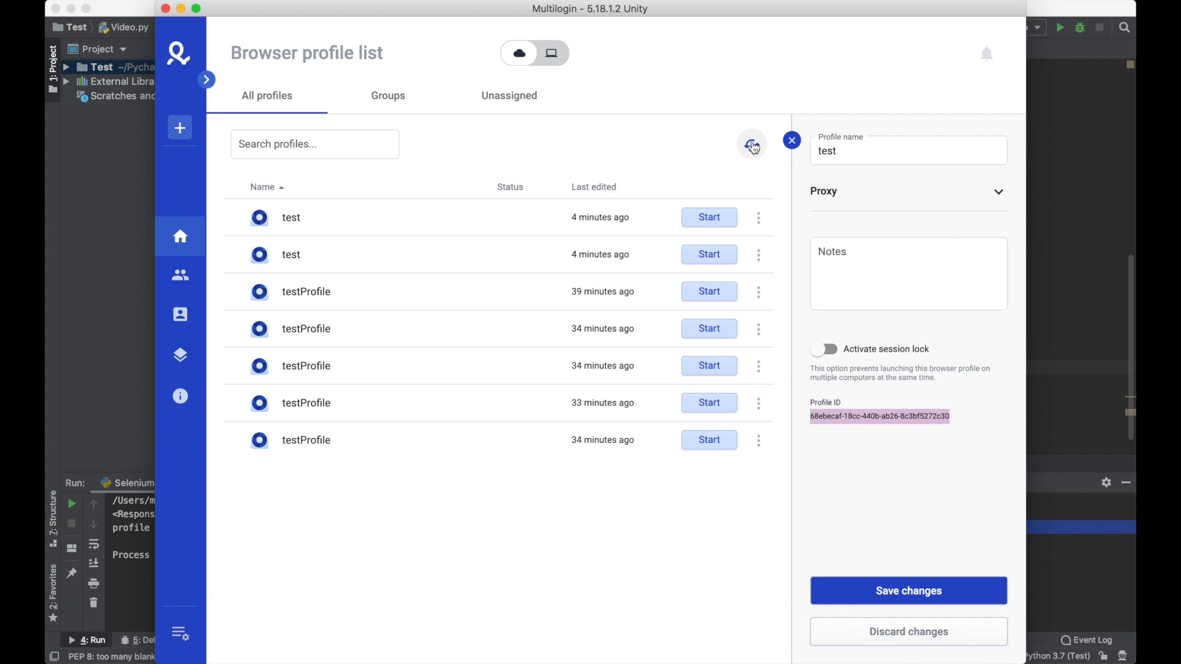
click(792, 140)
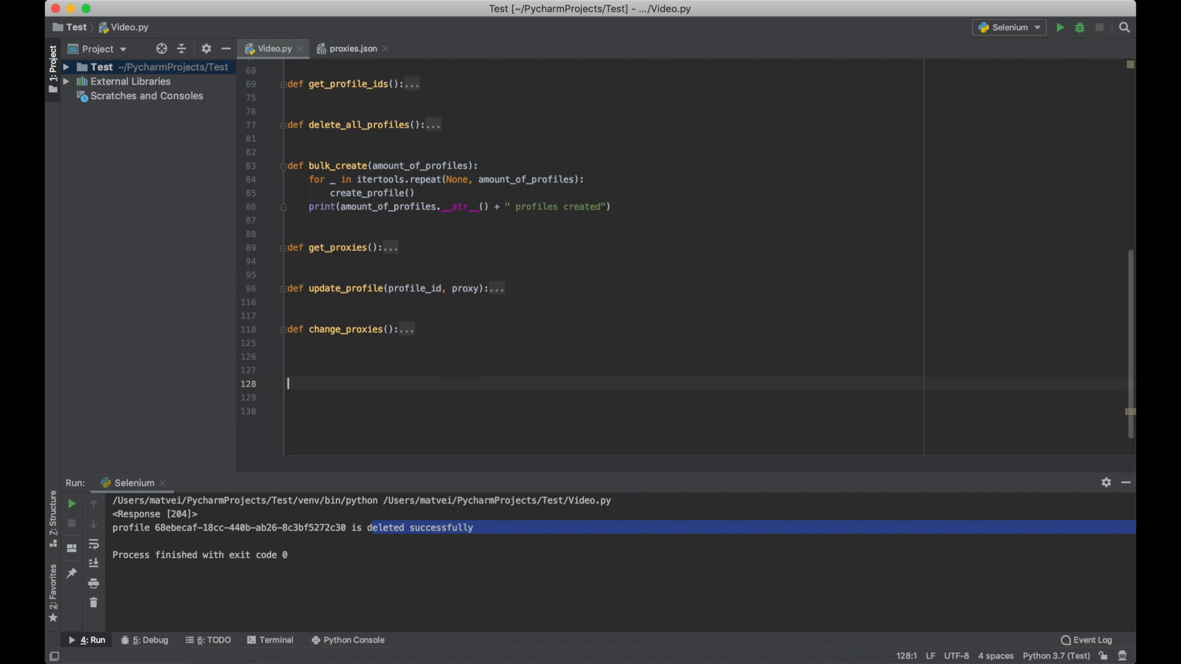
scroll(up, 3)
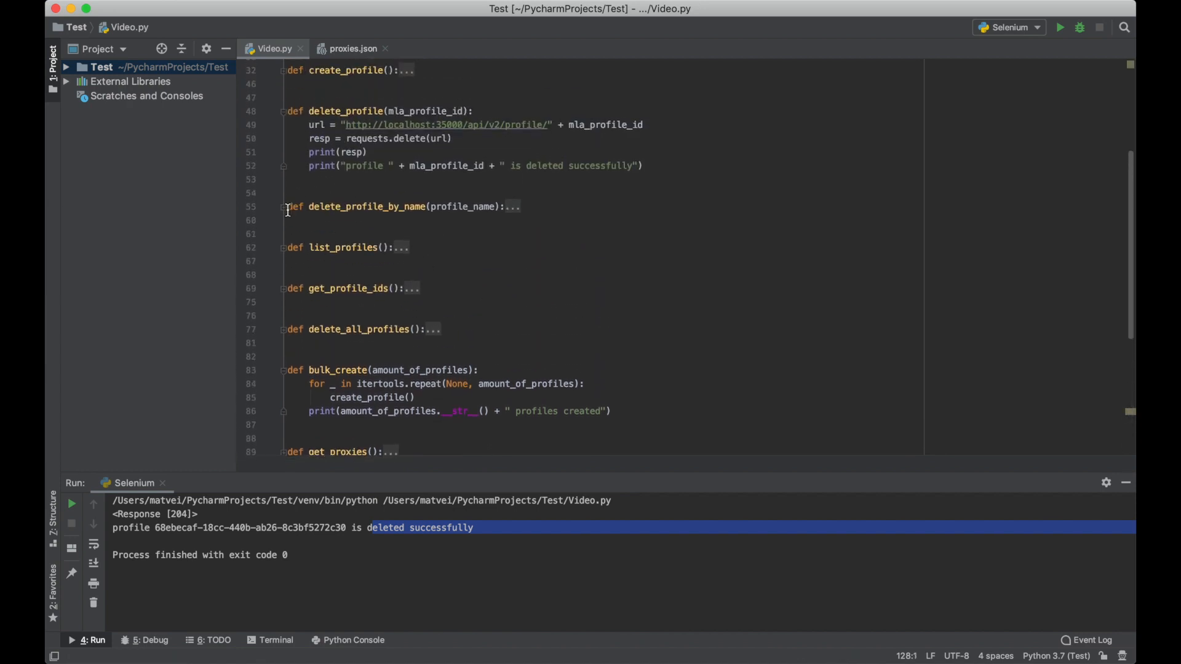
click(284, 207)
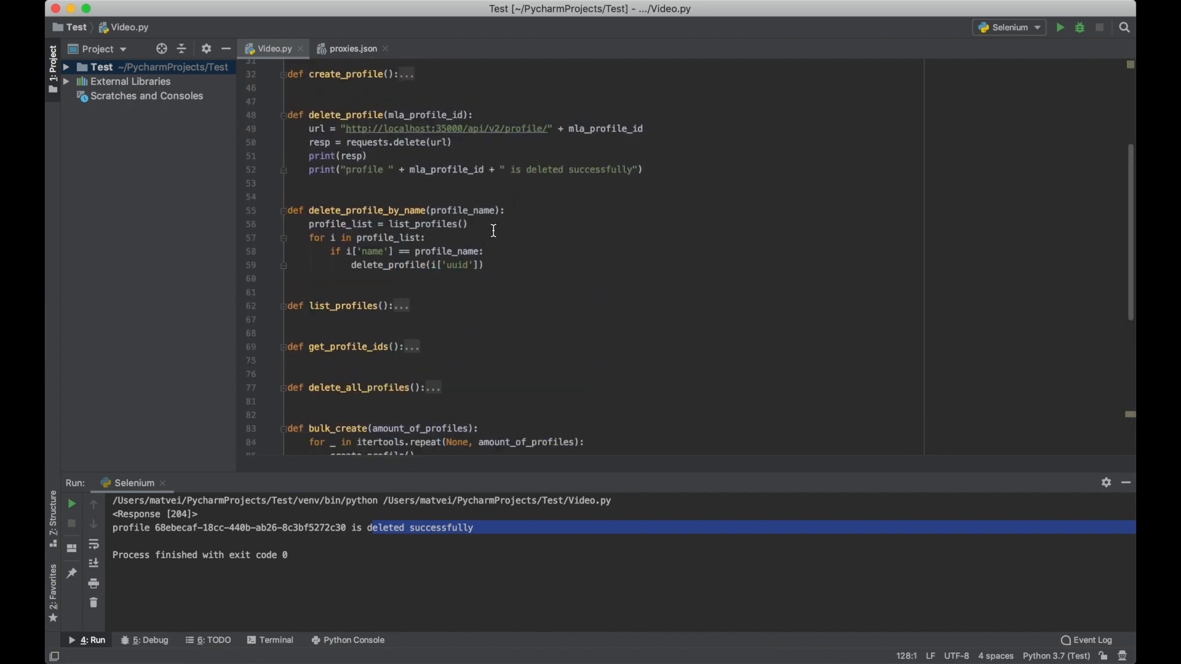
mouse_move(475, 218)
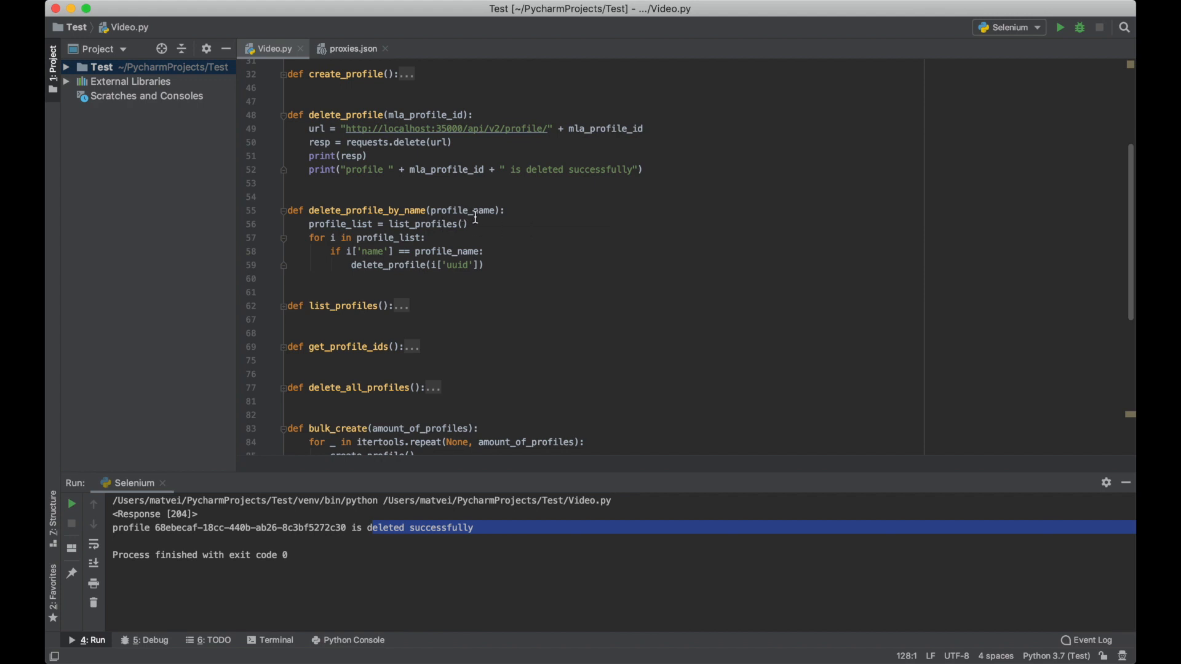
mouse_move(567, 215)
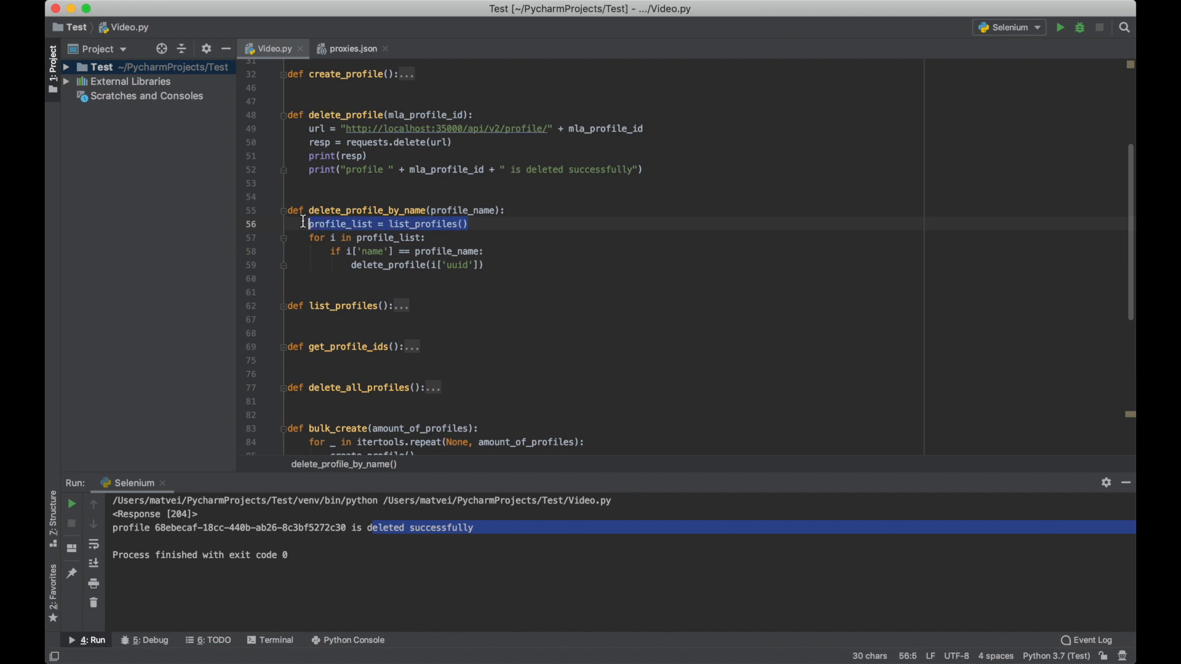
click(488, 251)
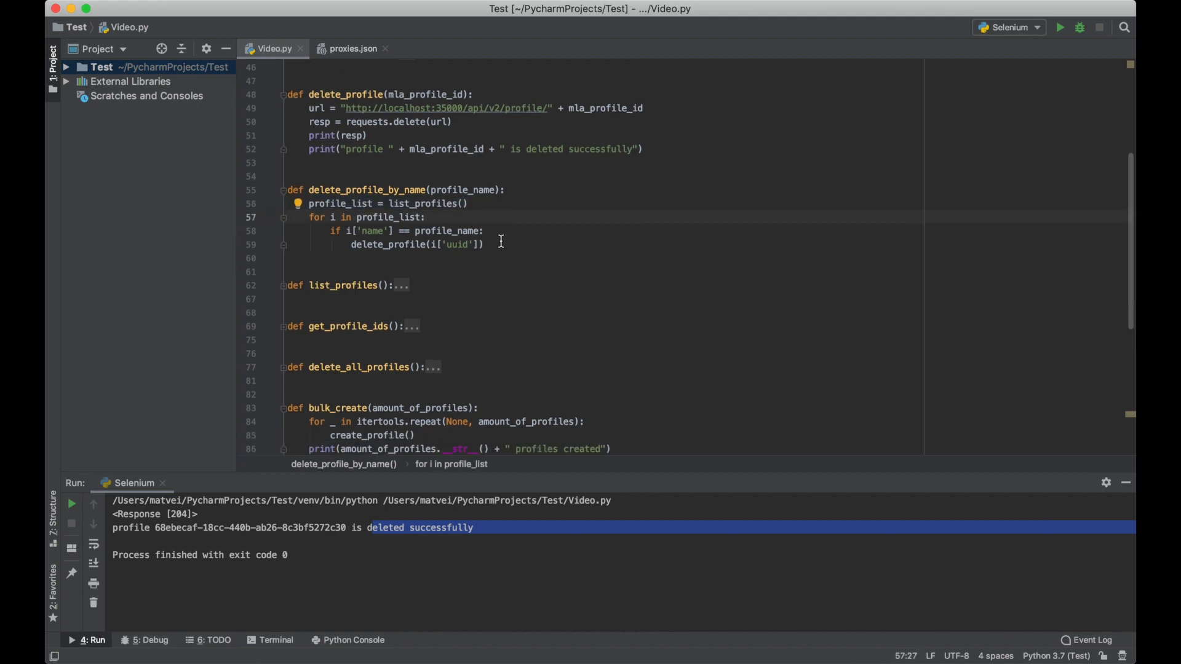
scroll(down, 3)
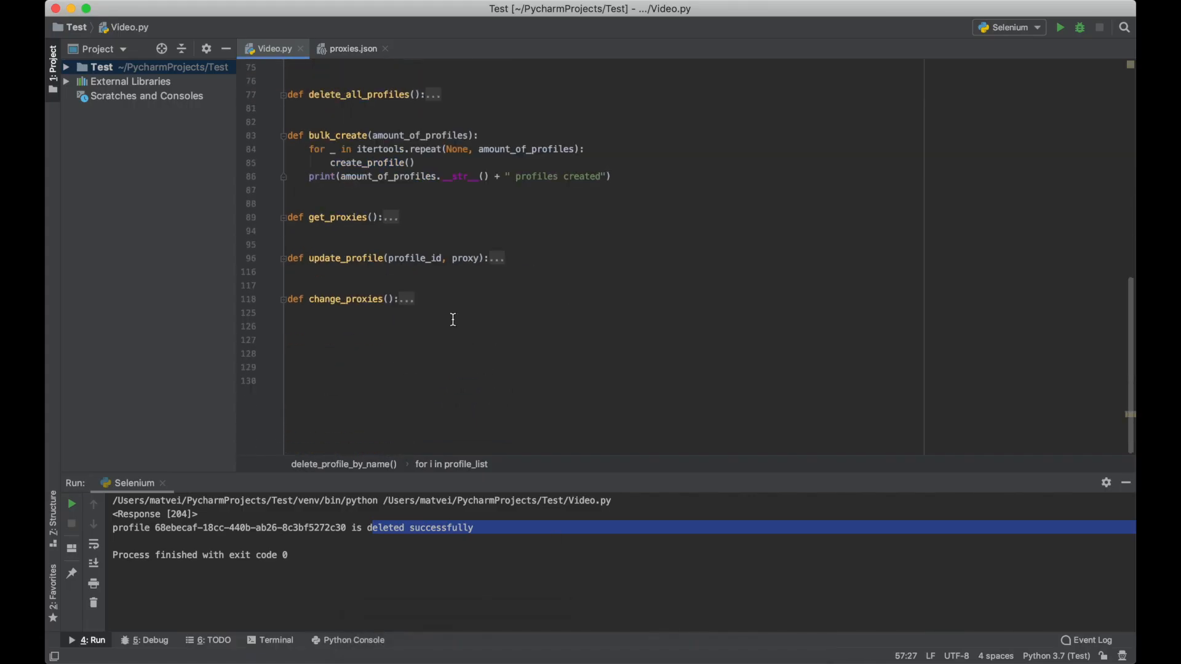
Step: Append delete_profile_by_name('test') to the end of Video.py and run the script
click(301, 326)
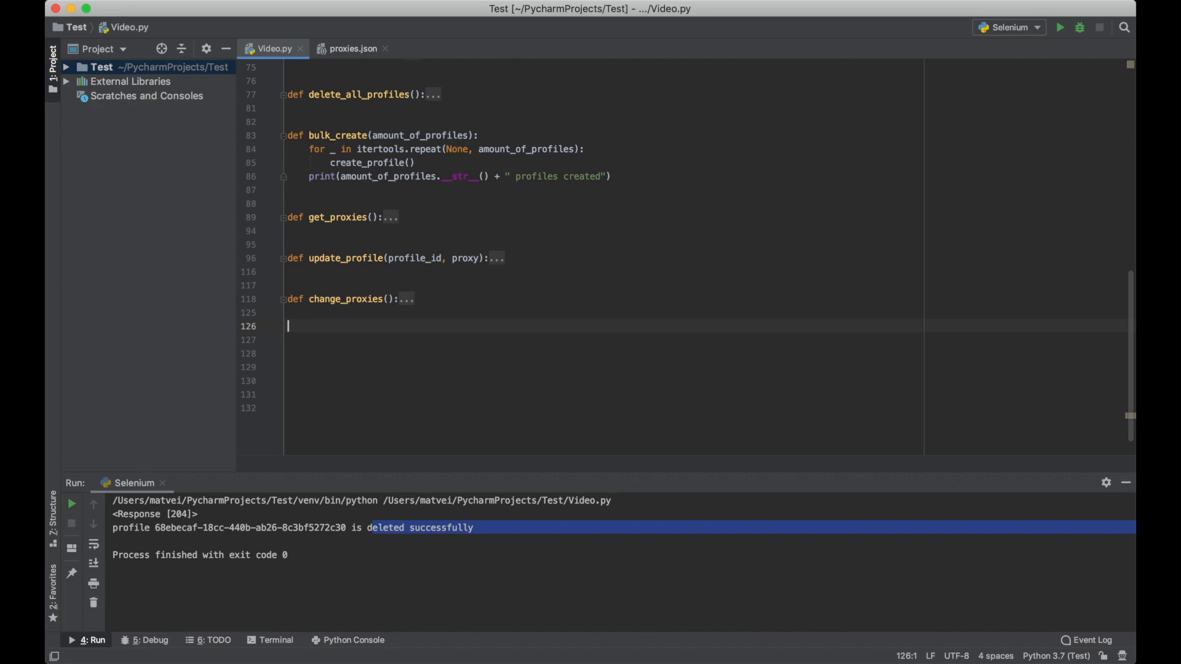
text(d)
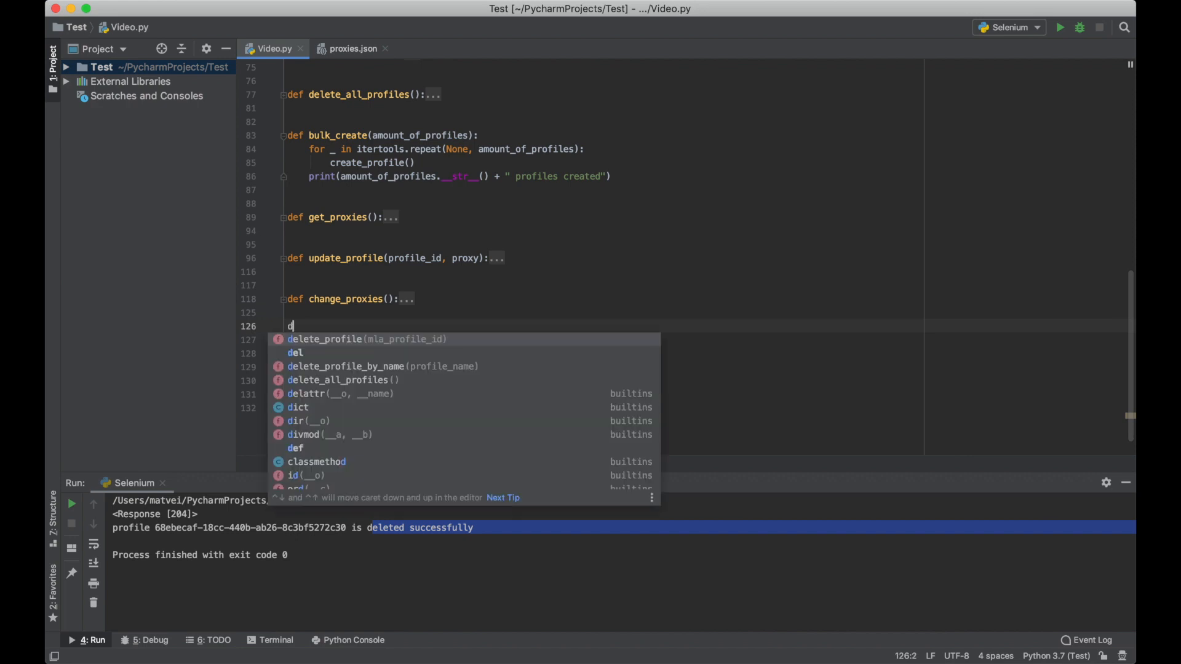
key(Escape)
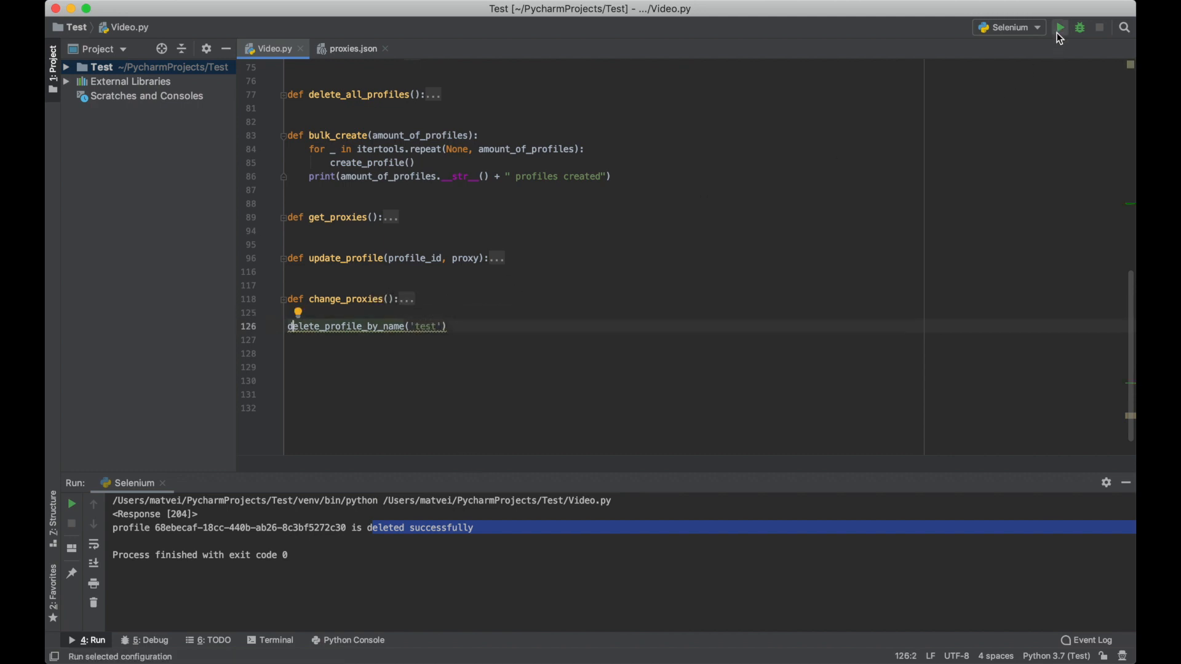
click(1061, 27)
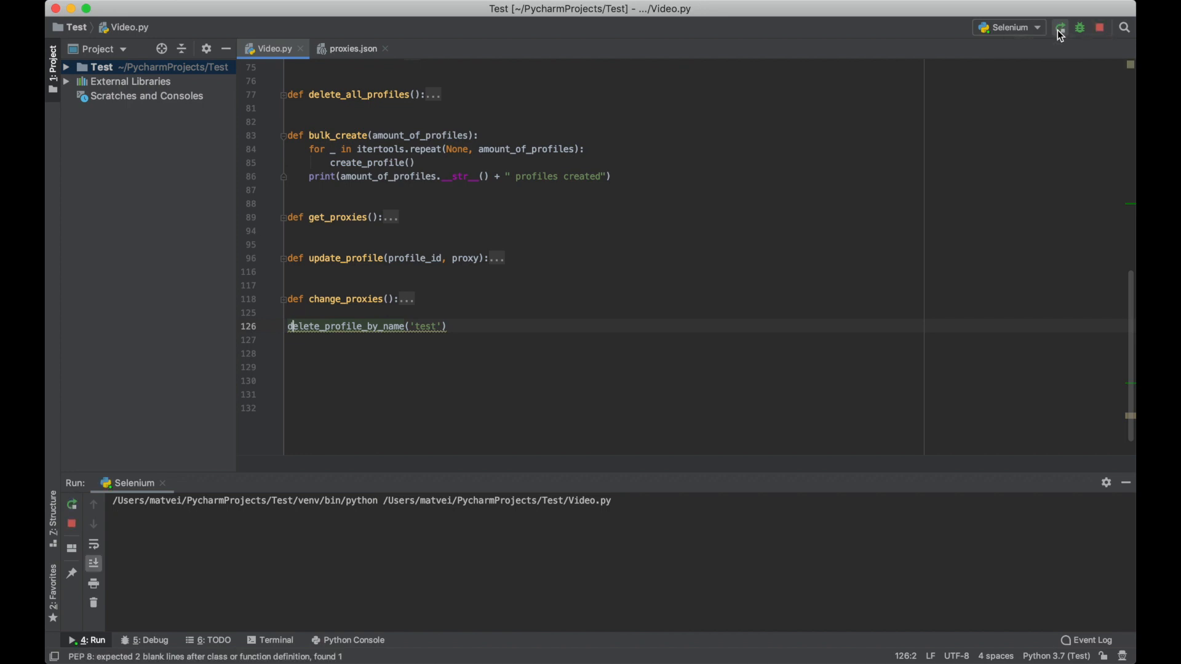
click(1061, 28)
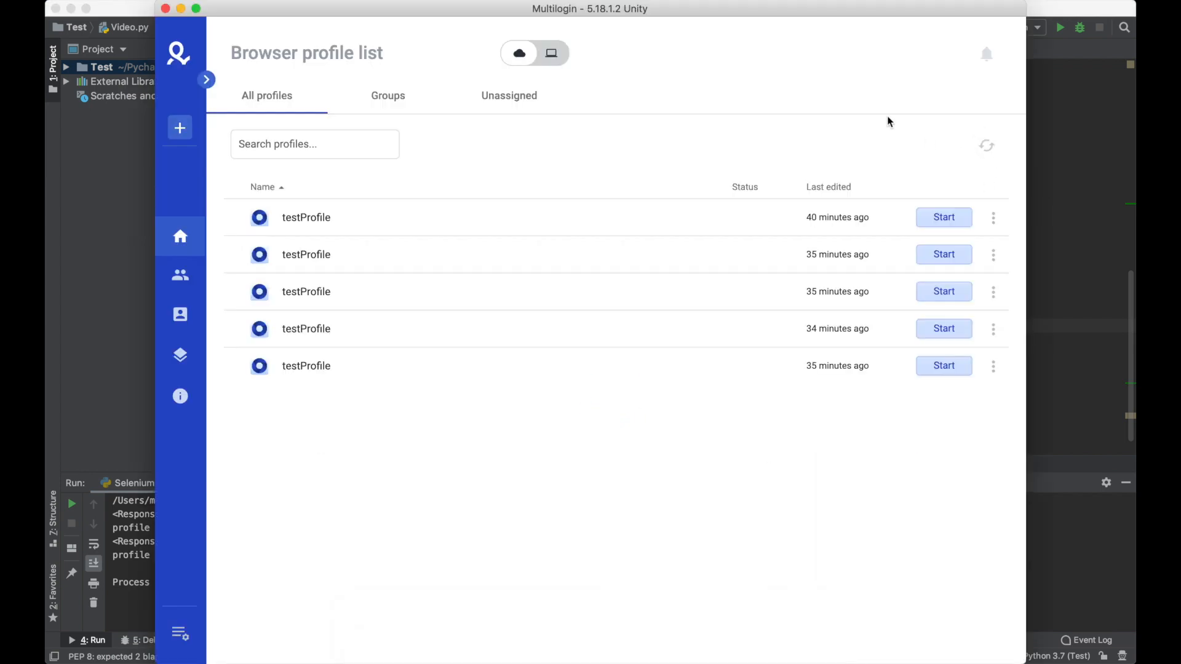
mouse_move(799, 128)
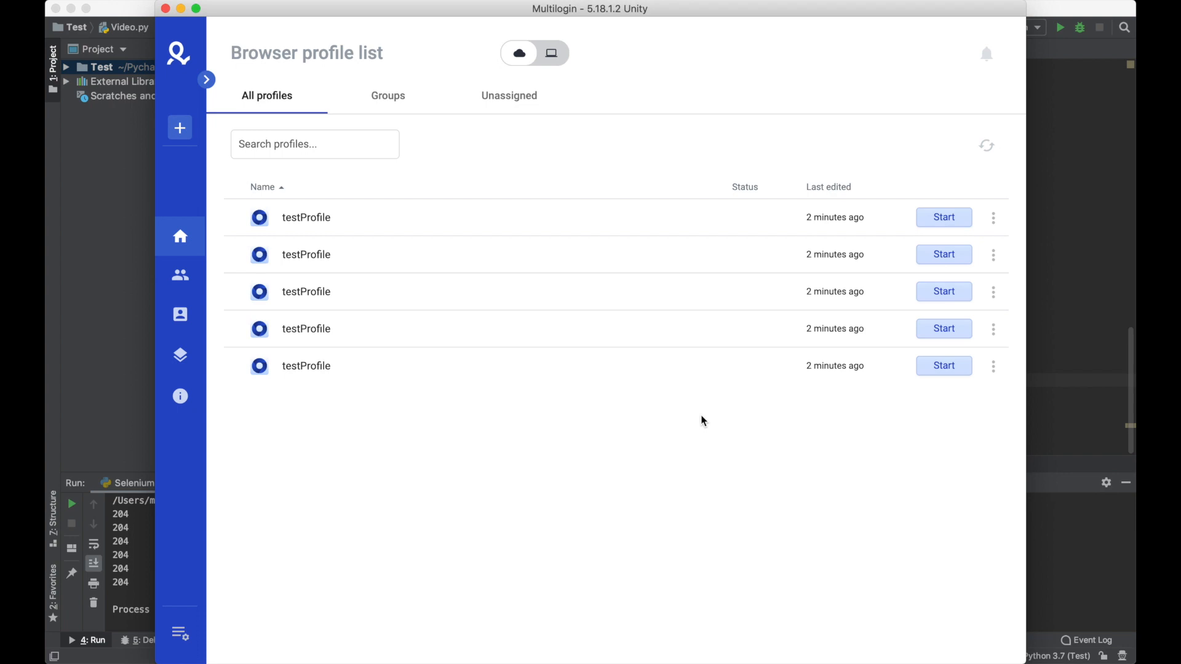
click(388, 96)
text(te)
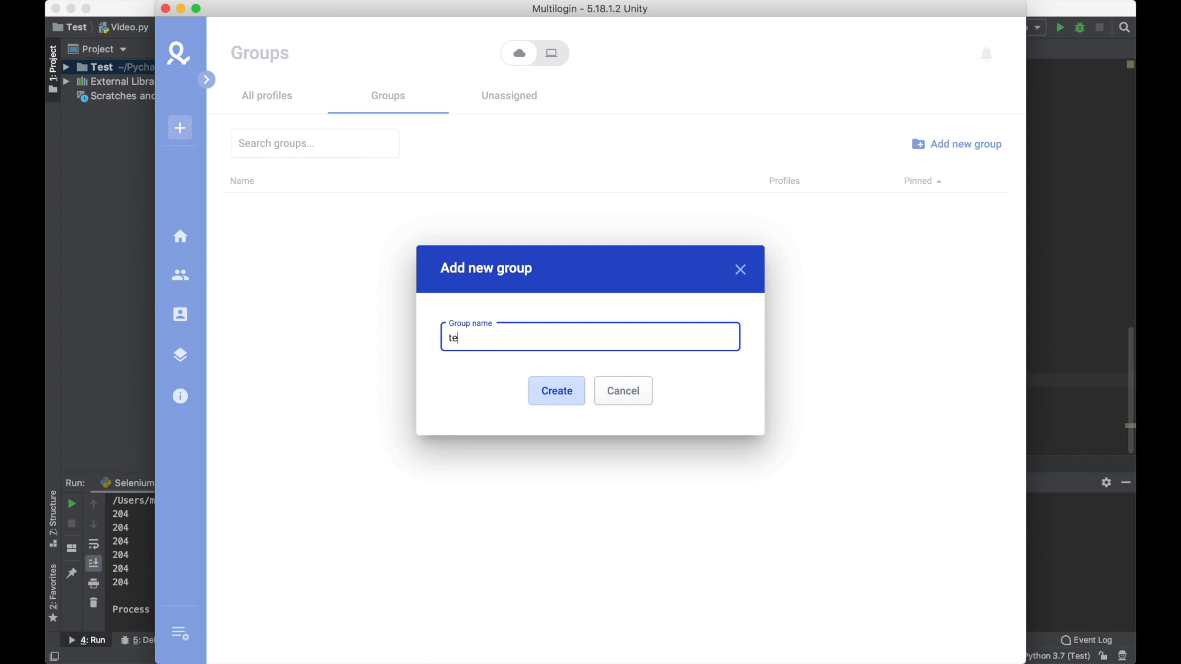
Step: Create a Multilogin group named 'test group'
text(st gro)
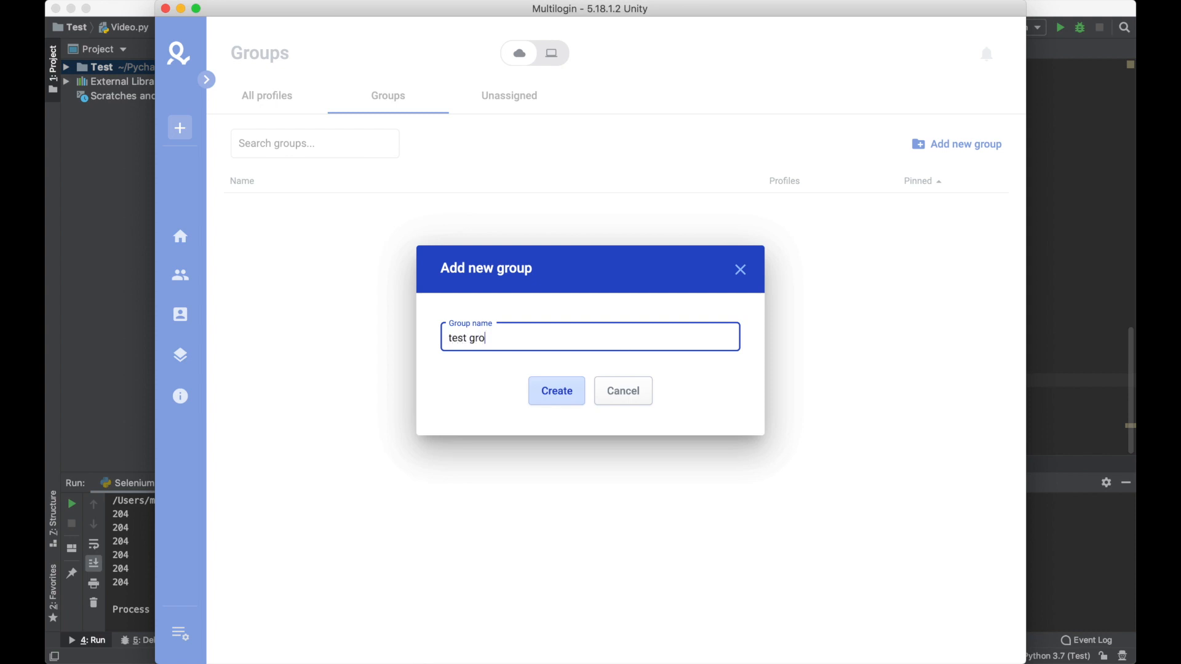
click(556, 392)
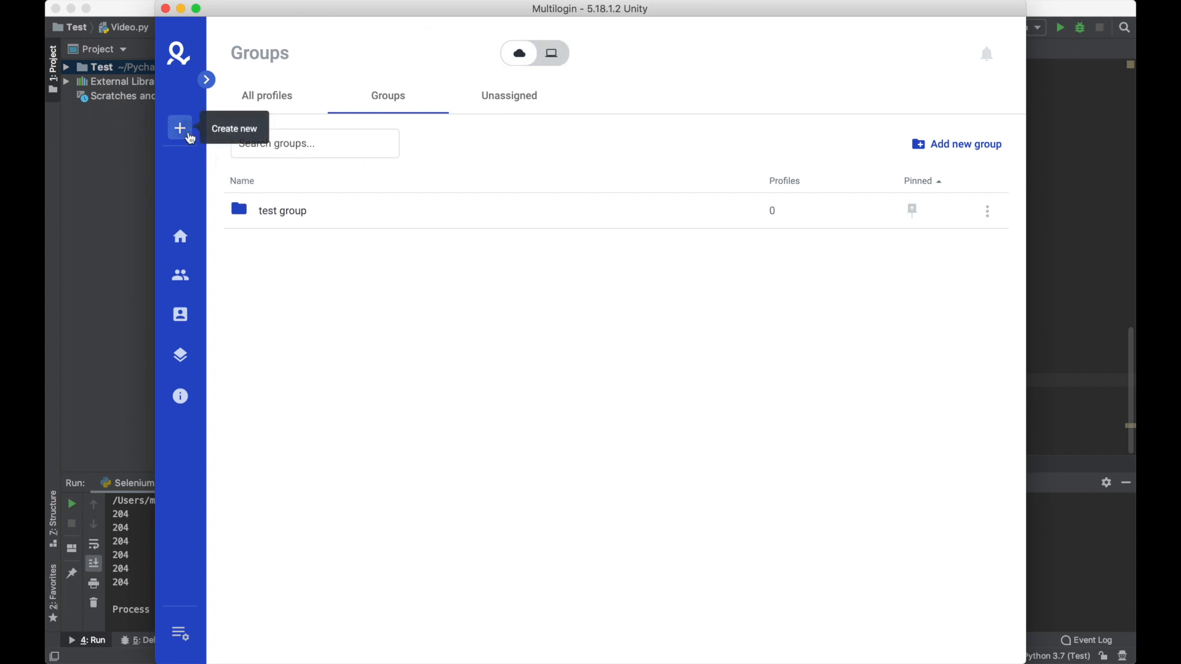
Step: Create a profile named 'test' saved to test group, and view that group's profiles
click(179, 128)
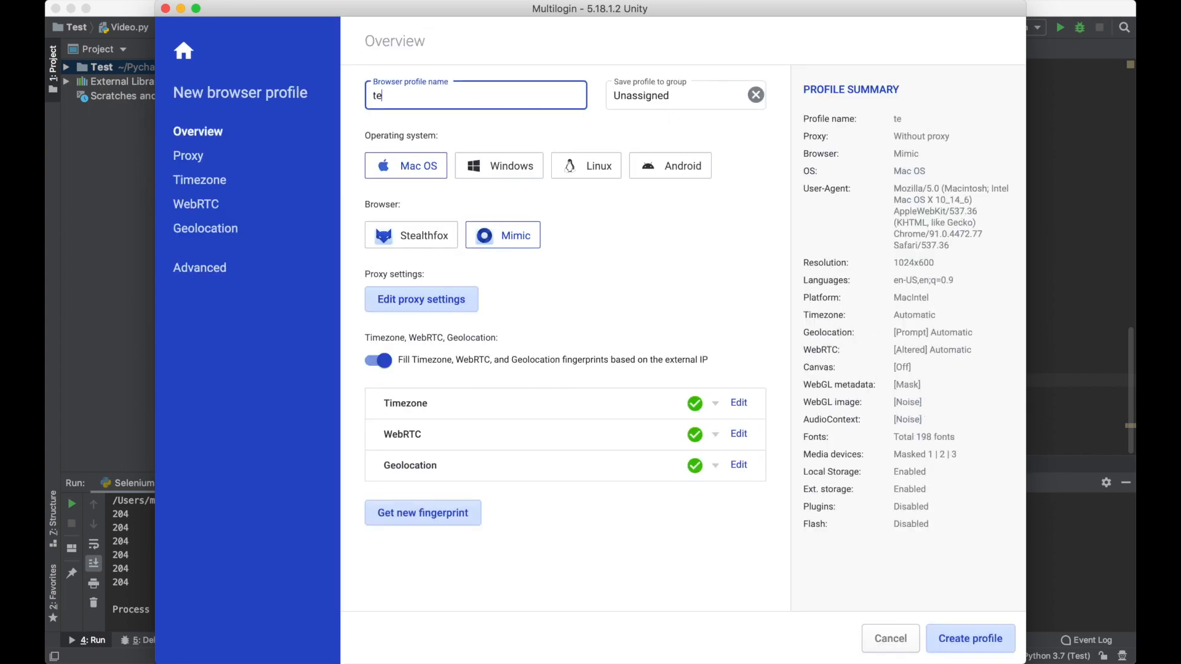
text(st)
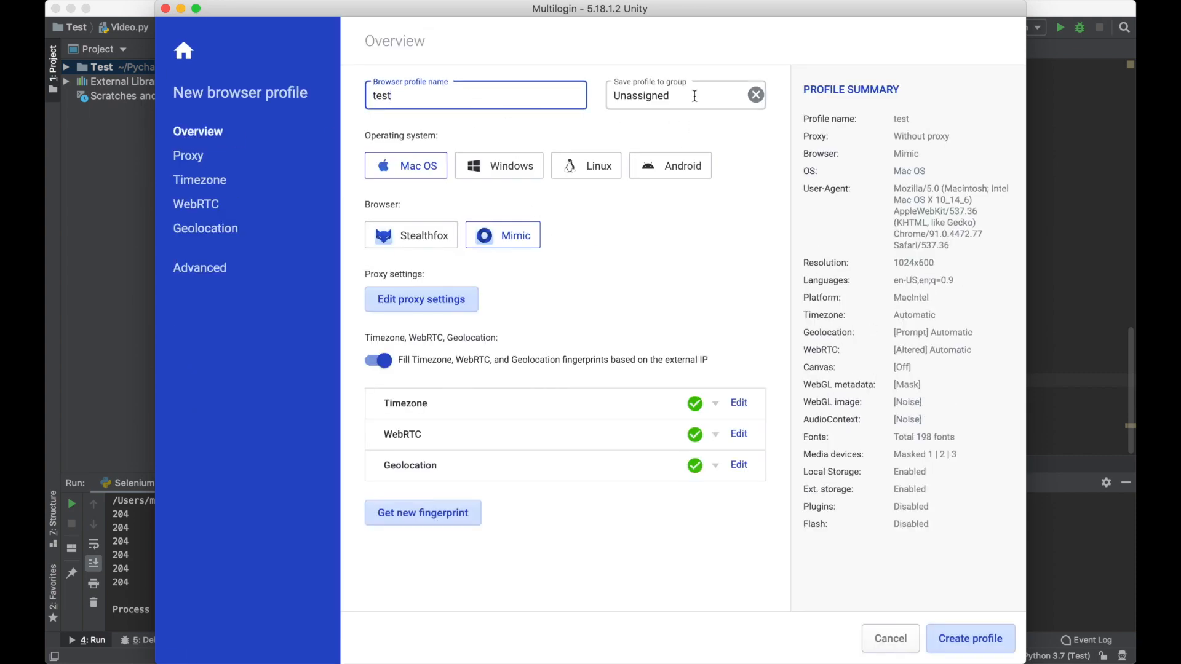
text(test group)
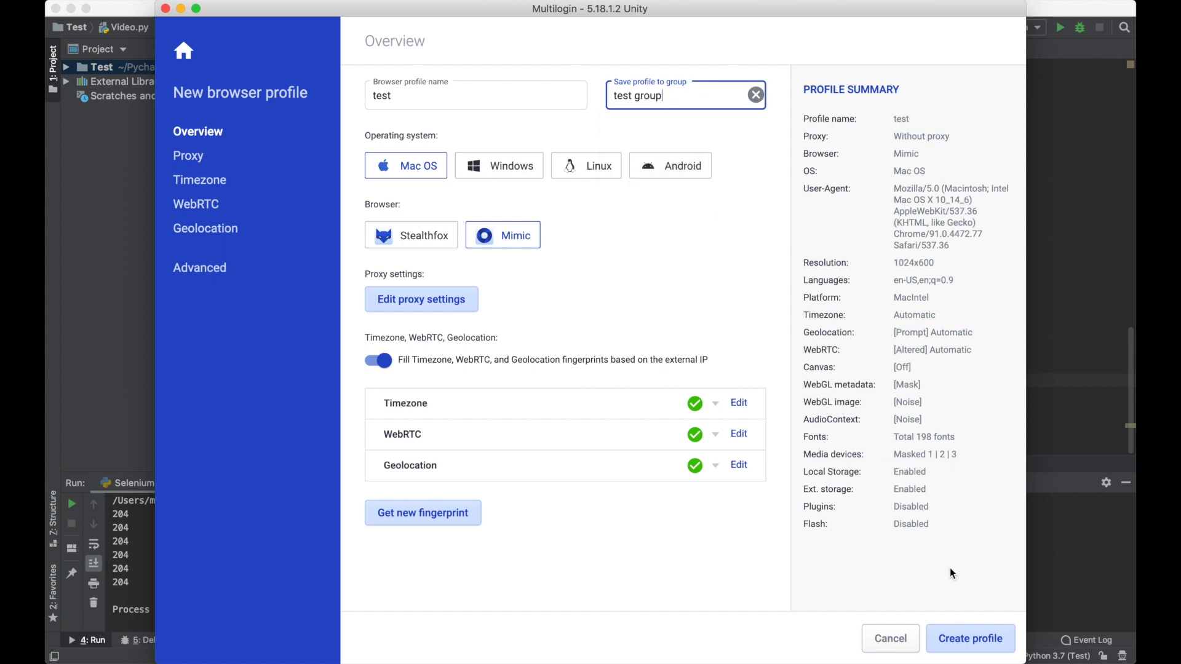
click(971, 639)
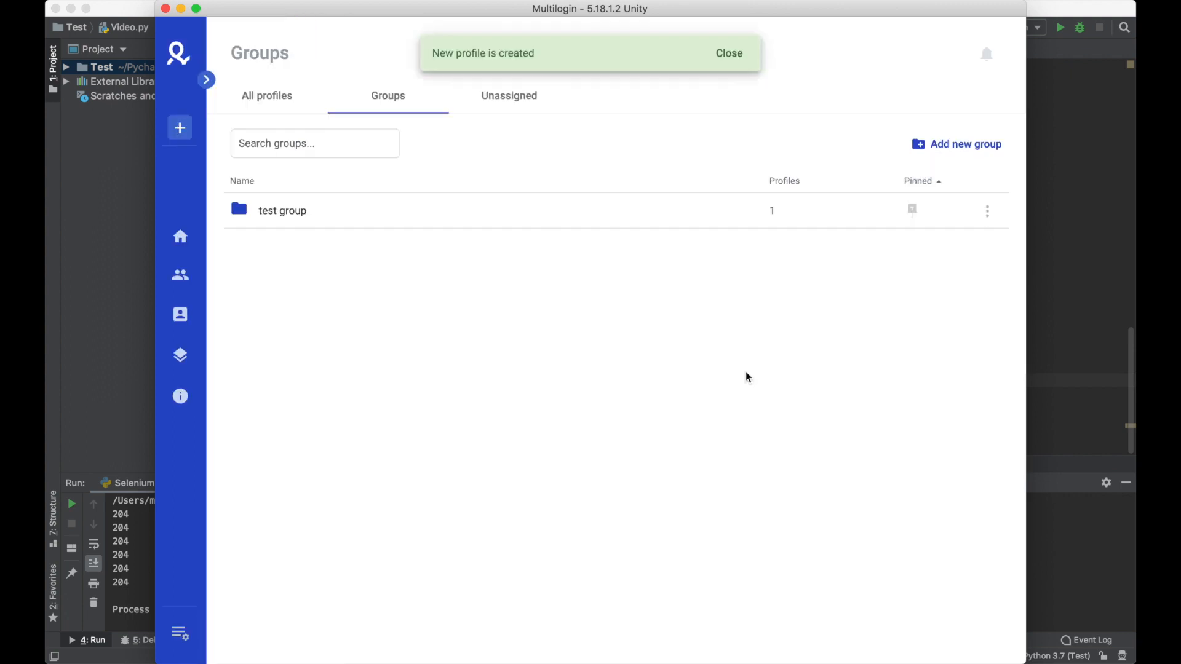
click(283, 211)
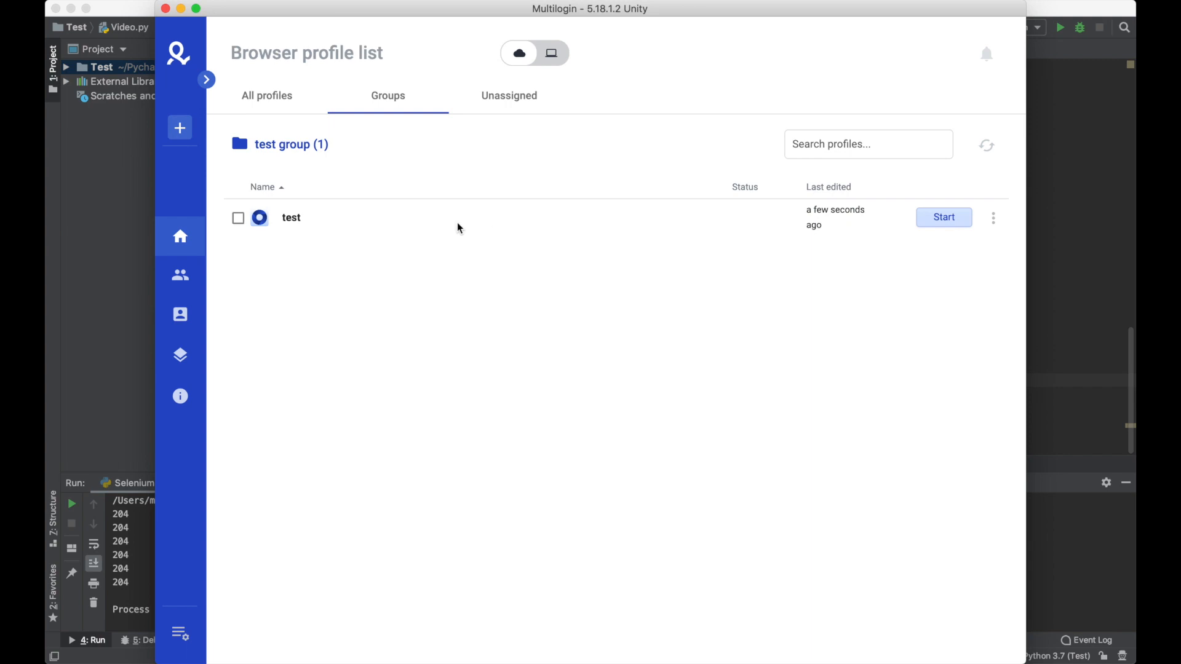
mouse_move(191, 242)
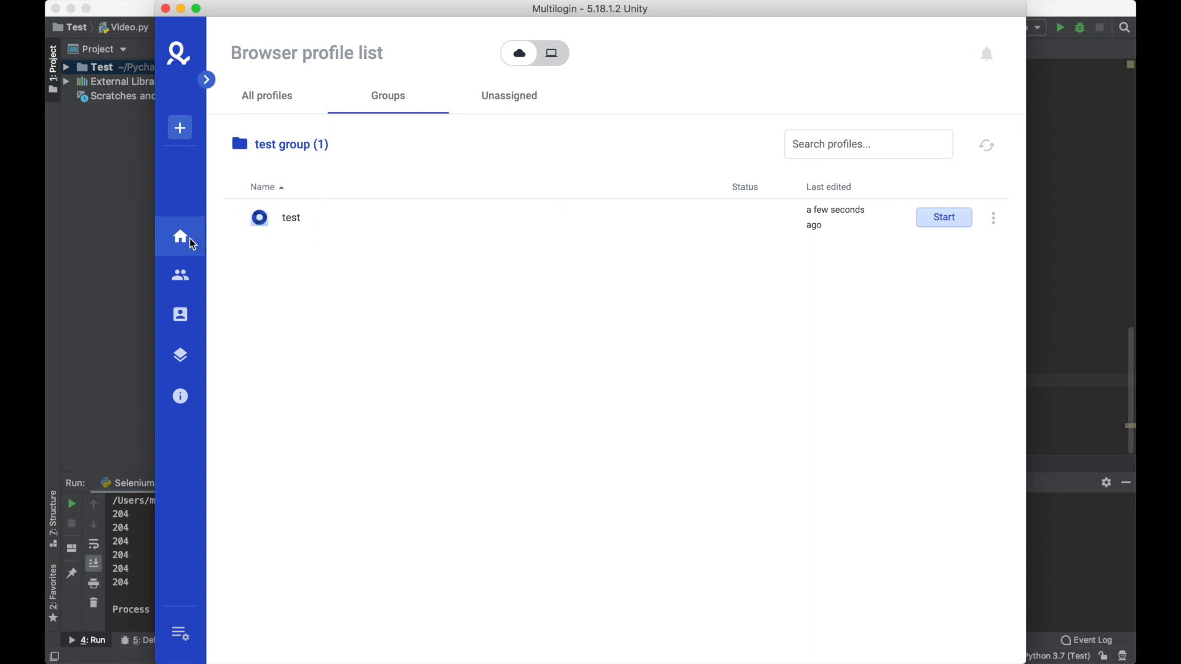
click(573, 645)
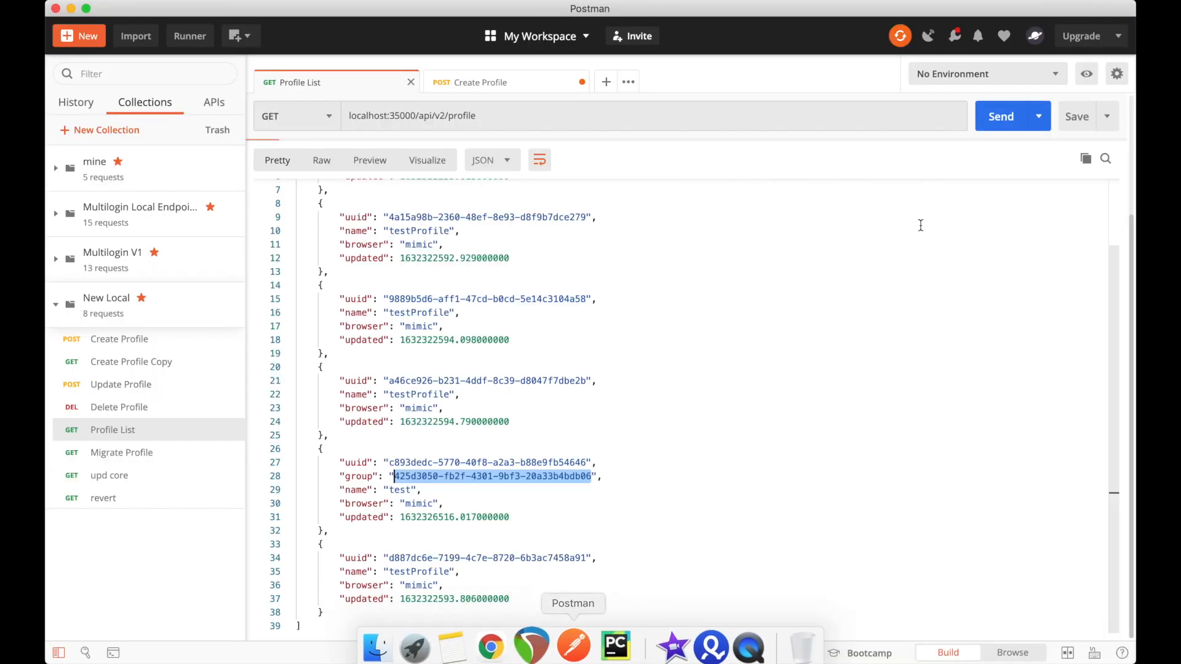
Step: Resend the profile list request and select test's group id b54660e4-b9bd-42f5-b800-9493f3754375
click(1000, 116)
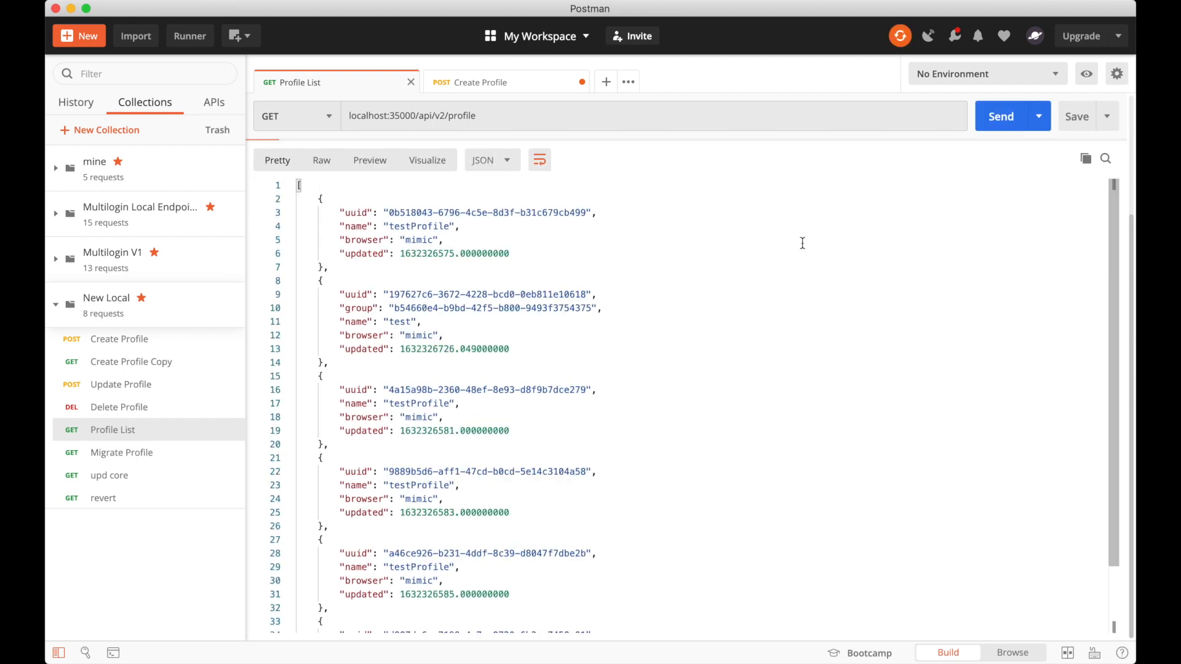
scroll(down, 3)
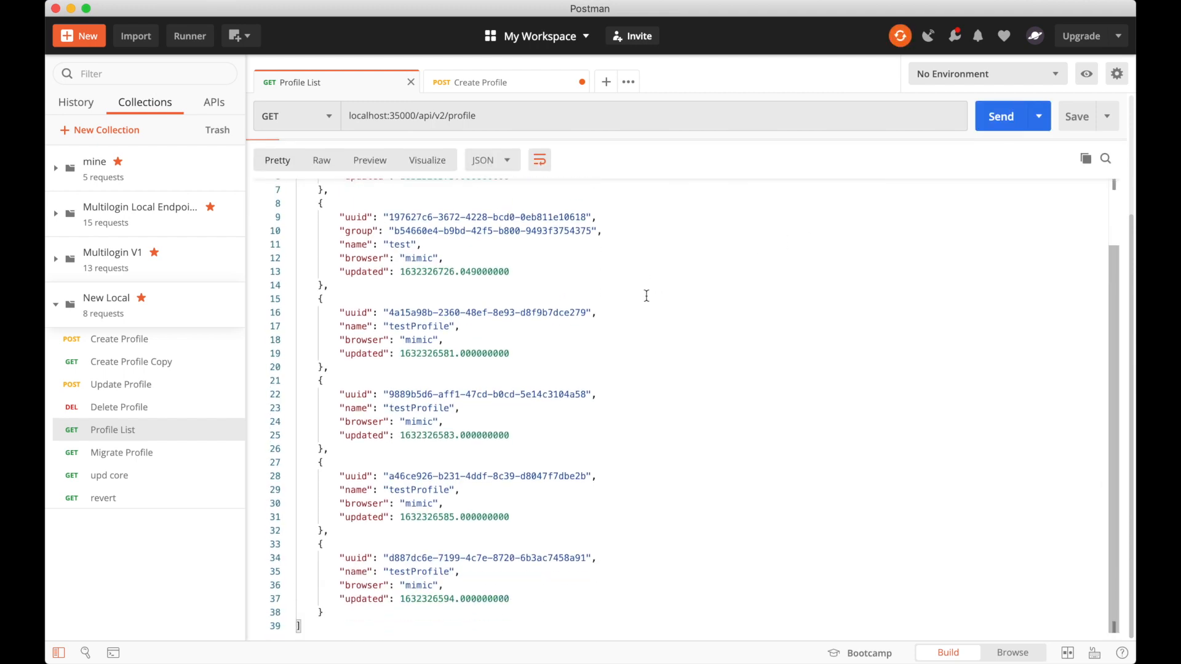
click(1000, 117)
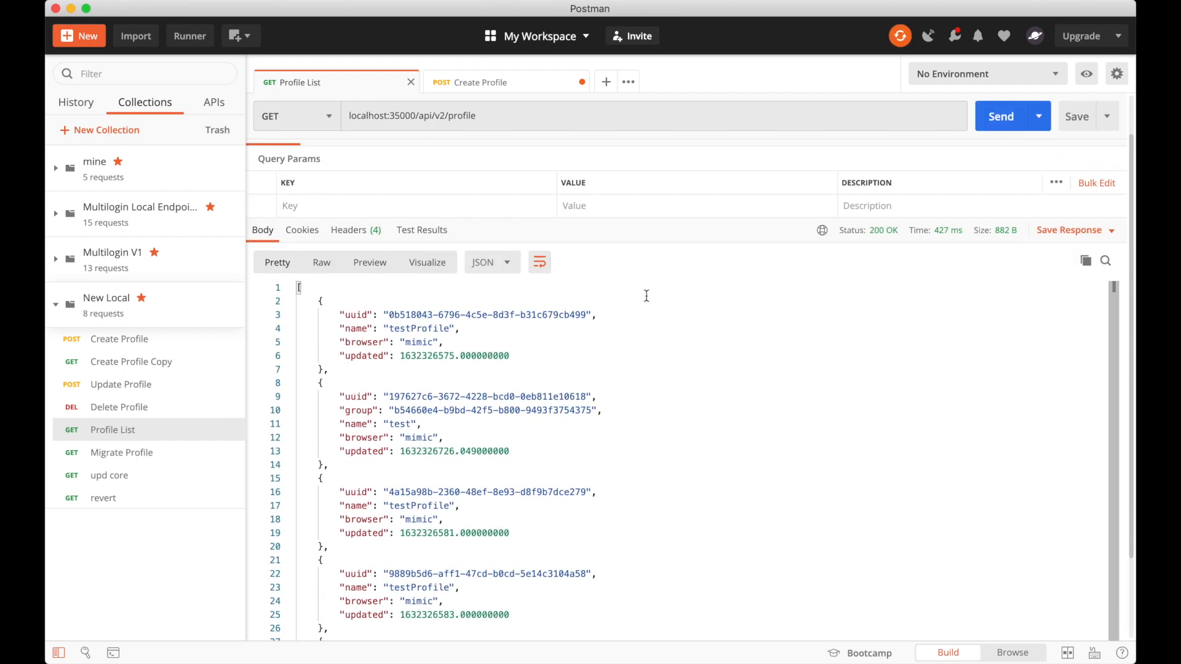
double_click(580, 411)
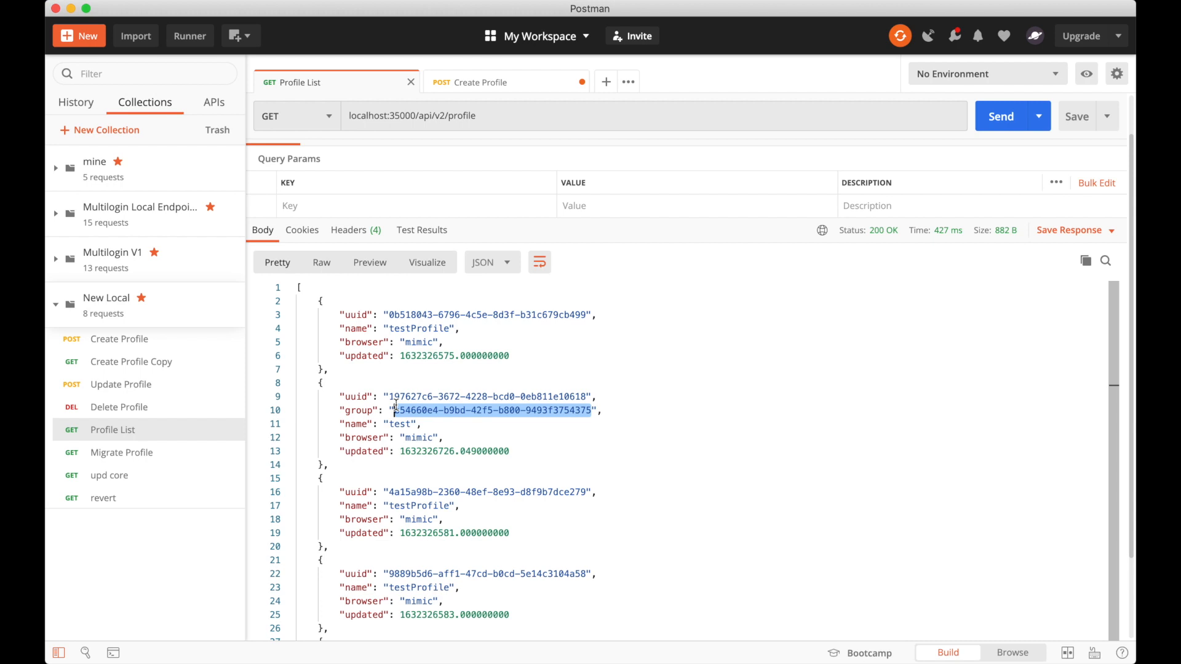
click(610, 640)
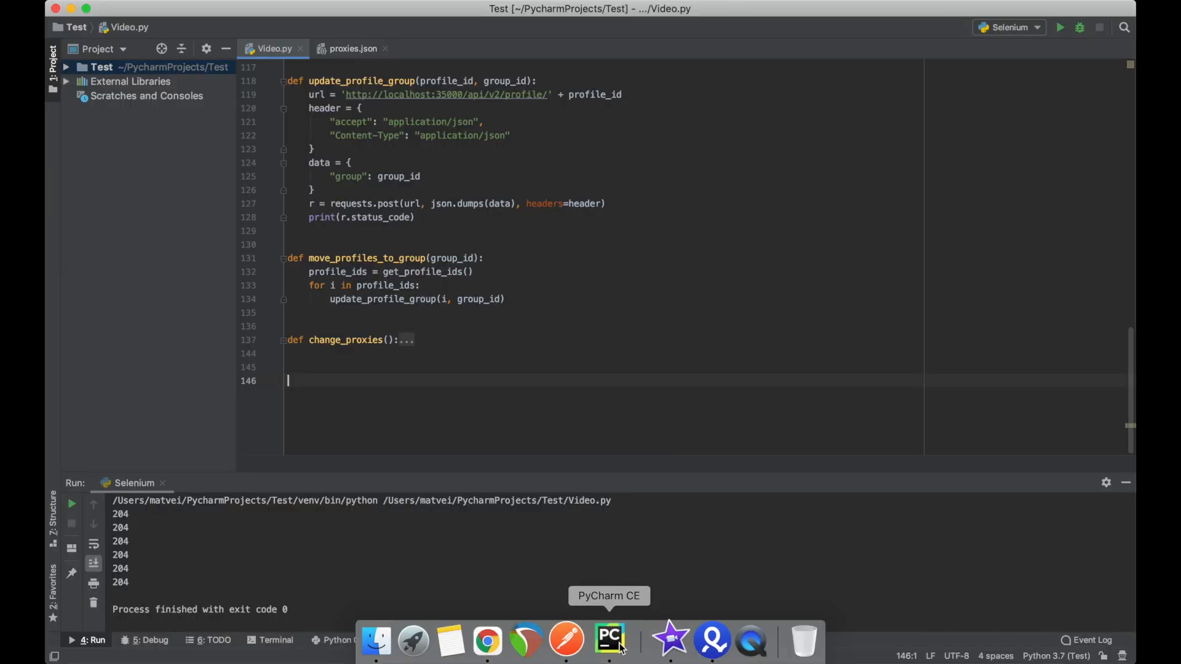
mouse_move(485, 337)
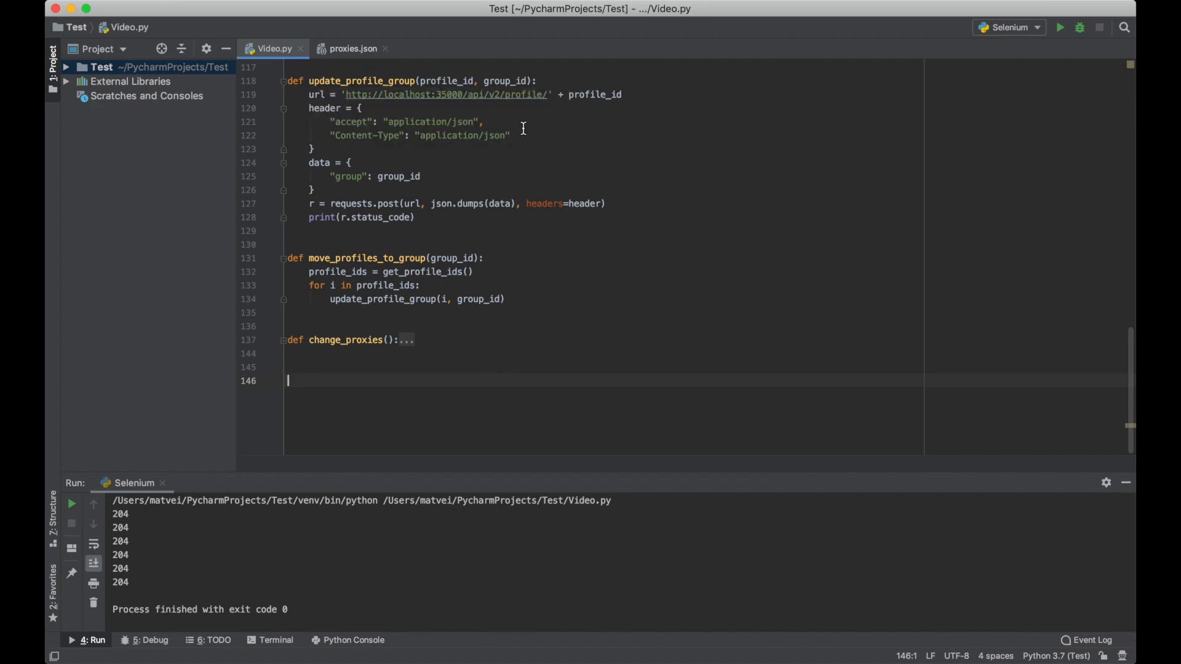
mouse_move(464, 141)
text(move_profiles_to_group('b54660e4-b9bd-42f5-b800-9493f3754375'))
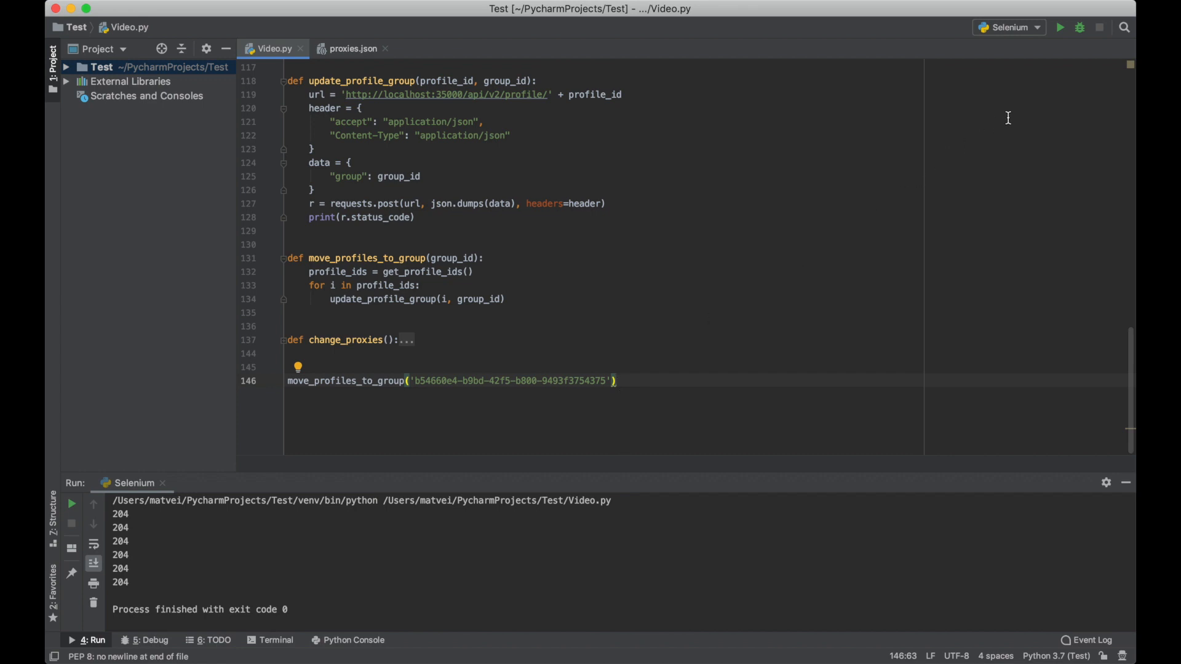
mouse_move(1065, 27)
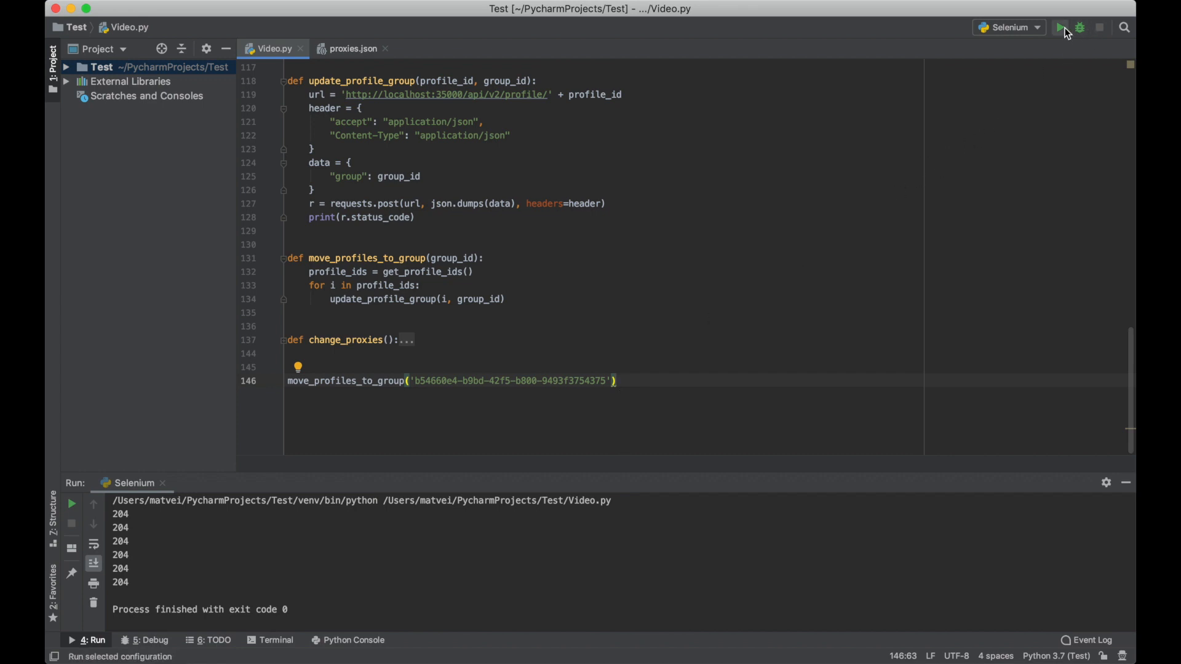
Step: Run Video.py with move_profiles_to_group('b54660e4-b9bd-42f5-b800-9493f3754375') to move six profiles
click(1062, 27)
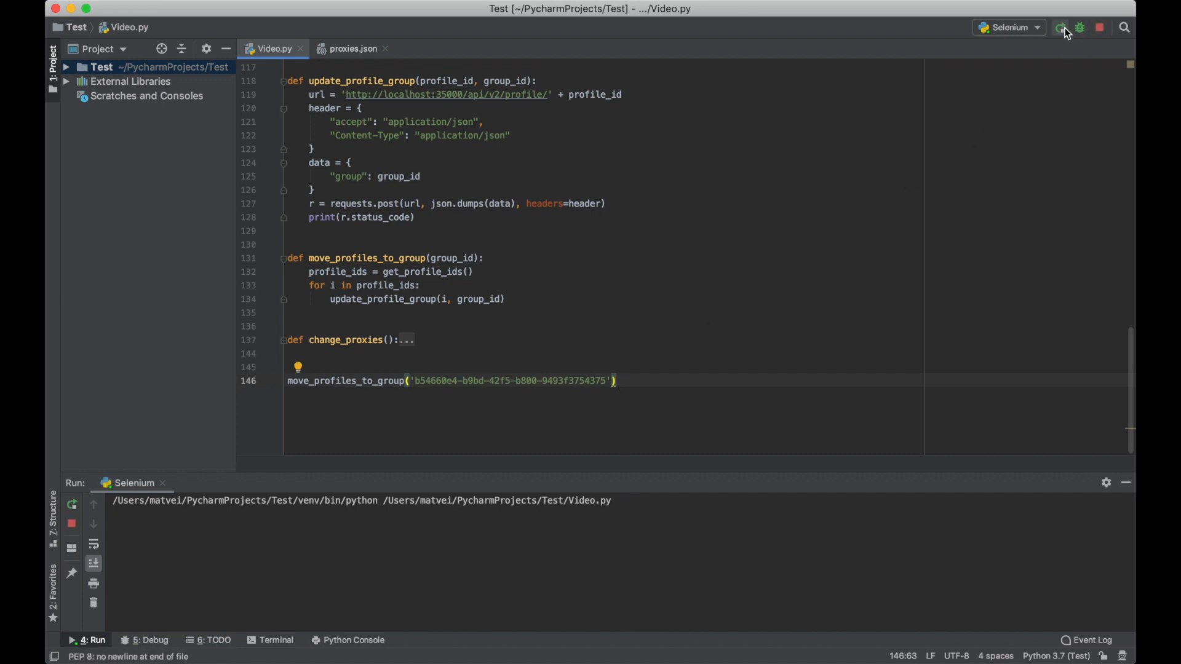
click(1063, 27)
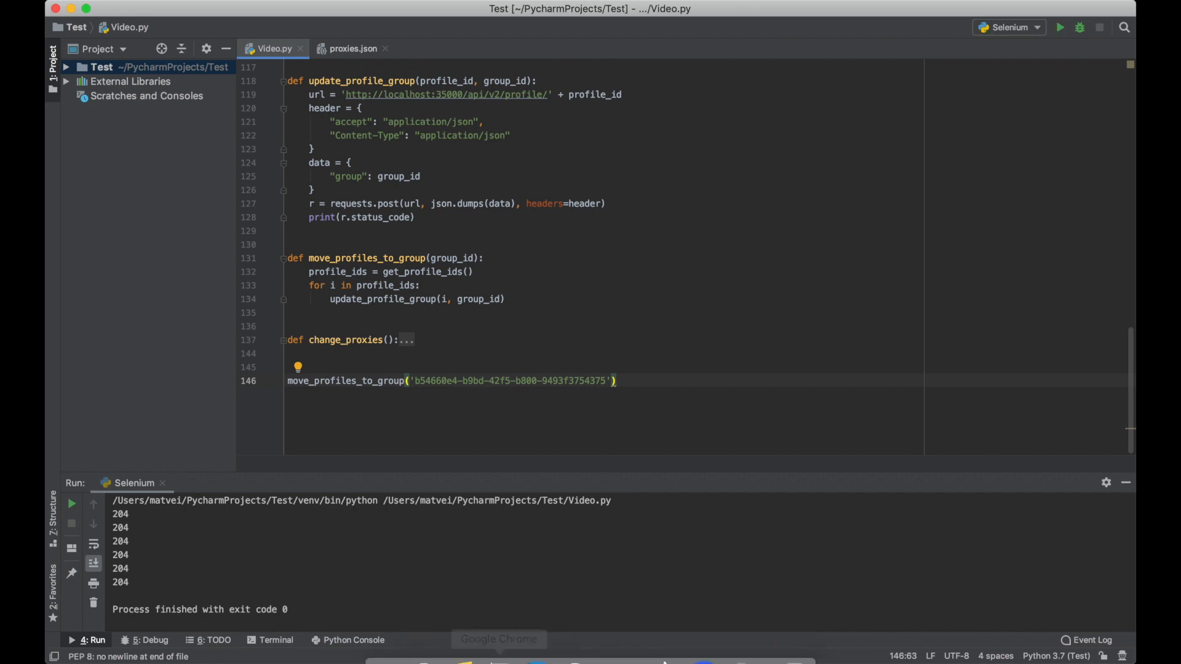
Step: Refresh Multilogin's test group to show its six profiles
click(701, 640)
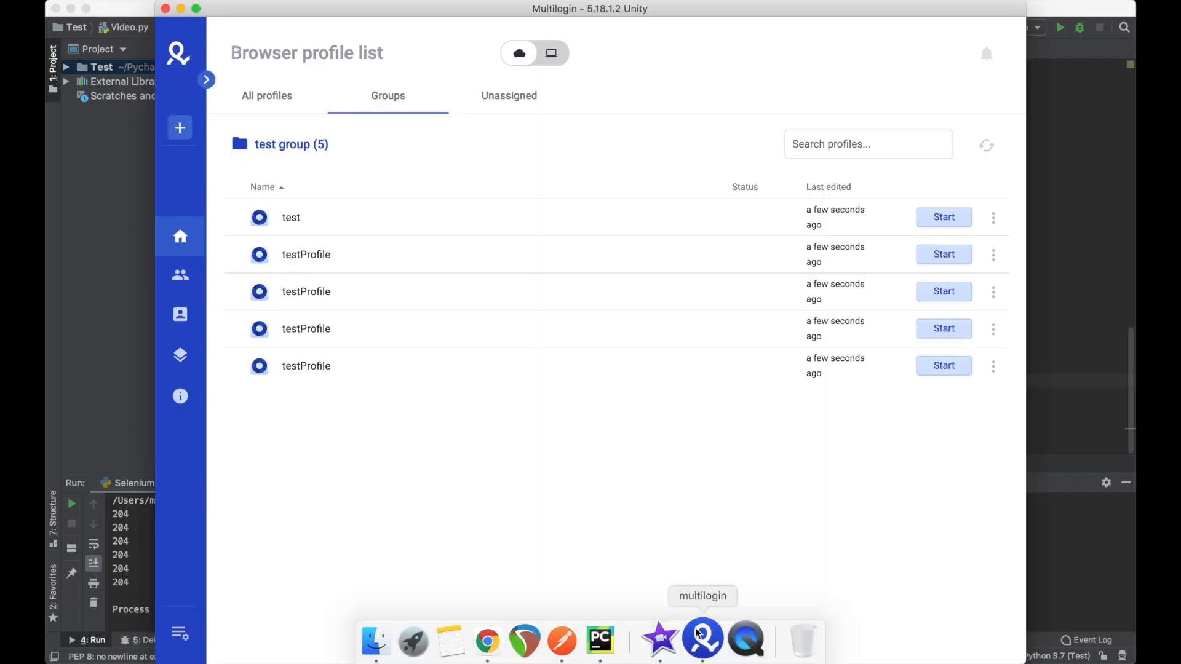
click(987, 145)
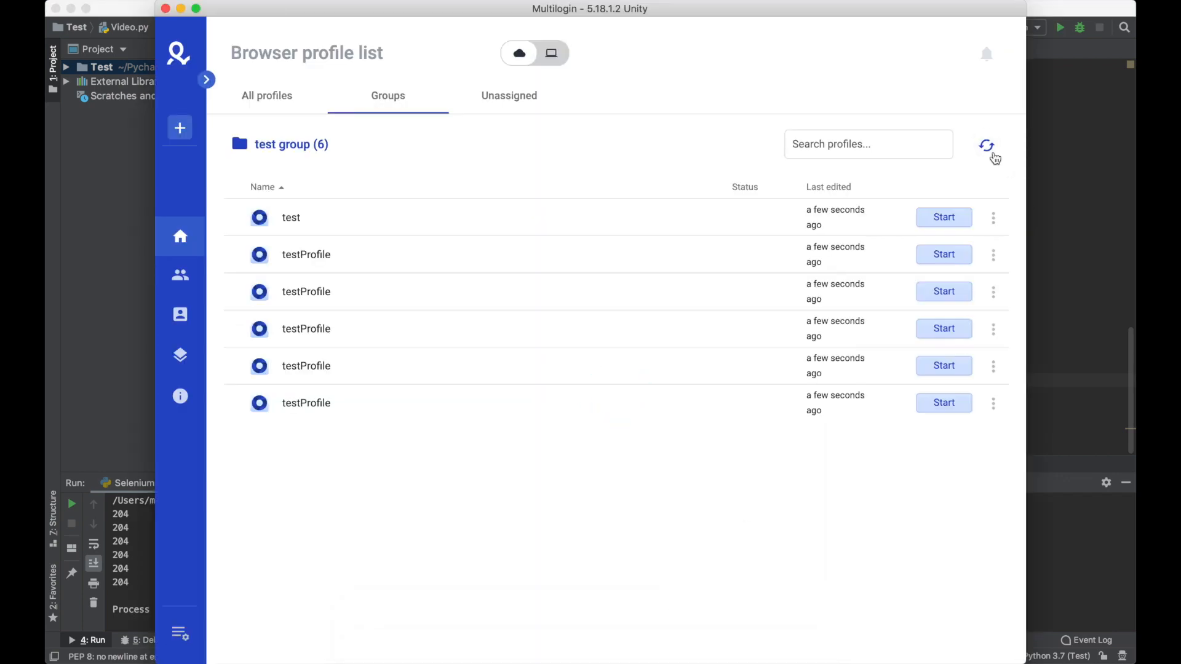
mouse_move(987, 147)
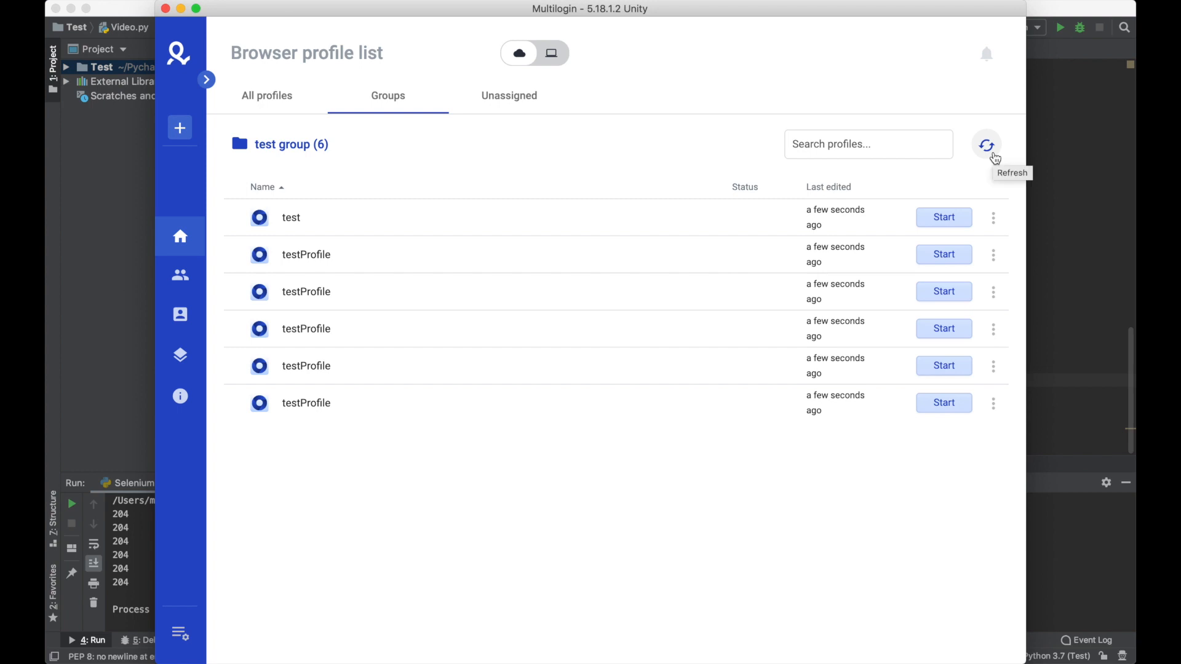
mouse_move(326, 179)
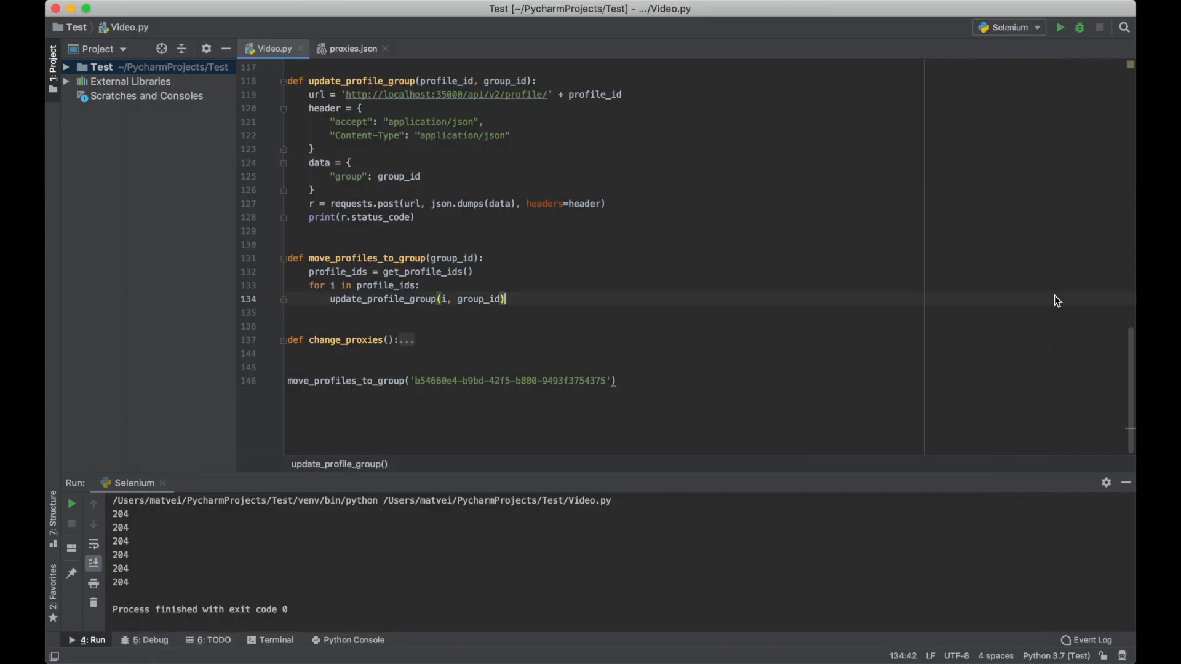
Step: Expand delete_all_profiles, change the final call to delete_all_profiles(), and run the script
scroll(up, 3)
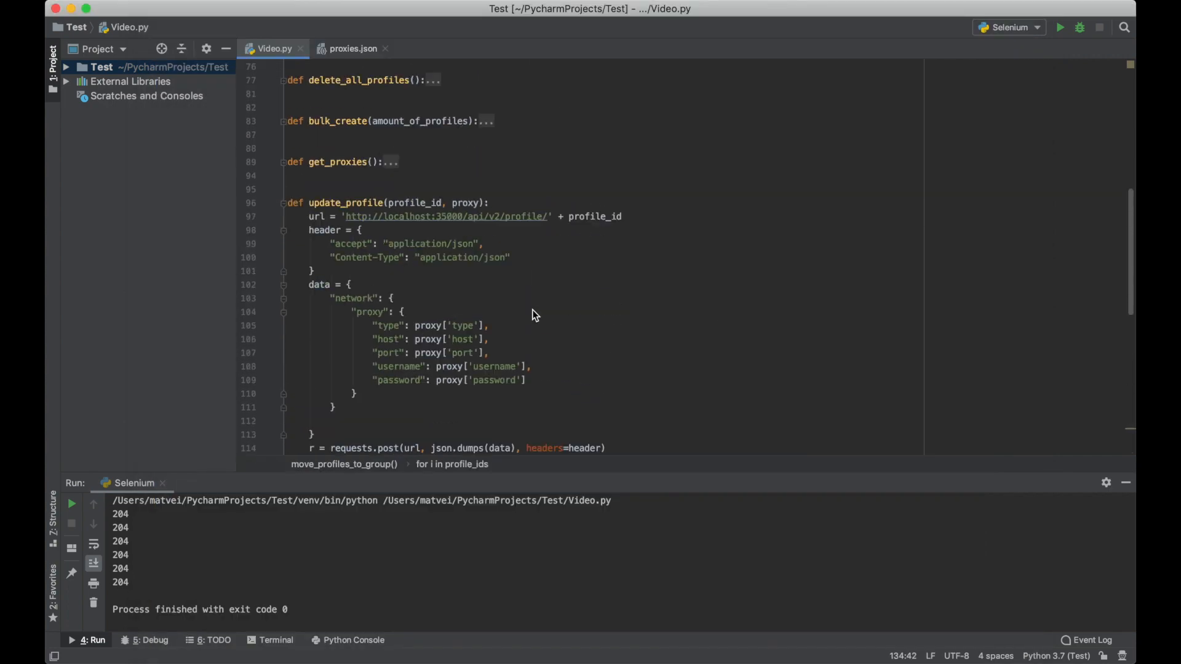
scroll(up, 3)
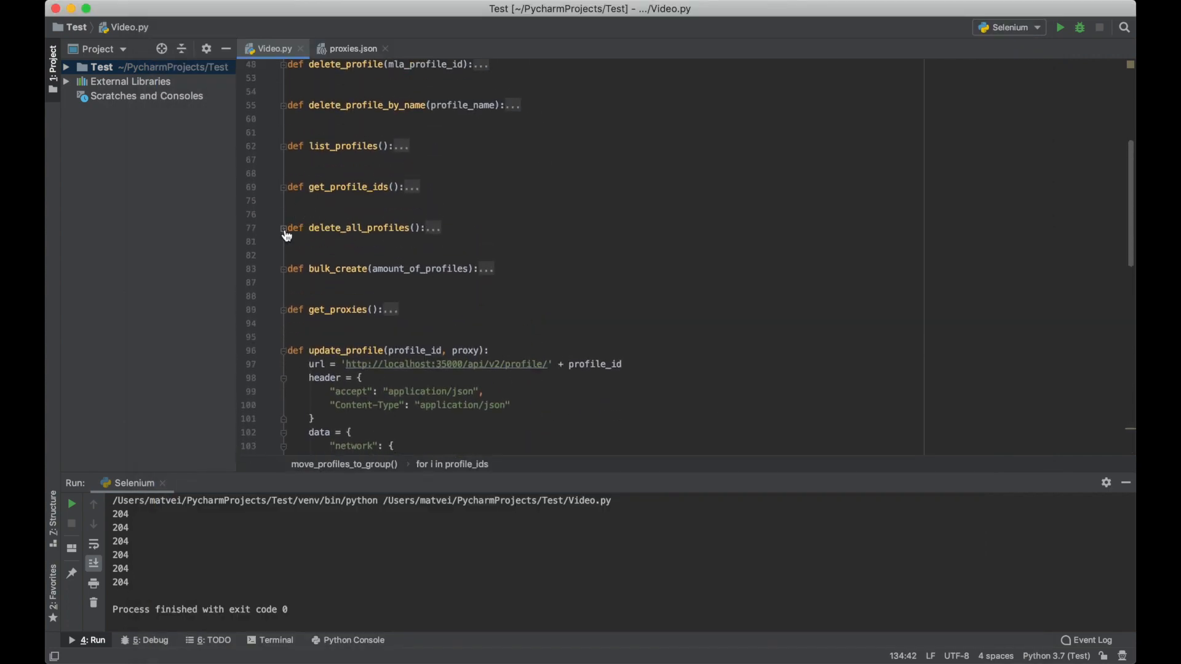
click(284, 228)
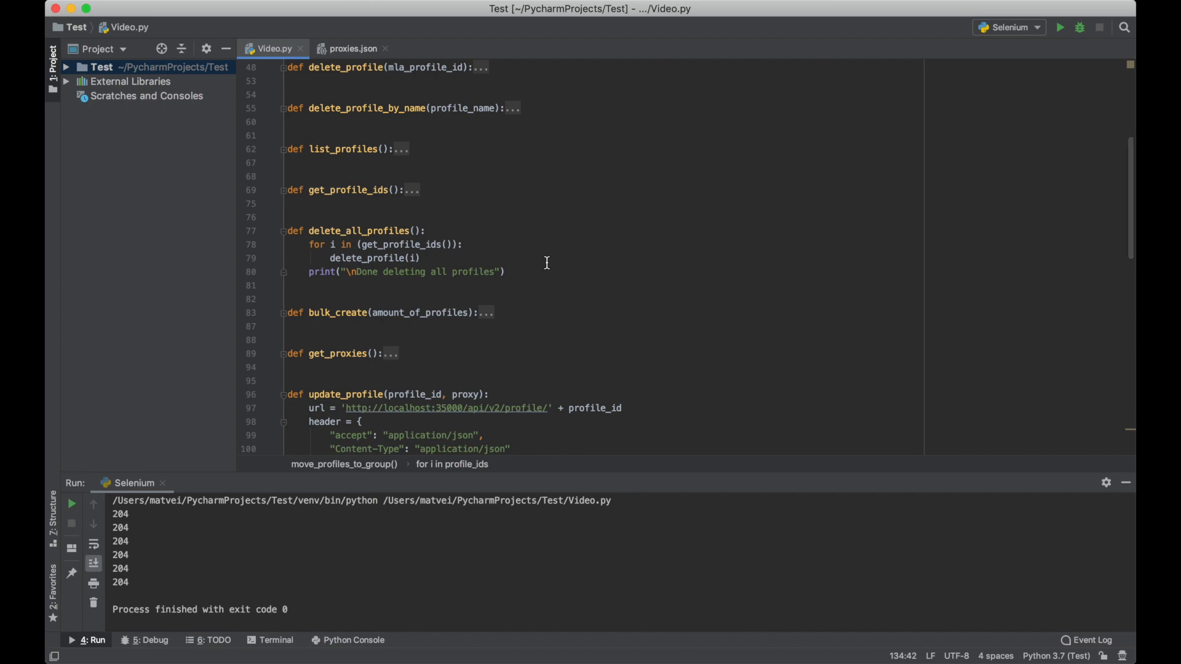
mouse_move(490, 249)
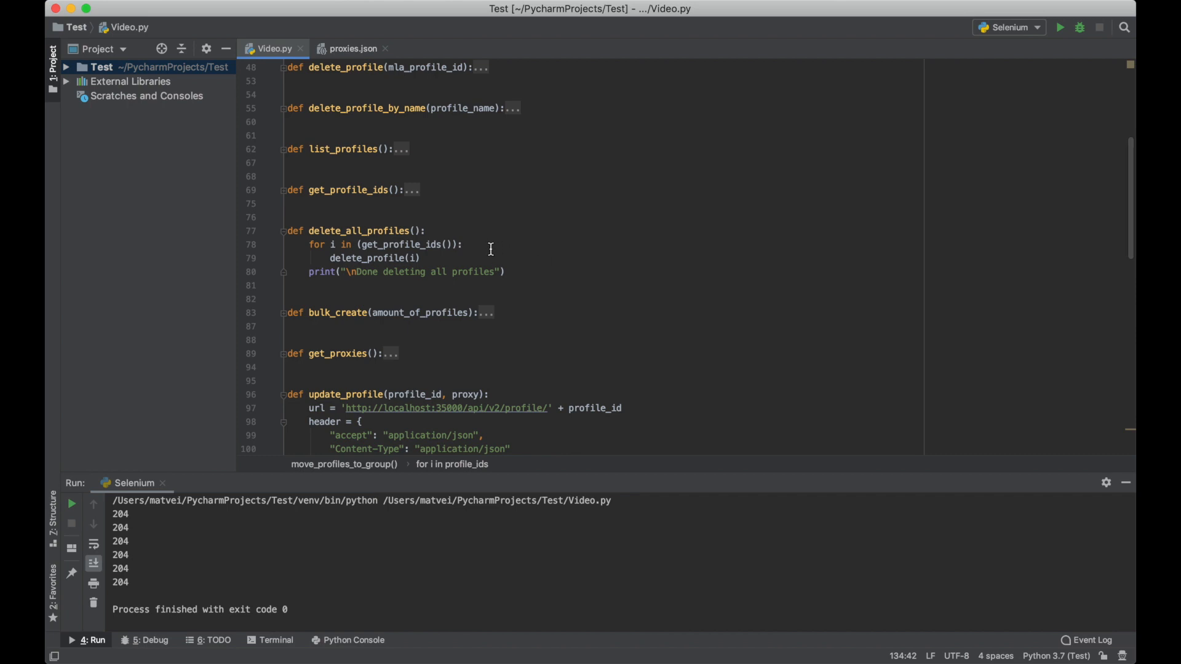
mouse_move(473, 249)
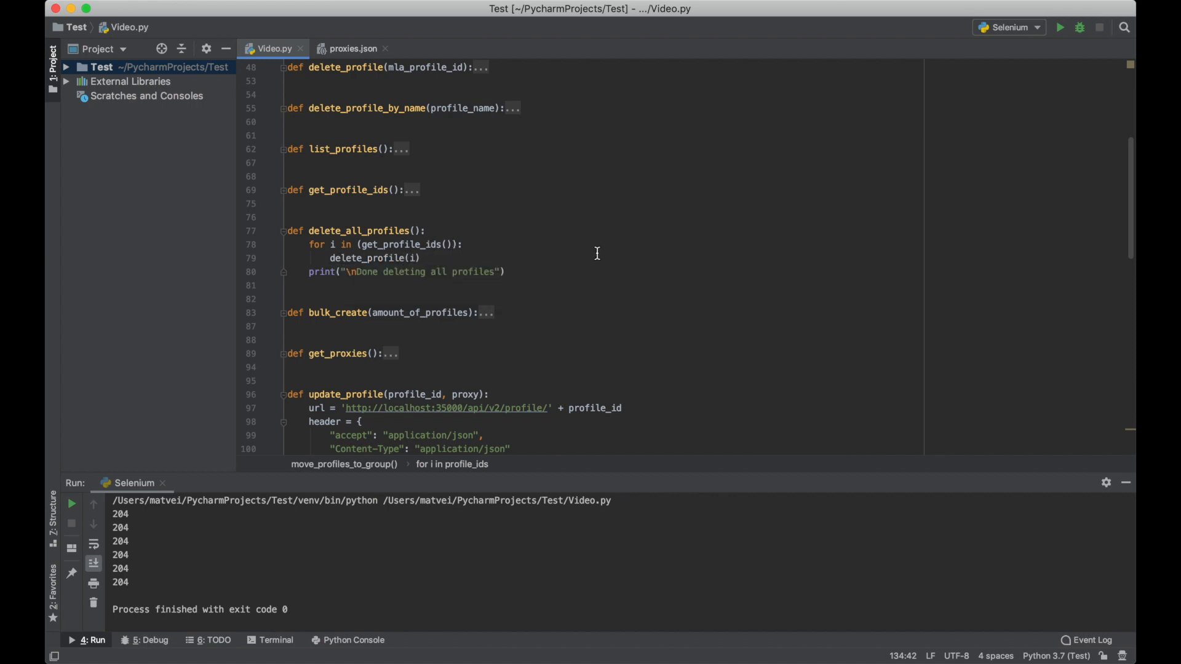
scroll(down, 3)
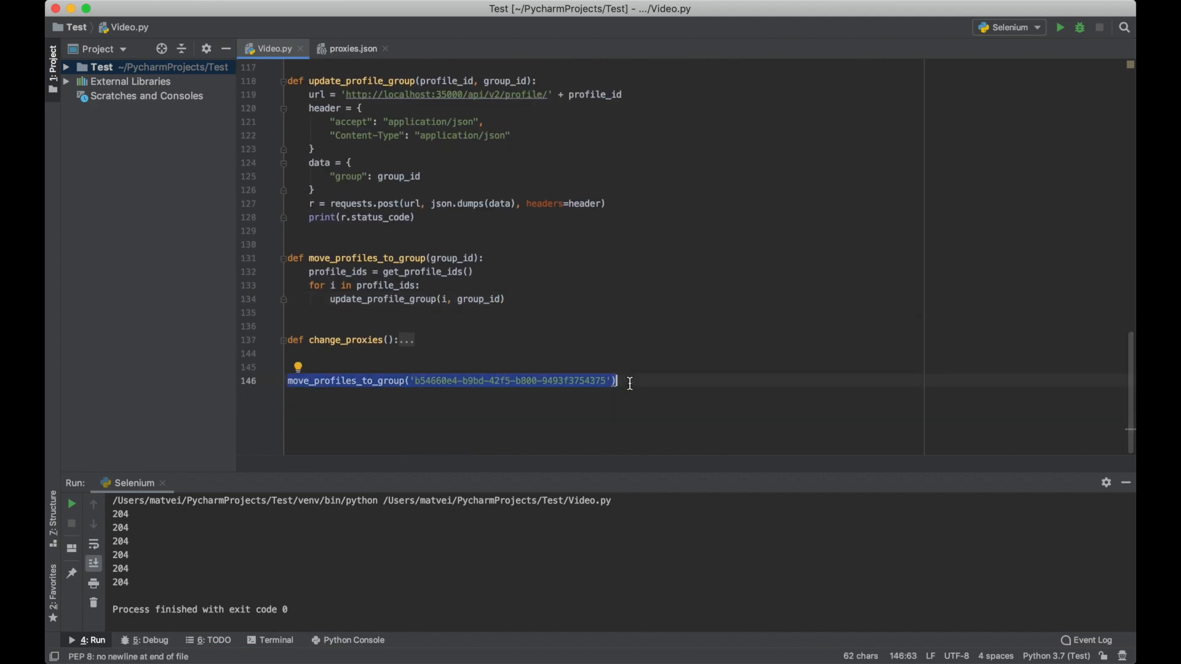
text(delete_all_profiles()
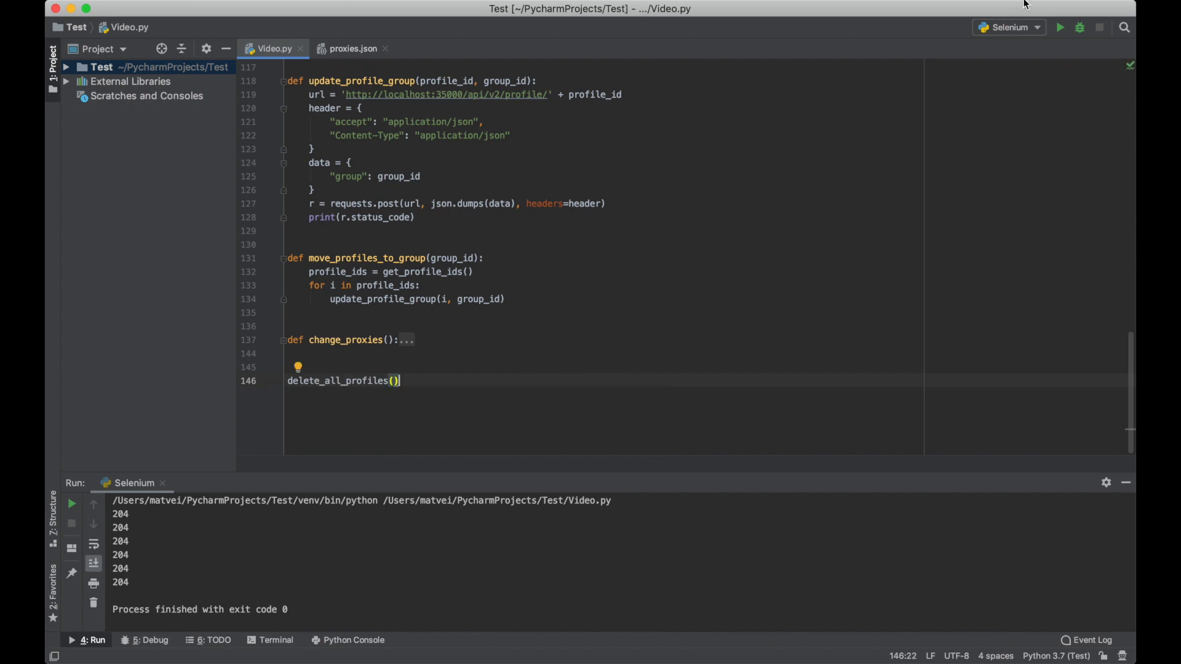
click(1066, 27)
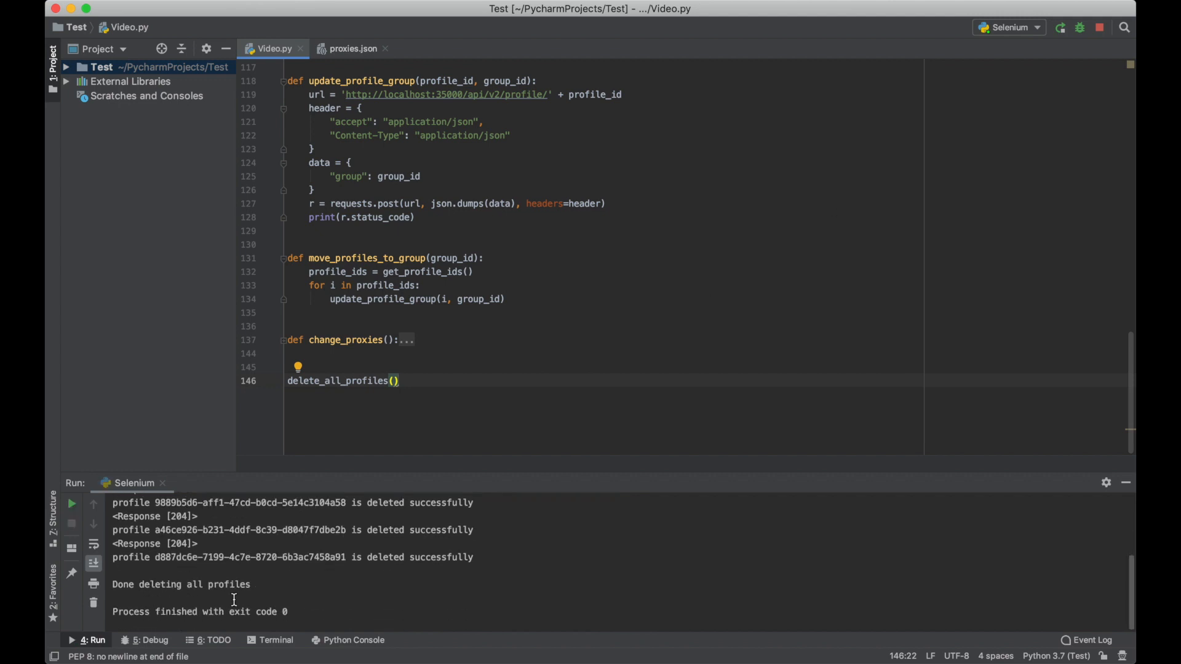
mouse_move(741, 641)
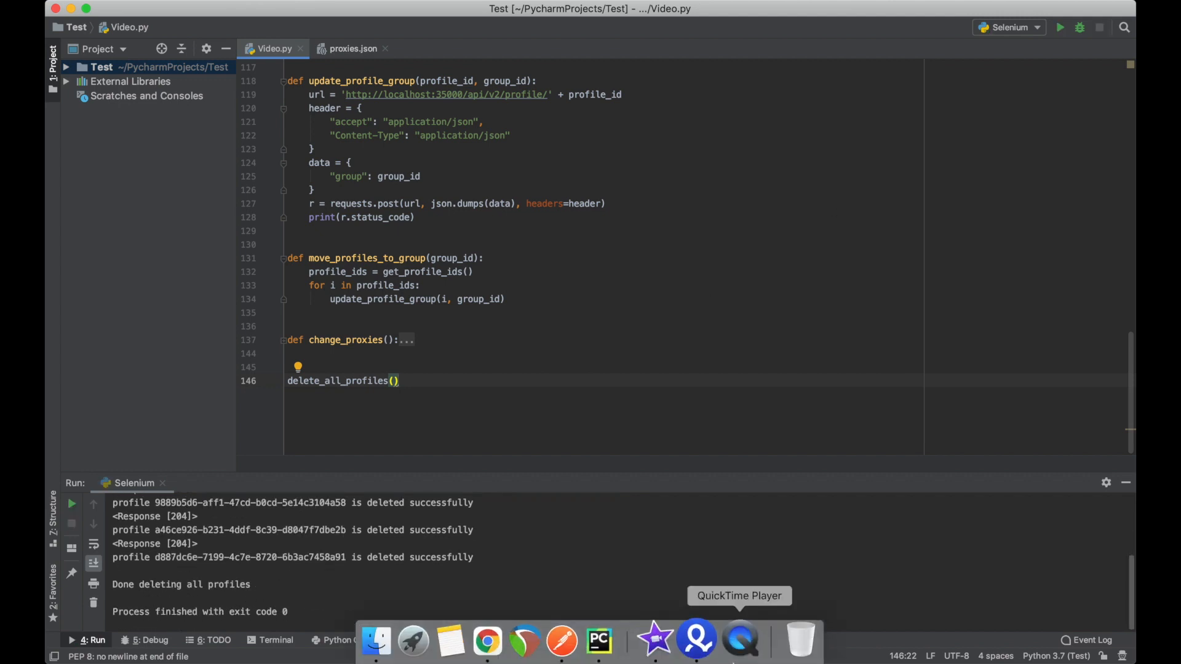
click(695, 641)
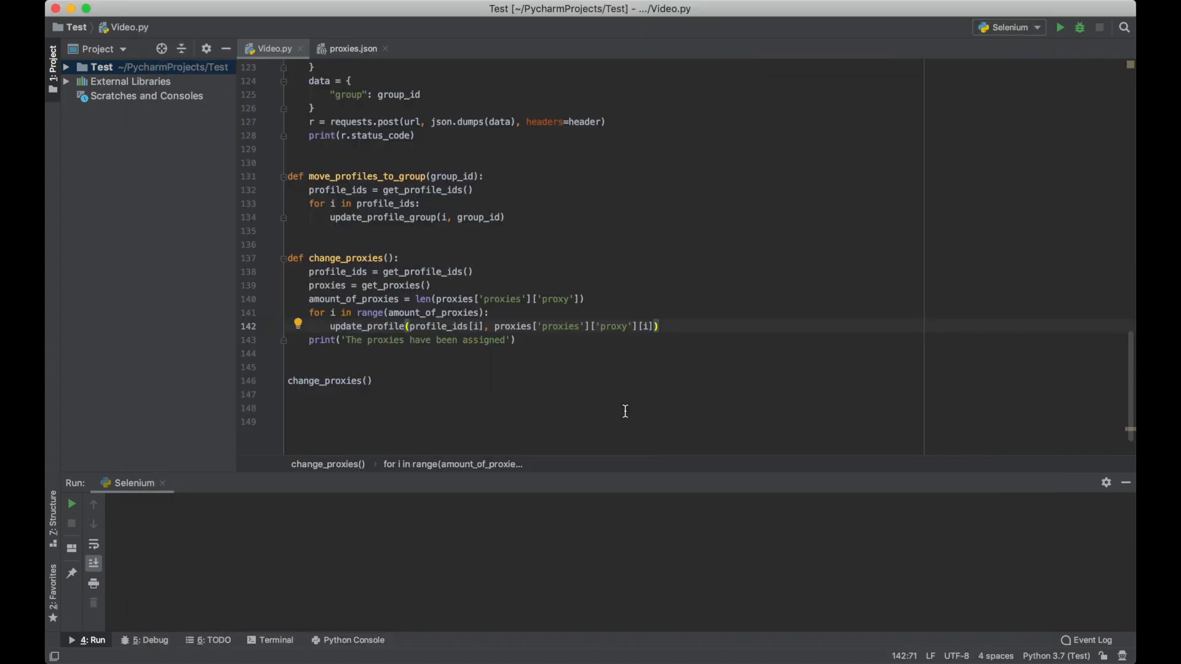
mouse_move(560, 270)
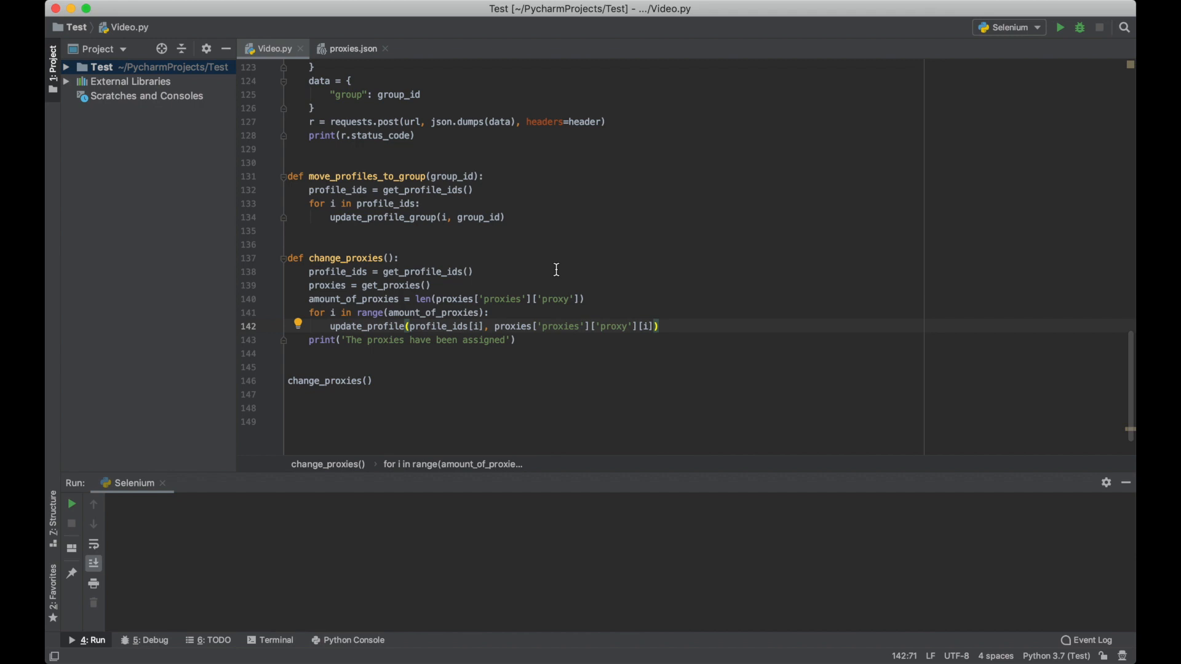
Step: Show the proxies.json file listing HTTP proxies on port 8000
click(352, 48)
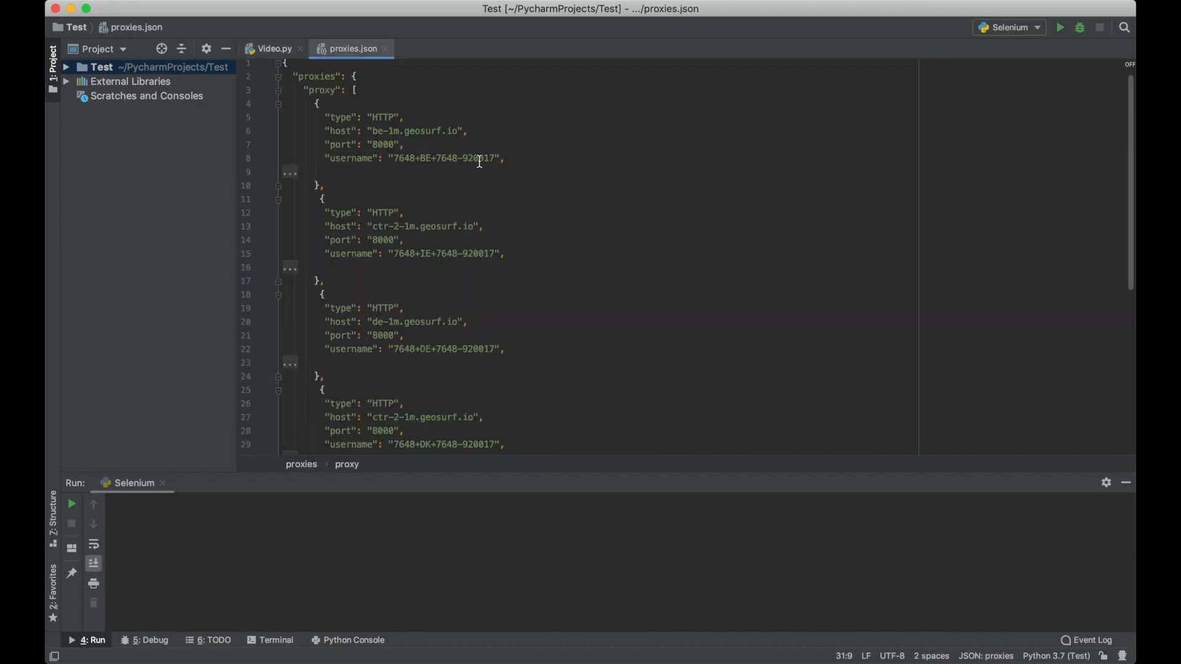
scroll(down, 3)
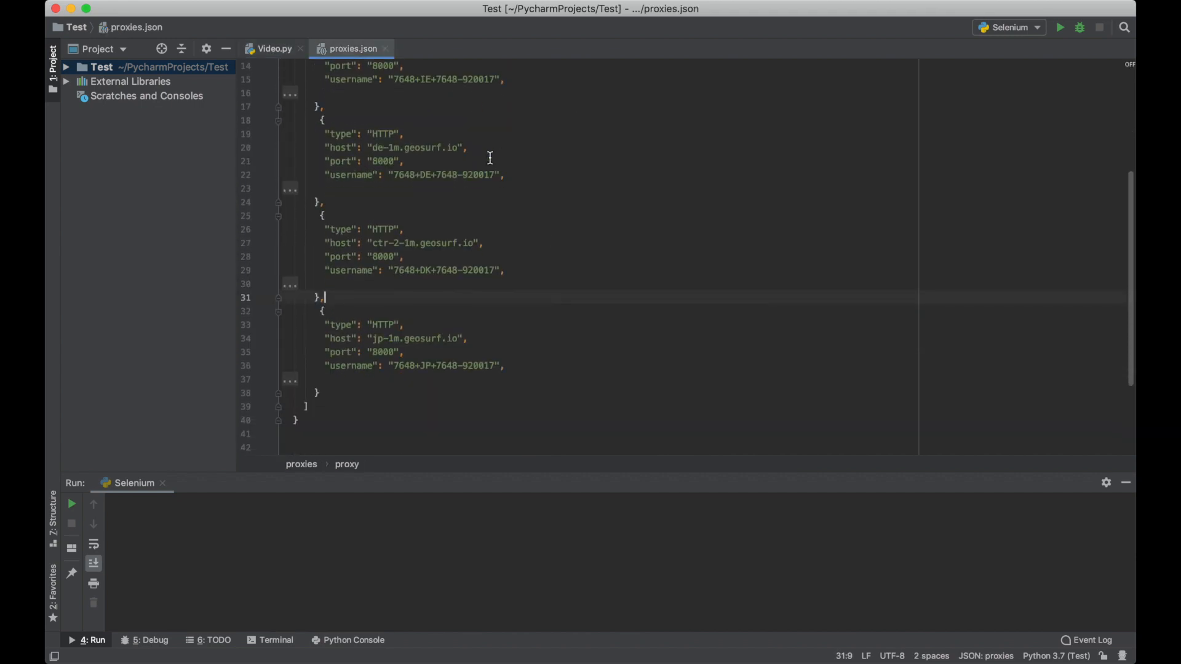
scroll(up, 3)
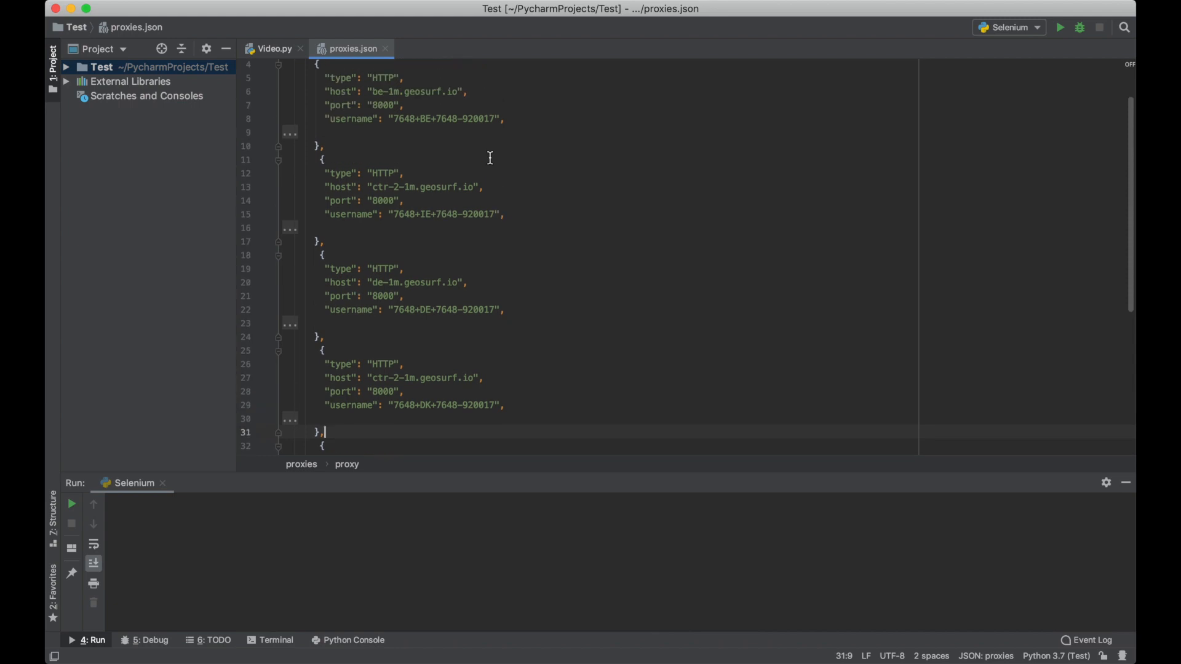
scroll(up, 3)
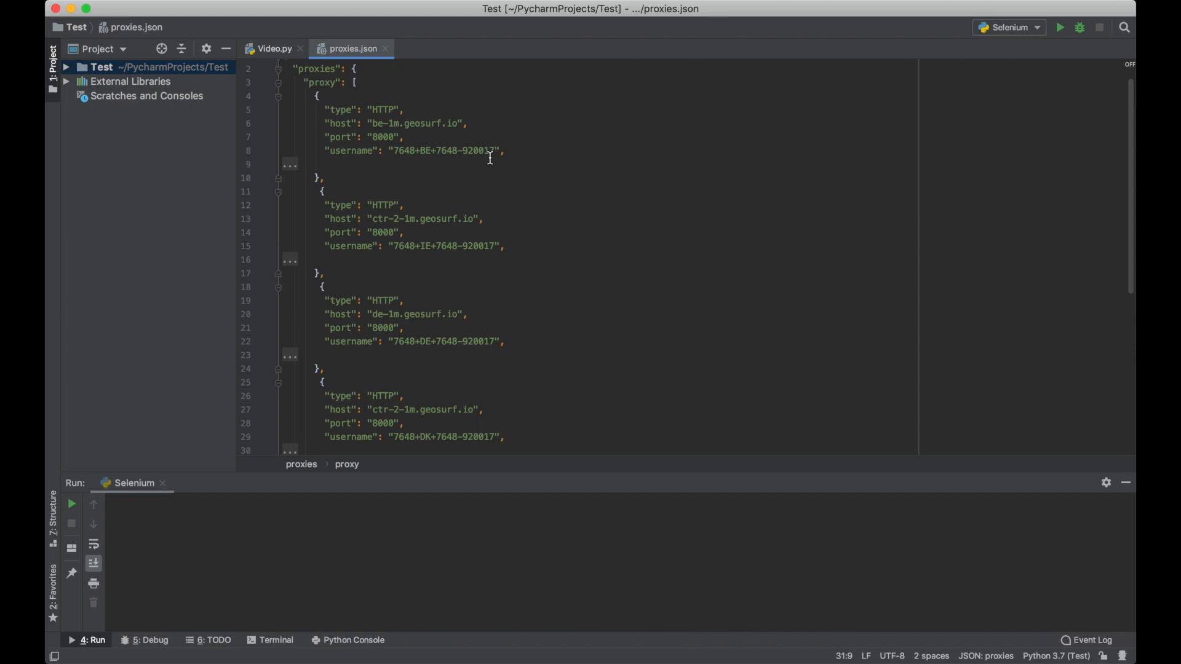
click(272, 48)
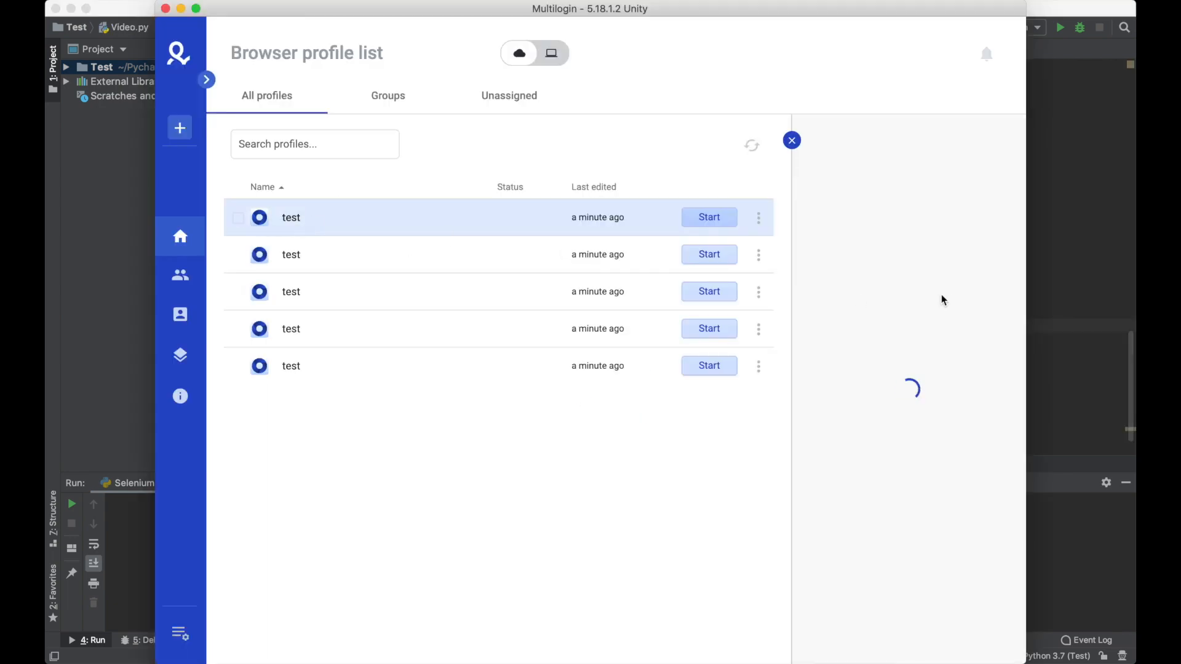
Step: Return to the Video.py script in PyCharm
click(291, 218)
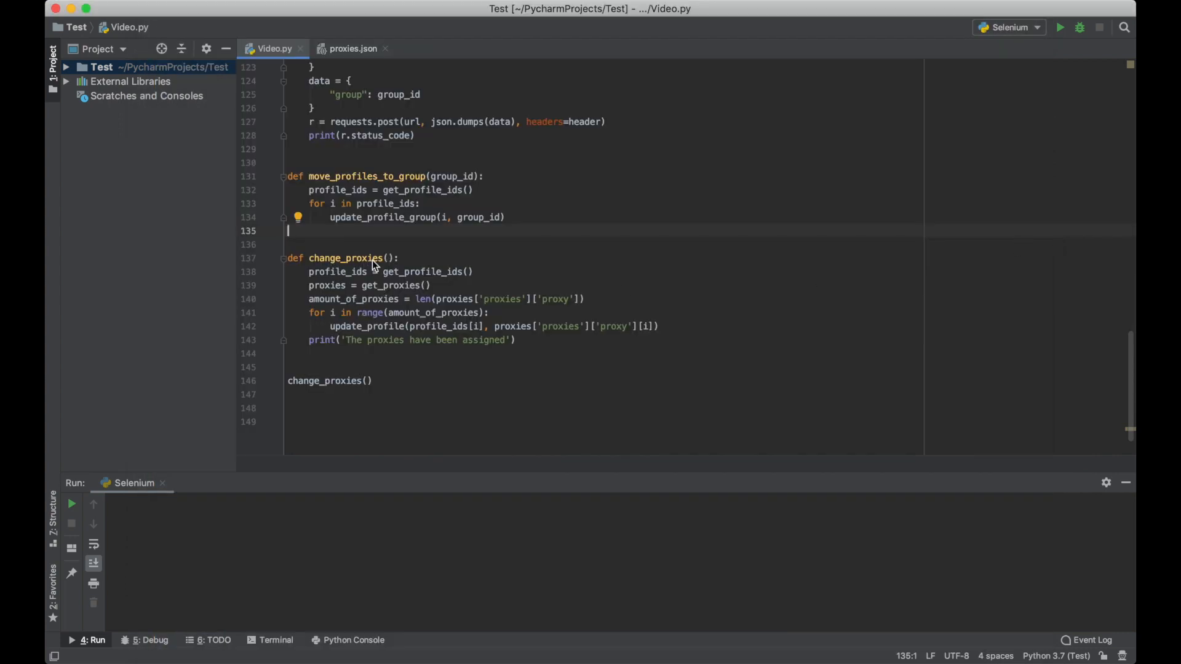
mouse_move(534, 331)
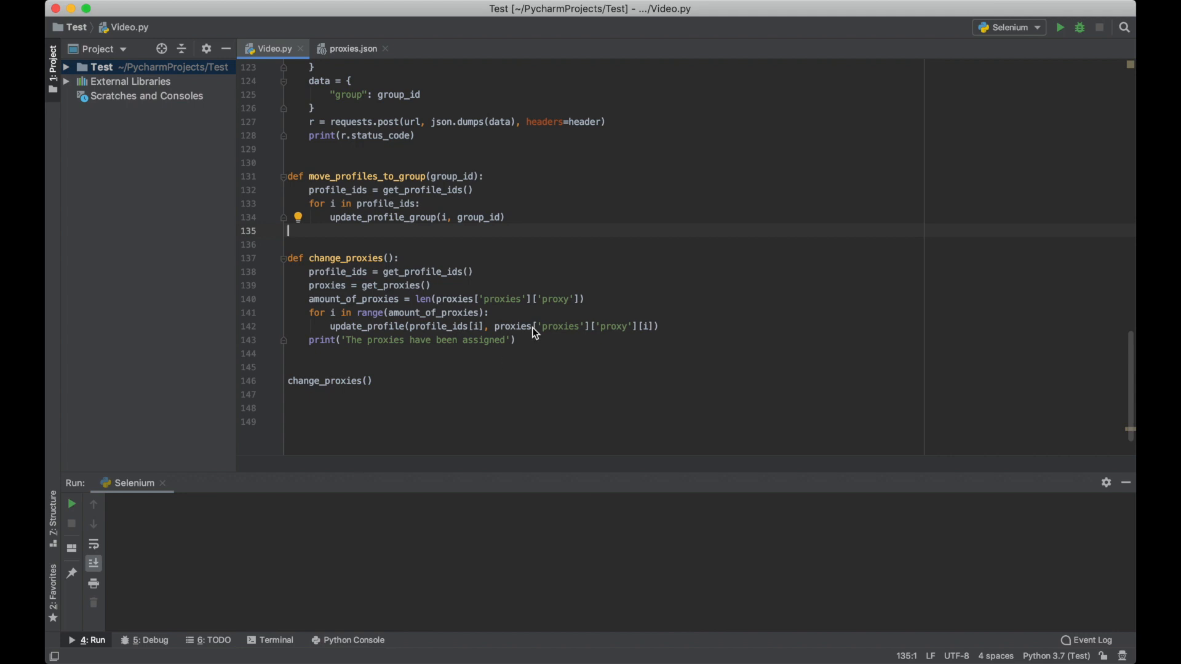
mouse_move(488, 277)
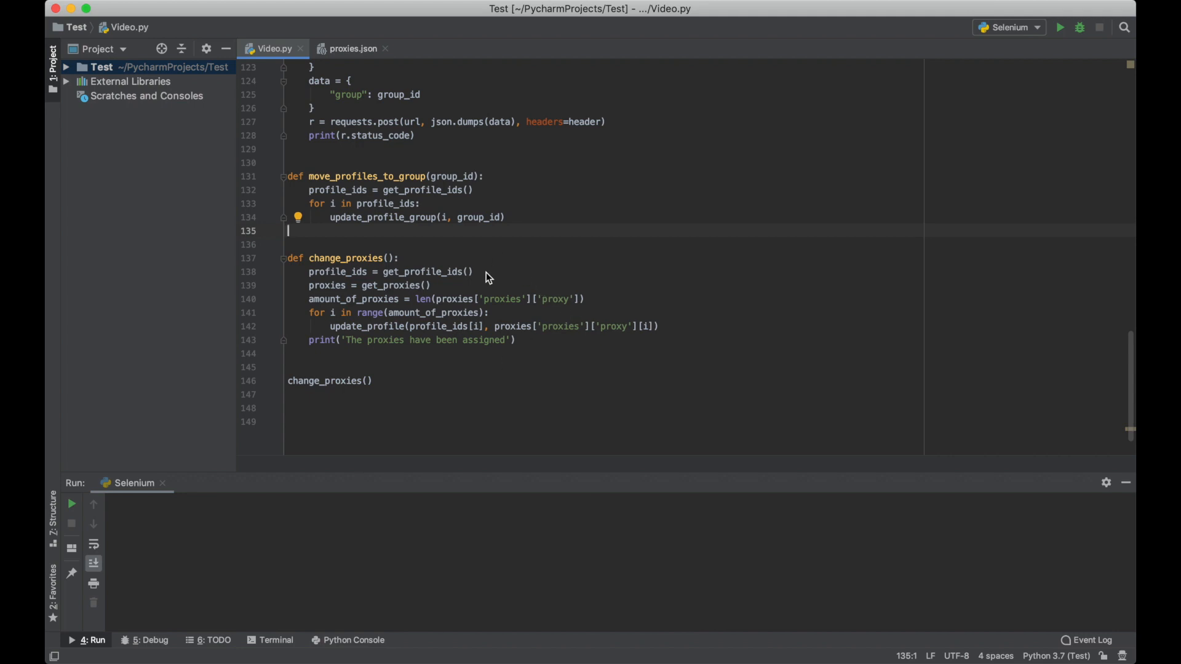
mouse_move(377, 89)
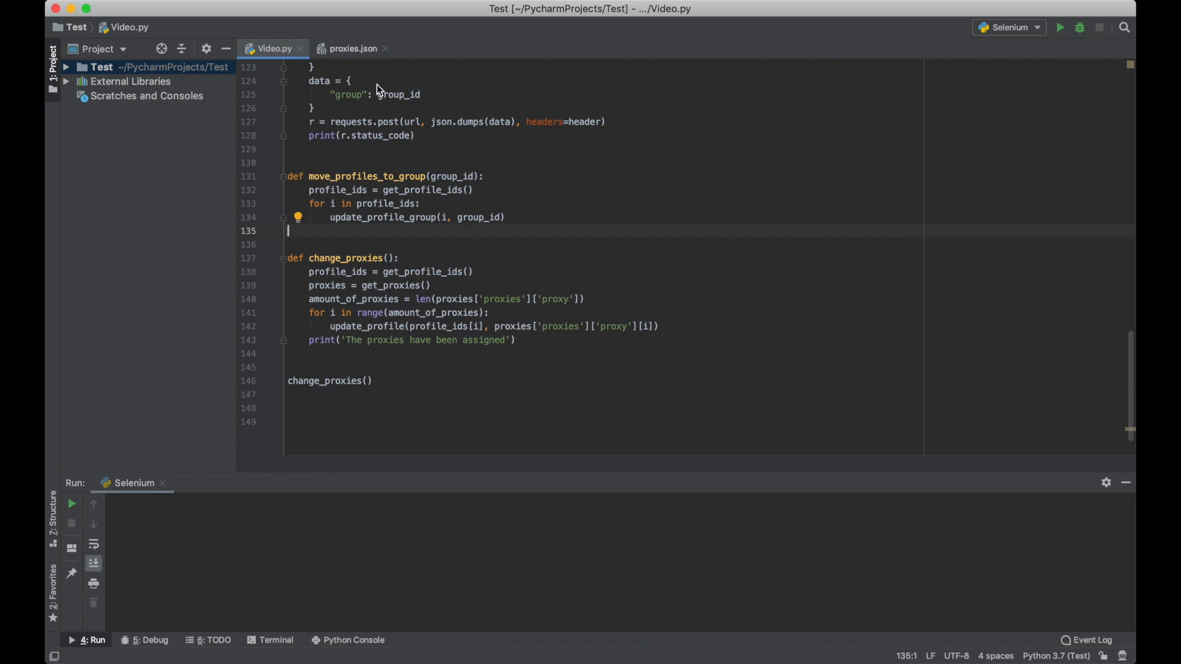
mouse_move(639, 303)
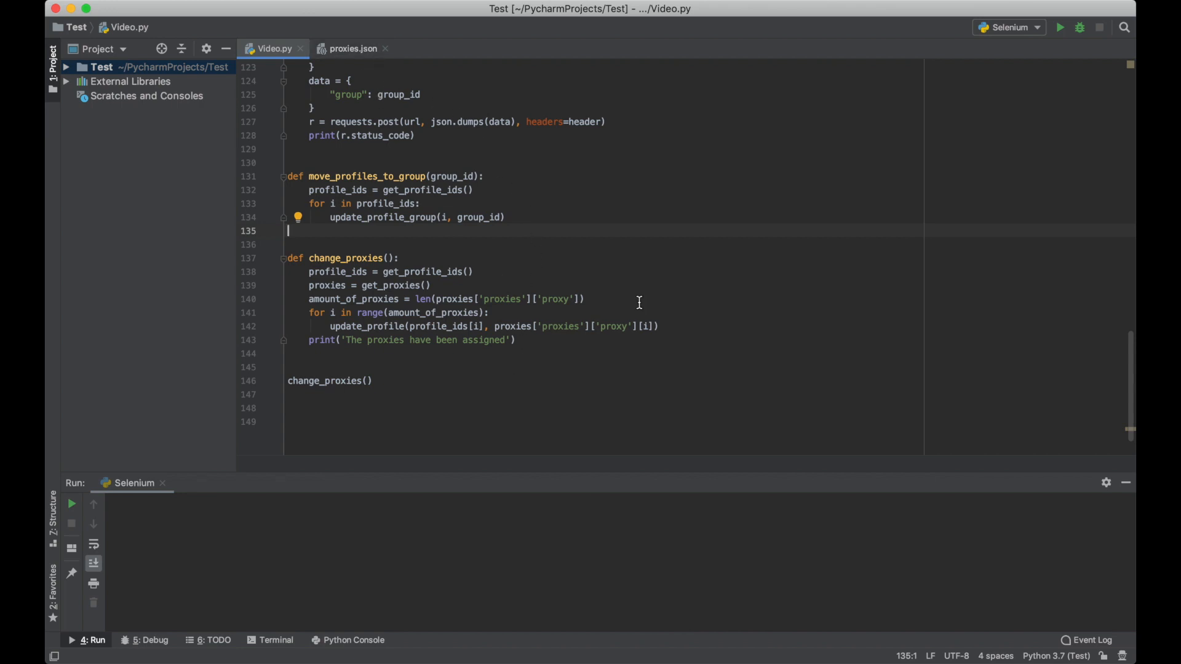
Step: Run Video.py so change_proxies() assigns proxies to the five test profiles
click(1060, 27)
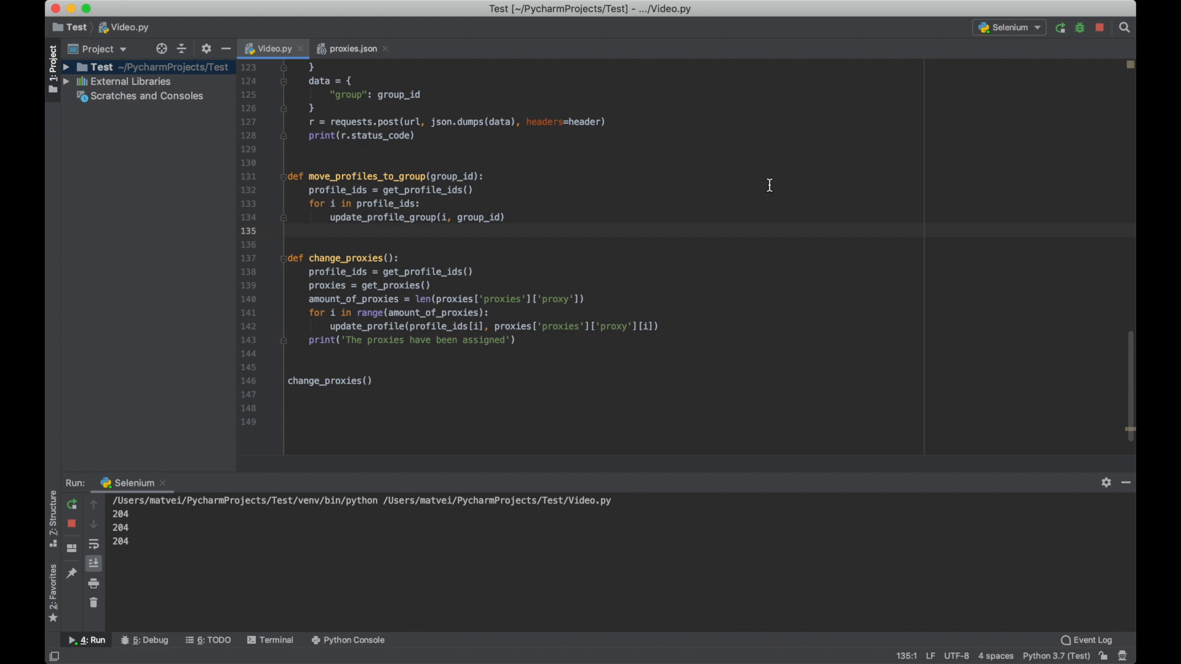
click(72, 504)
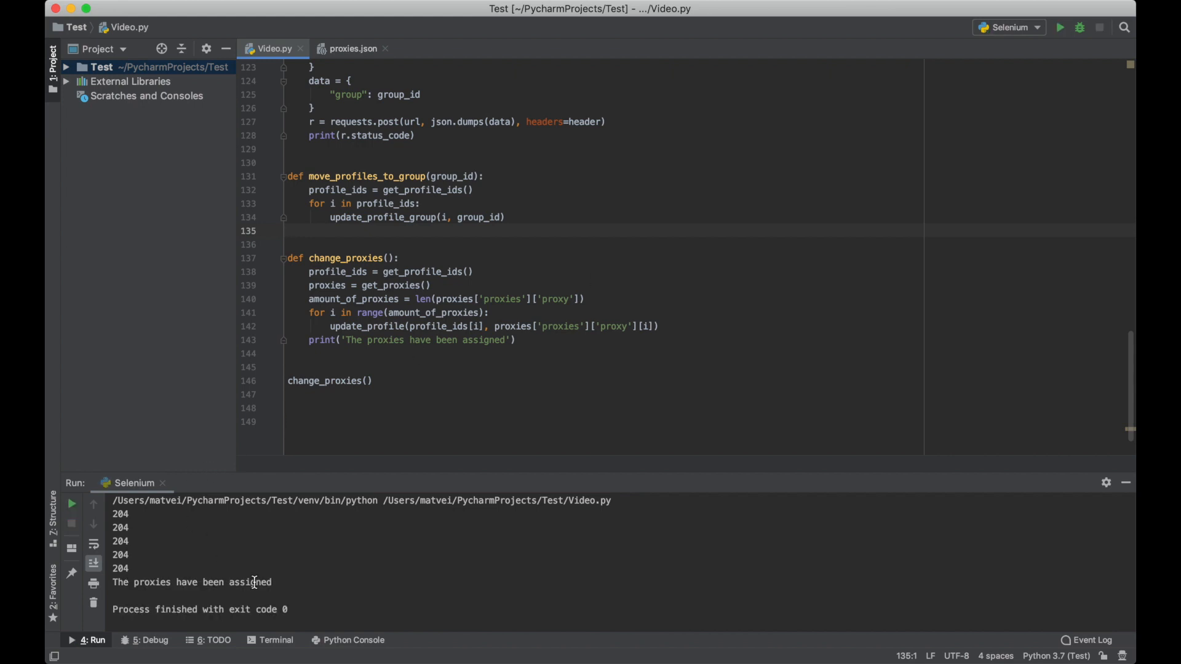
Step: Refresh Multilogin's profiles and inspect a test profile's HTTP proxy settings
click(682, 640)
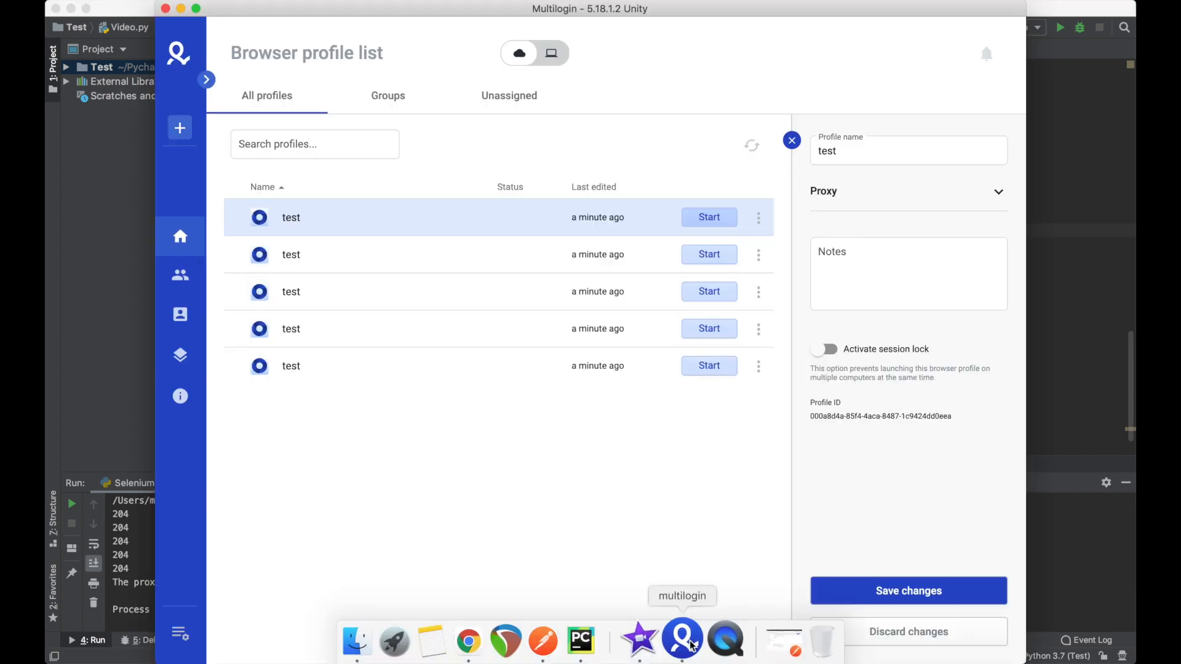
click(792, 140)
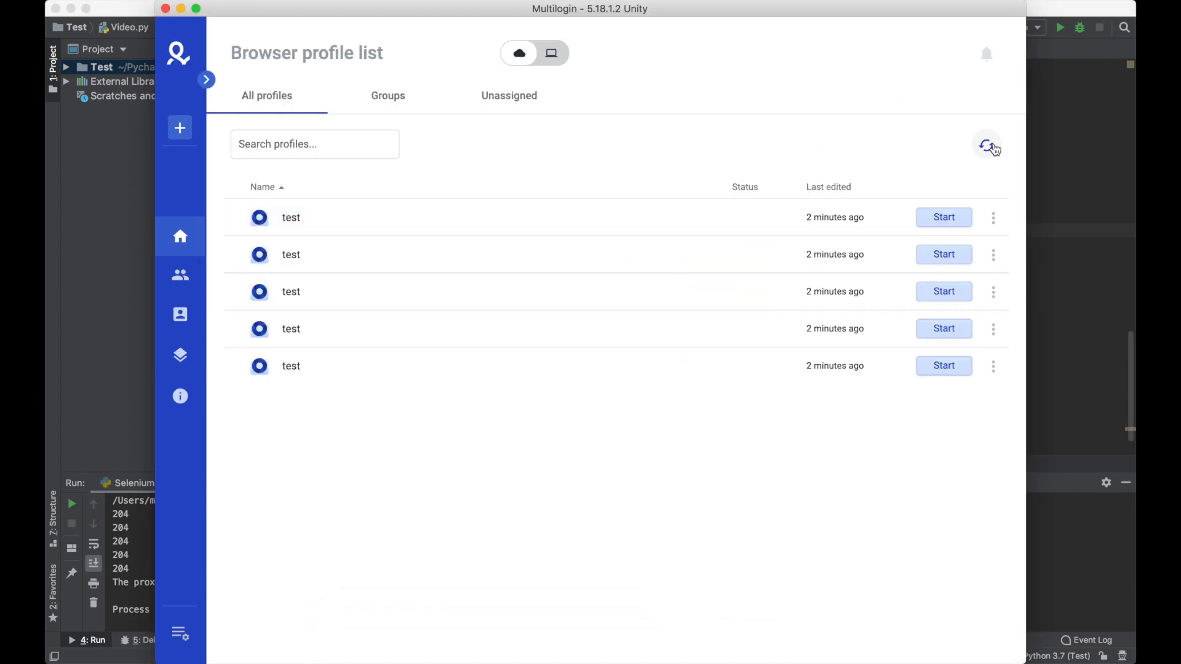
click(986, 145)
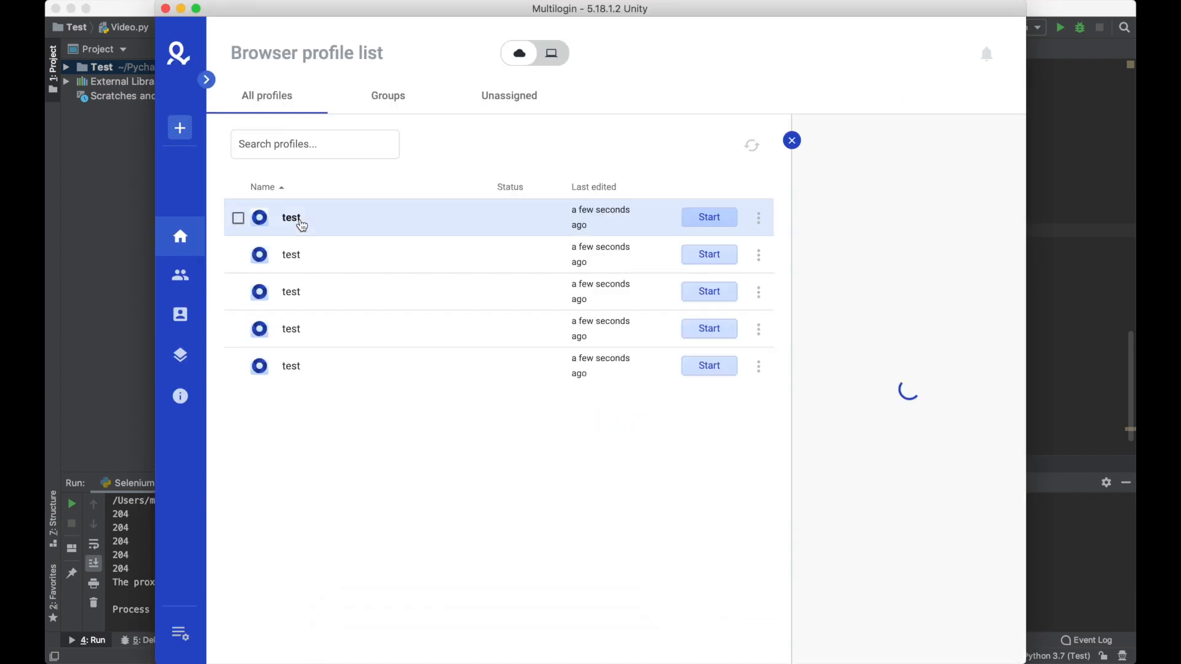
click(291, 218)
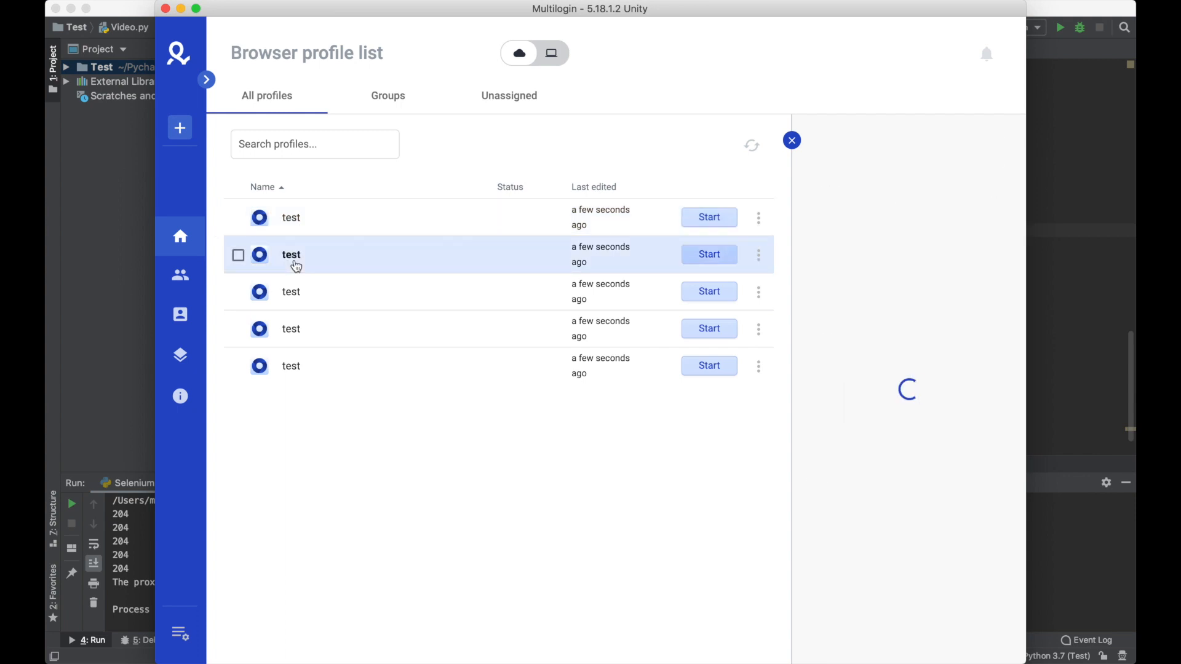
click(291, 254)
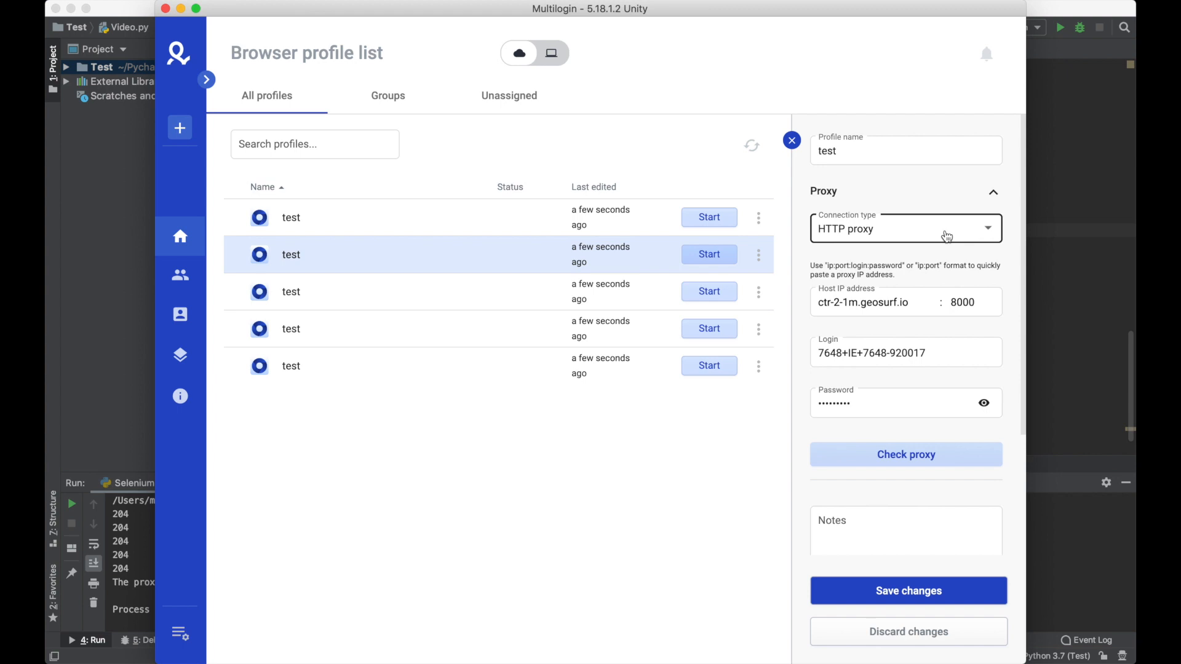
click(791, 140)
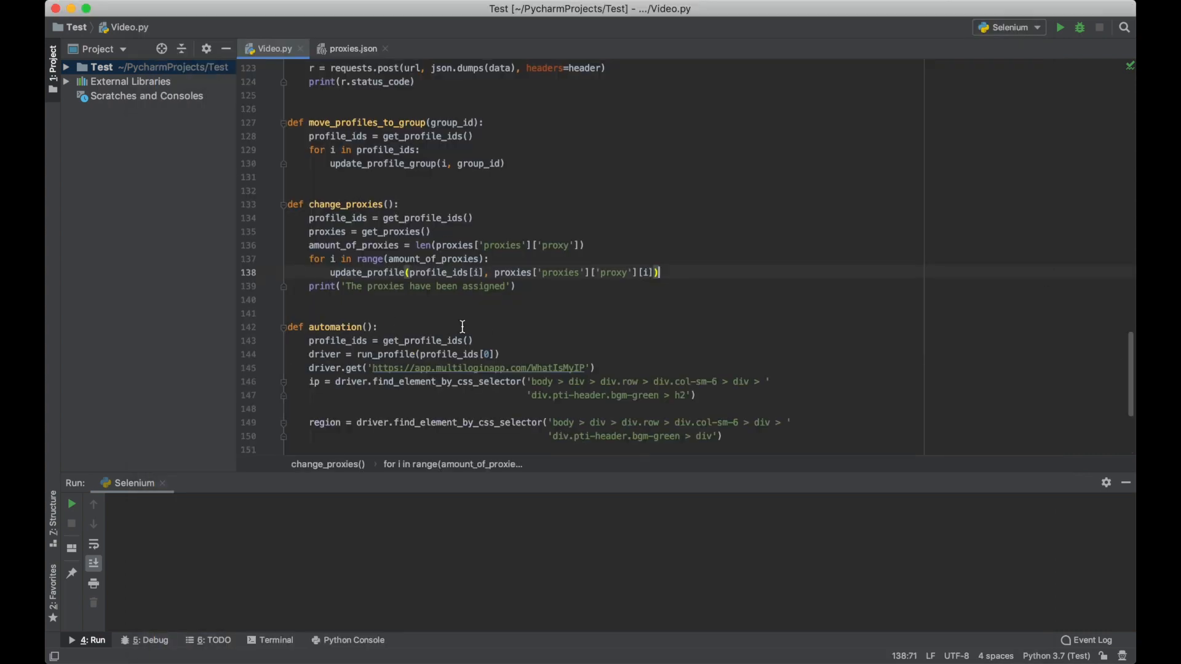
scroll(down, 3)
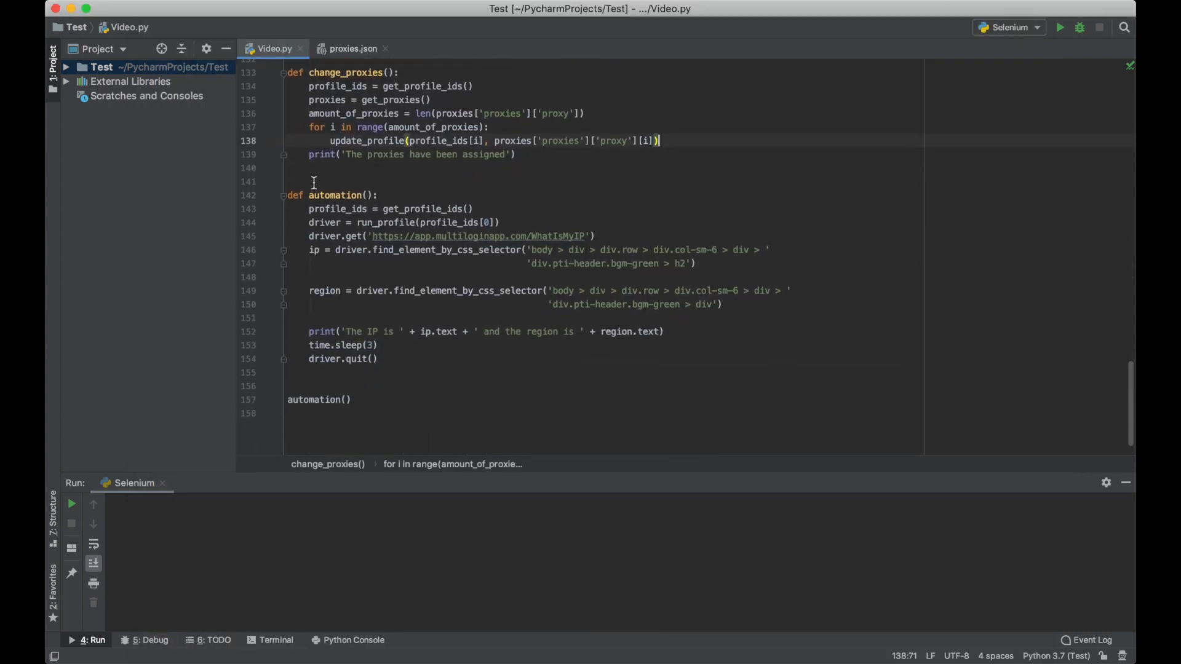
mouse_move(527, 212)
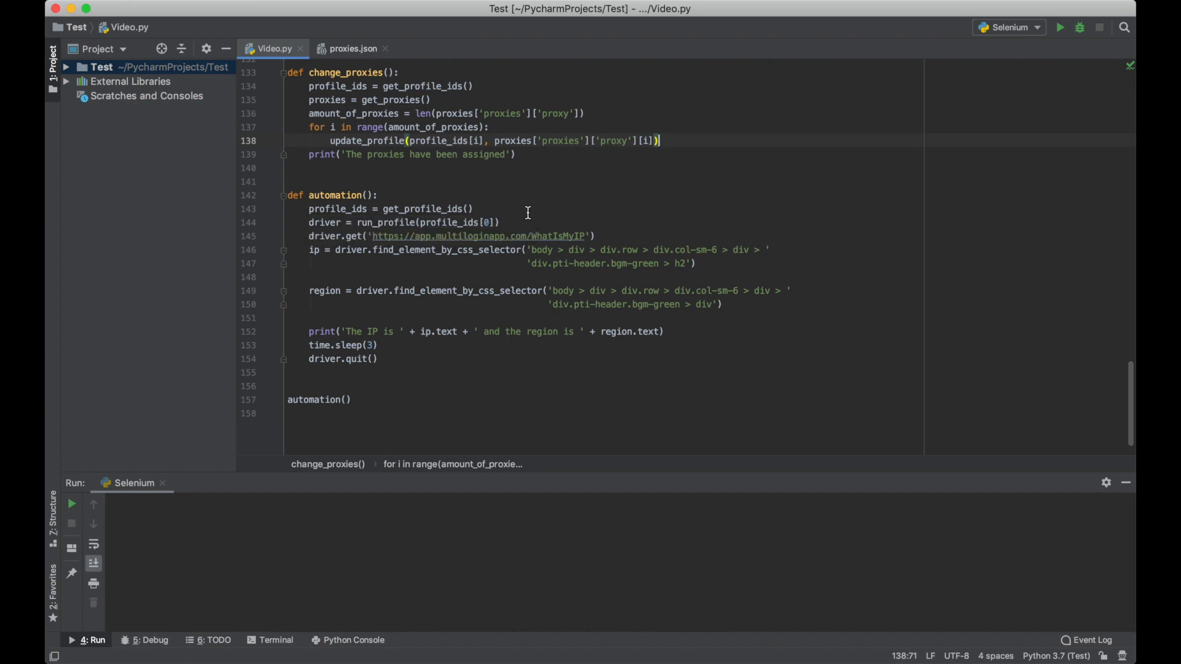
mouse_move(577, 236)
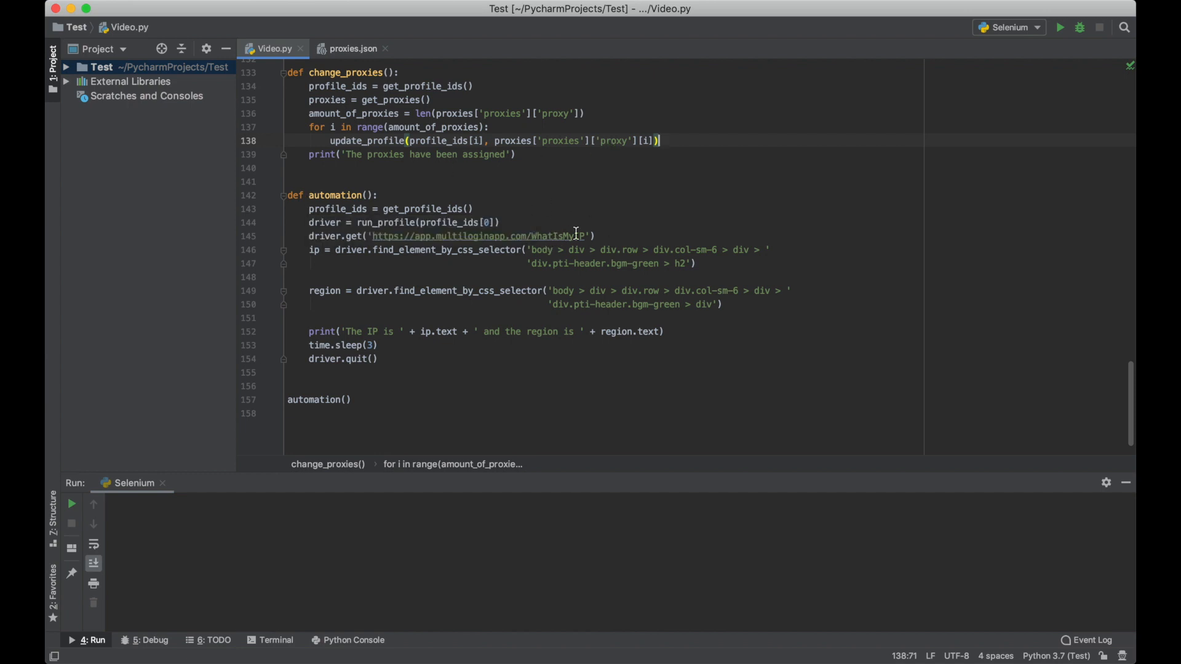
scroll(up, 3)
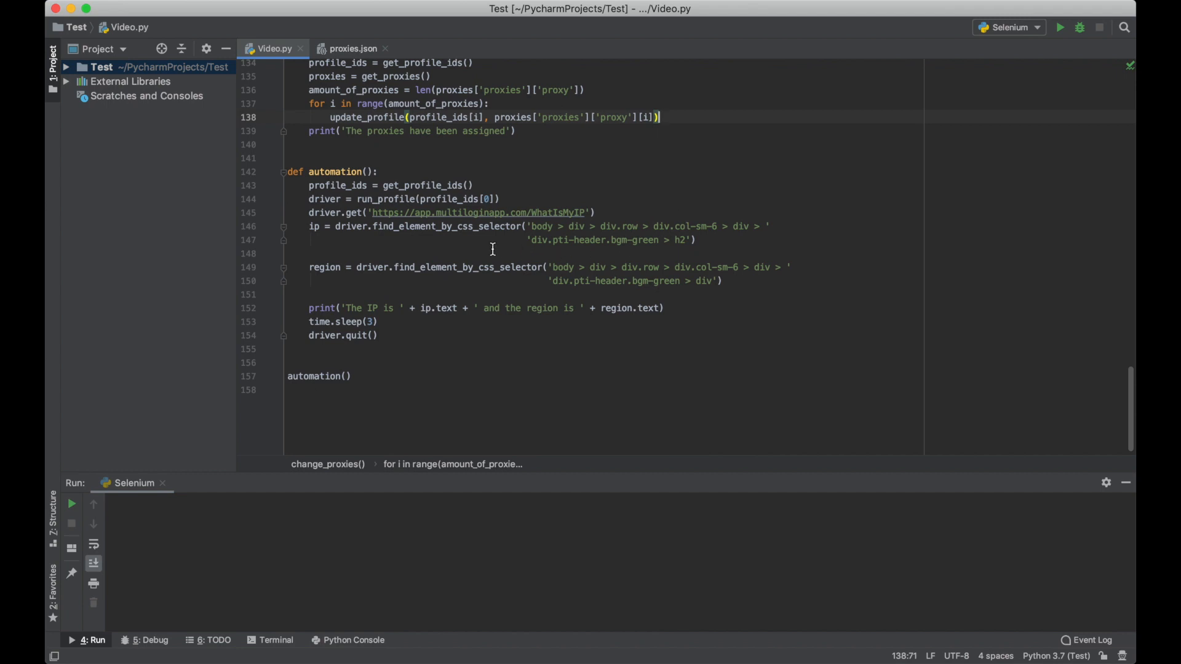
mouse_move(362, 289)
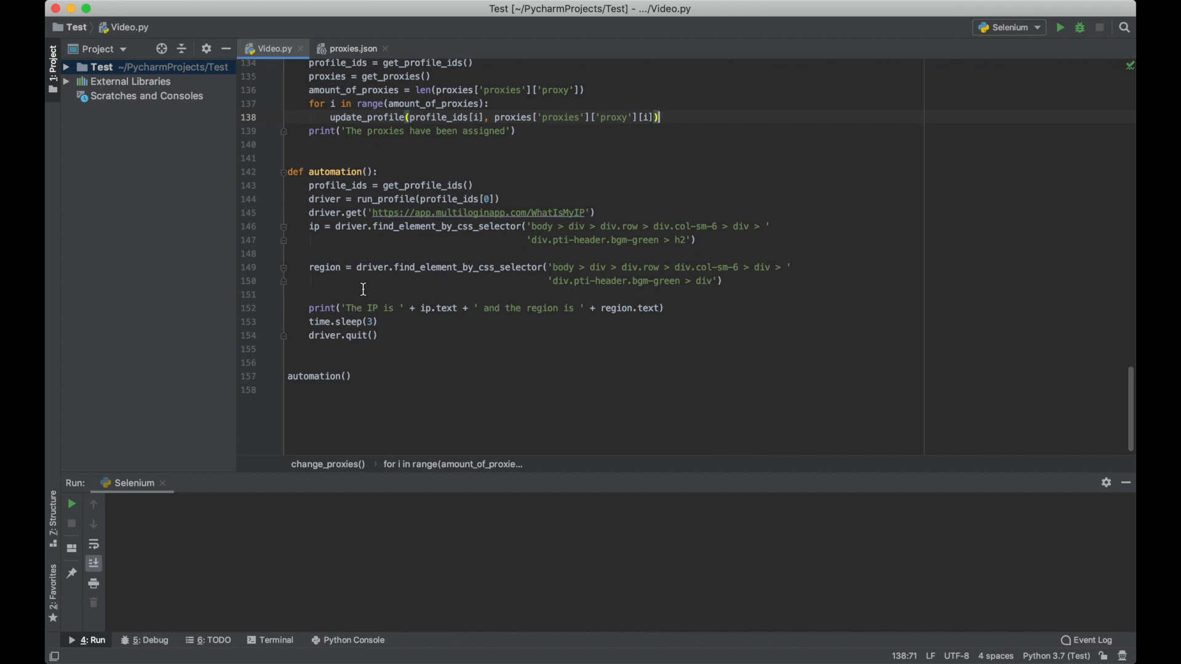
mouse_move(568, 315)
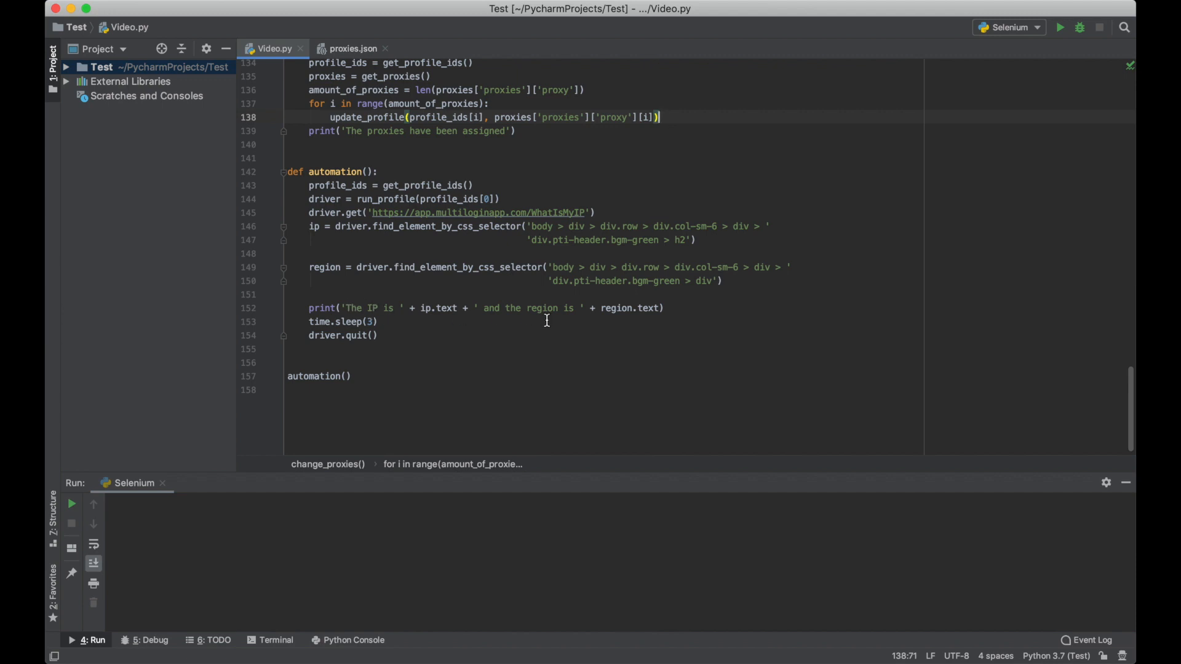
scroll(up, 3)
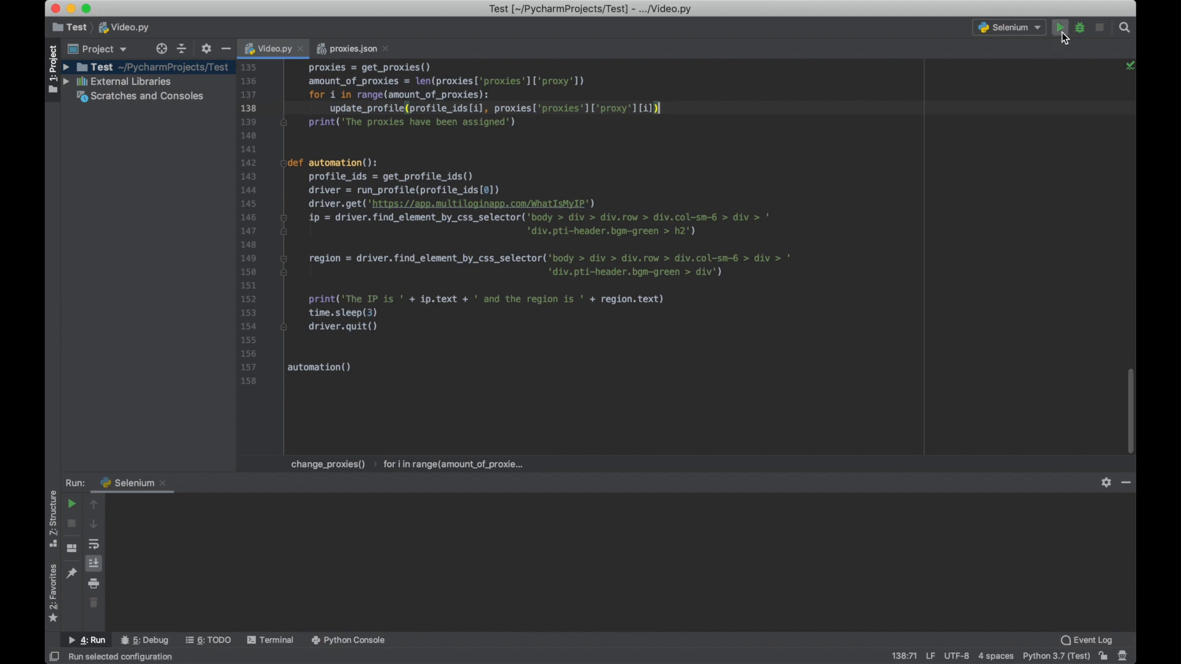
click(1060, 27)
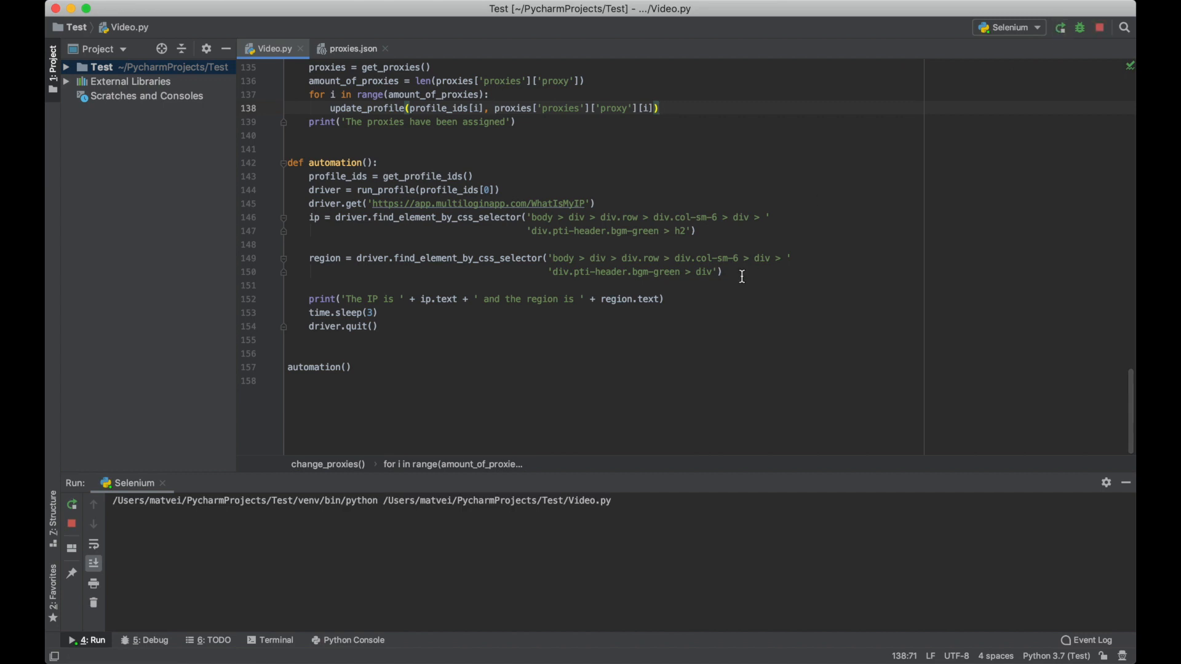
mouse_move(748, 345)
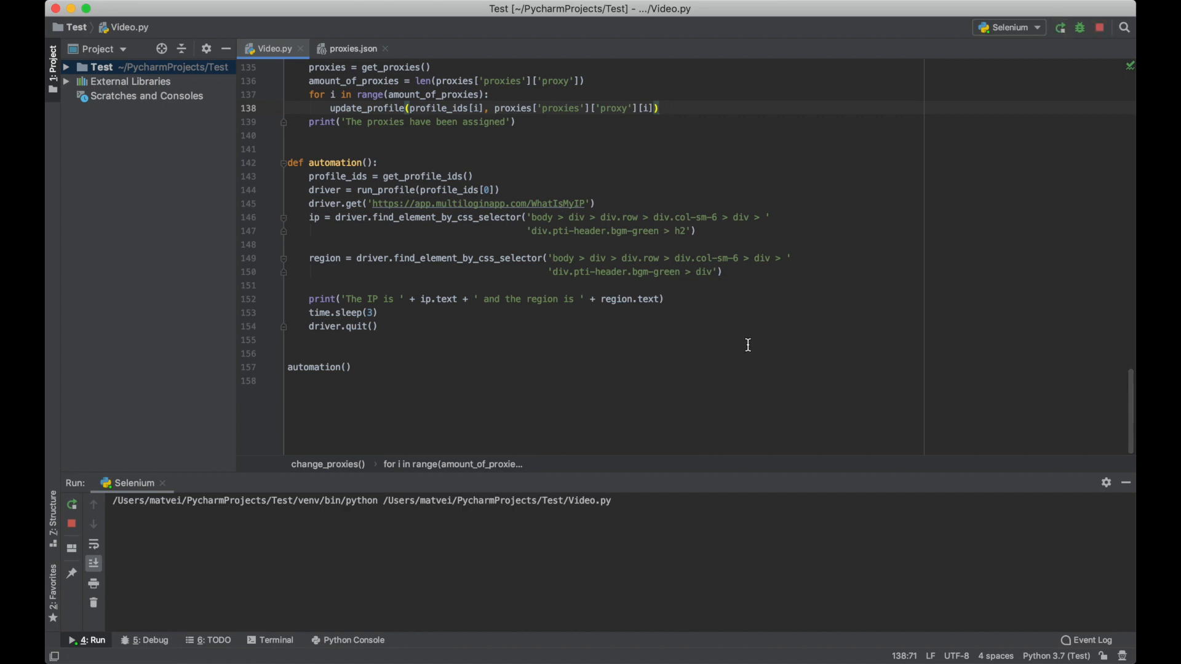
click(700, 641)
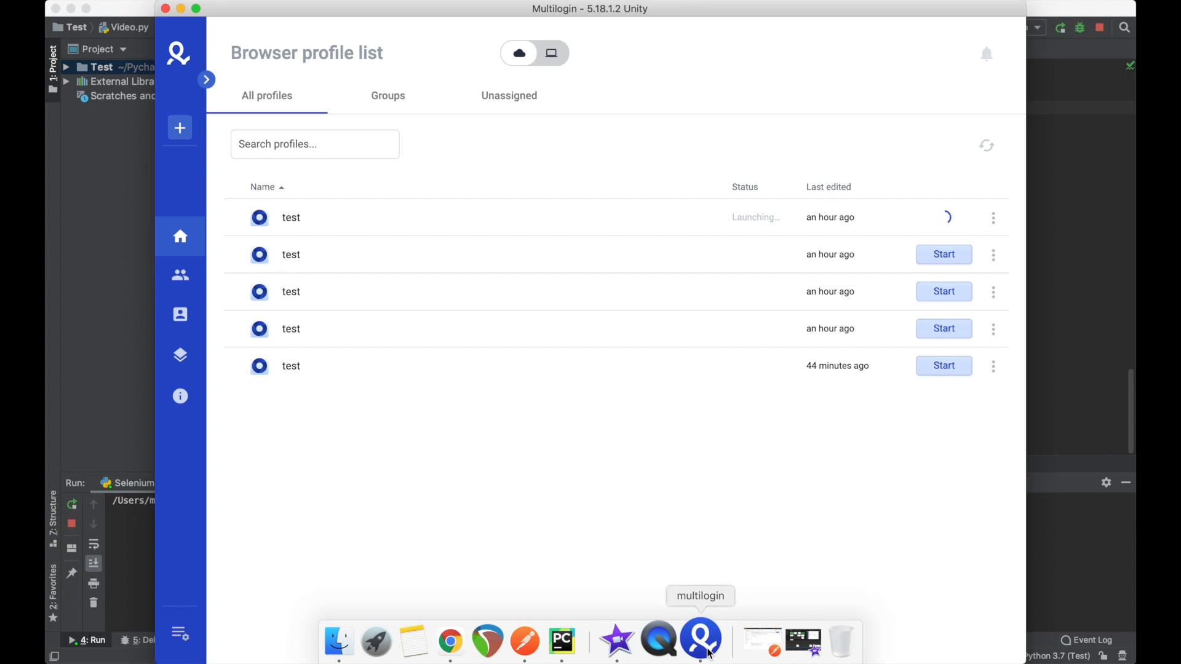
mouse_move(781, 466)
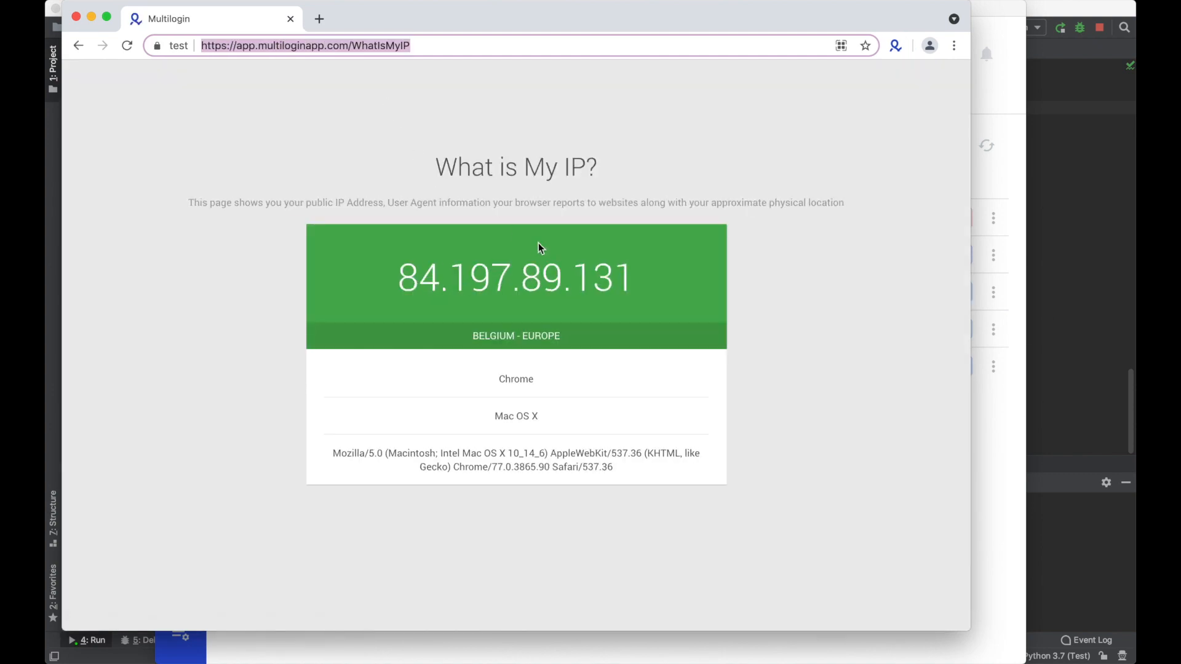
mouse_move(514, 350)
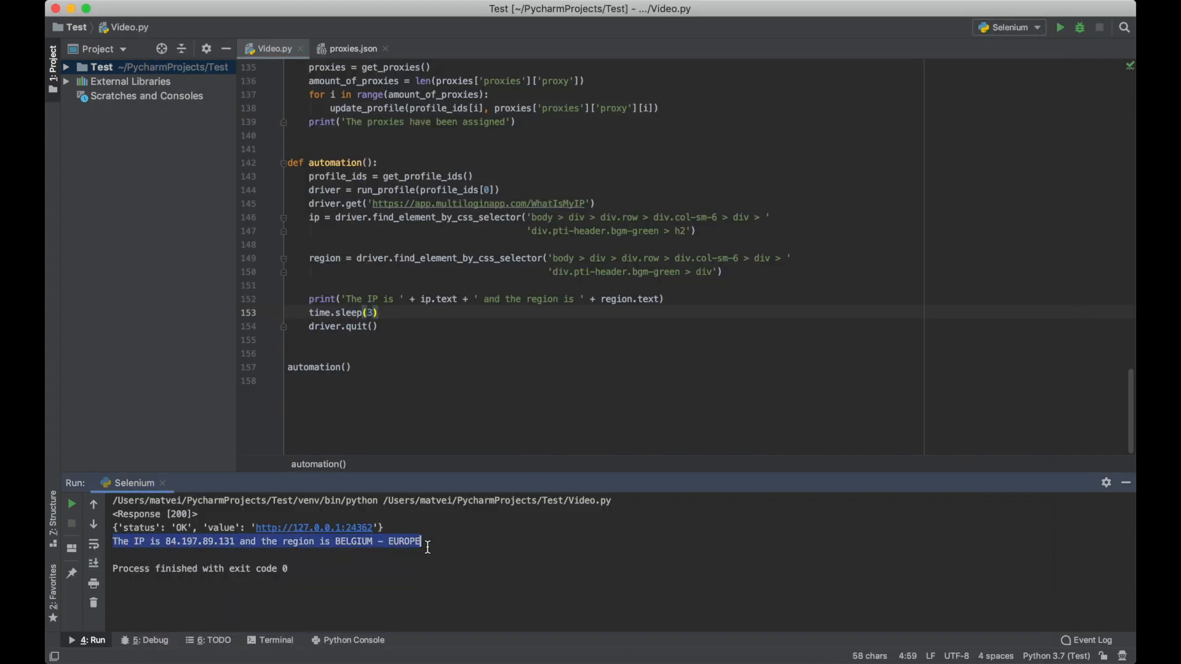
mouse_move(504, 553)
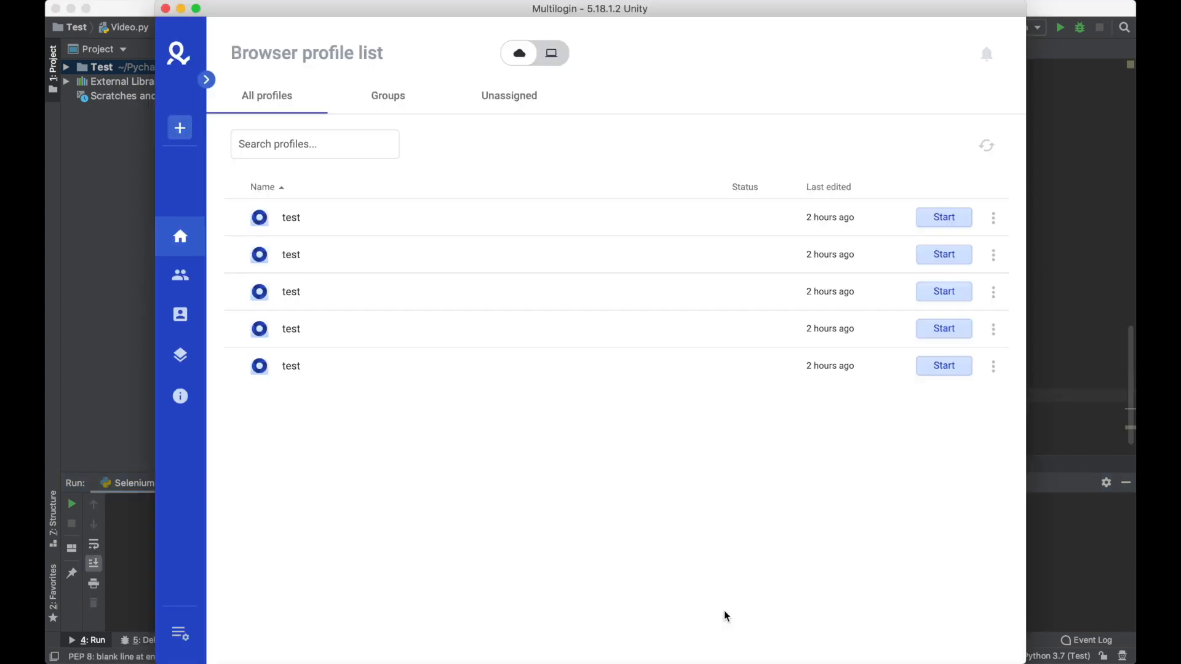
mouse_move(707, 618)
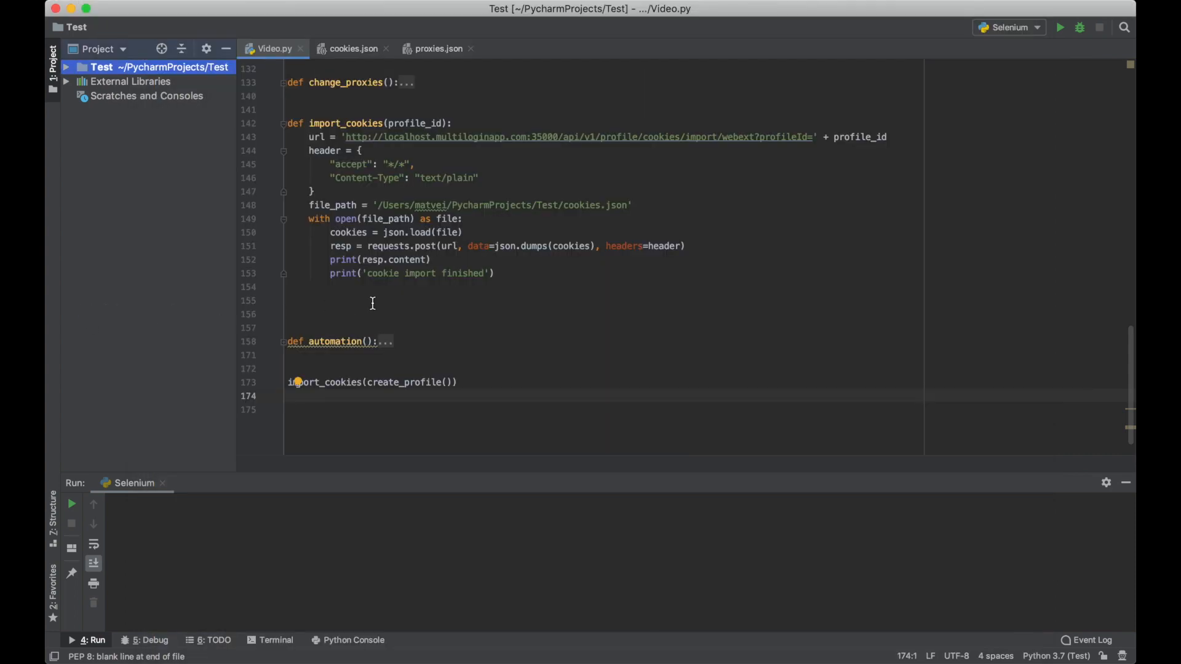
mouse_move(383, 143)
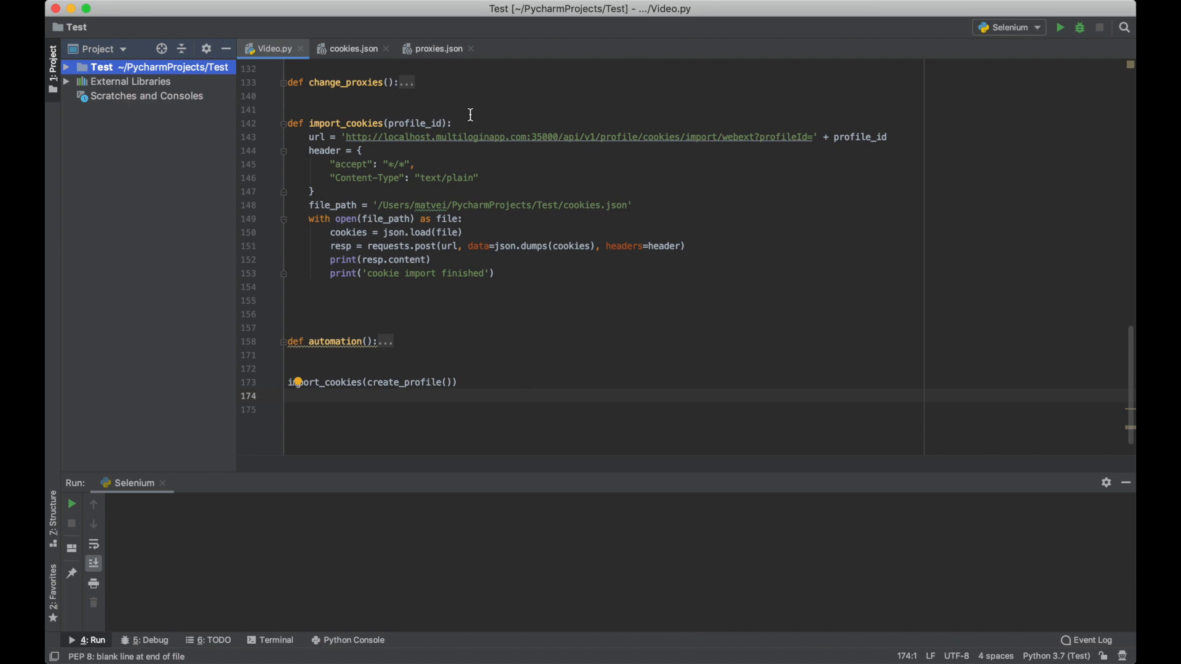
mouse_move(578, 175)
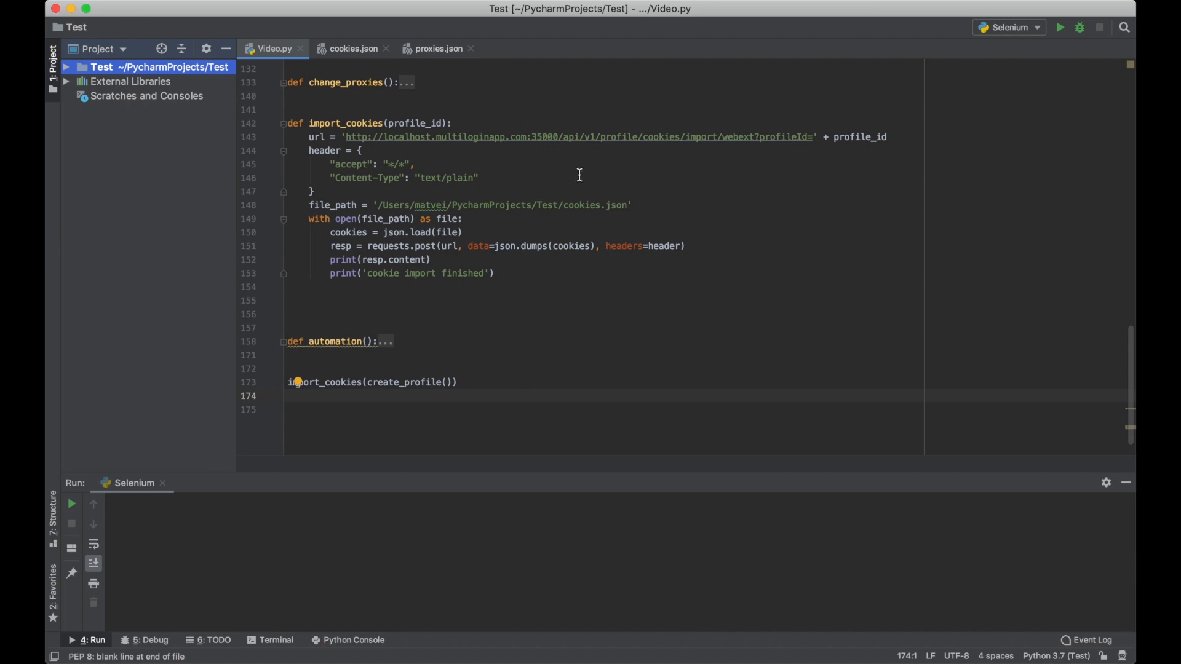
mouse_move(719, 166)
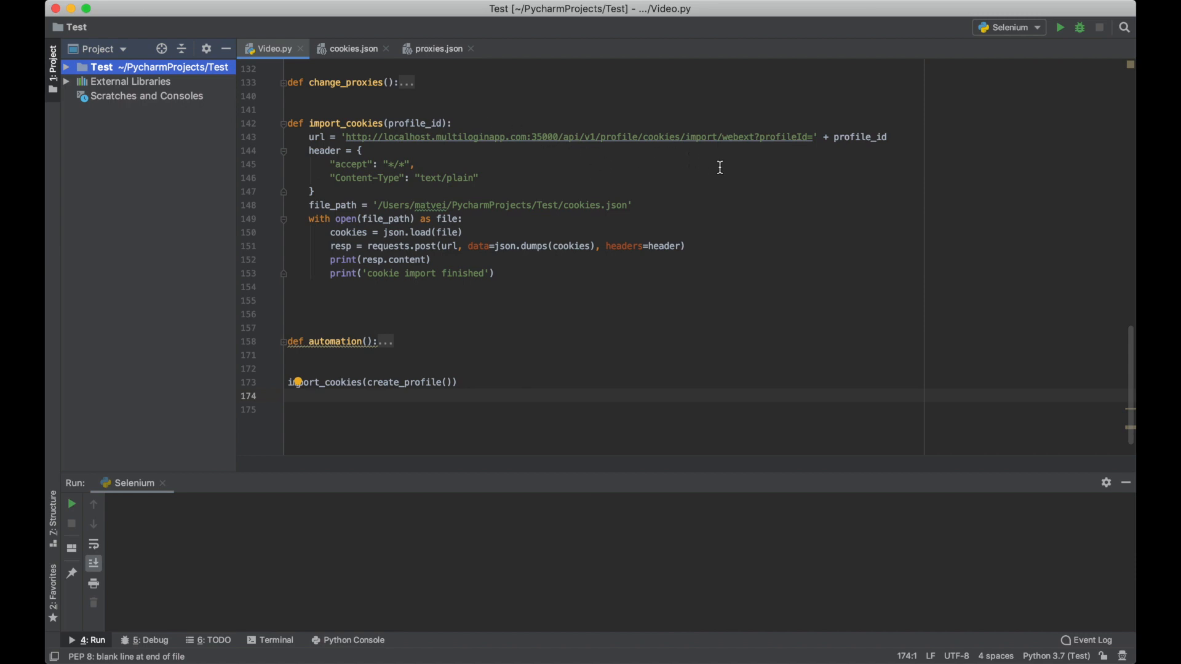
mouse_move(604, 225)
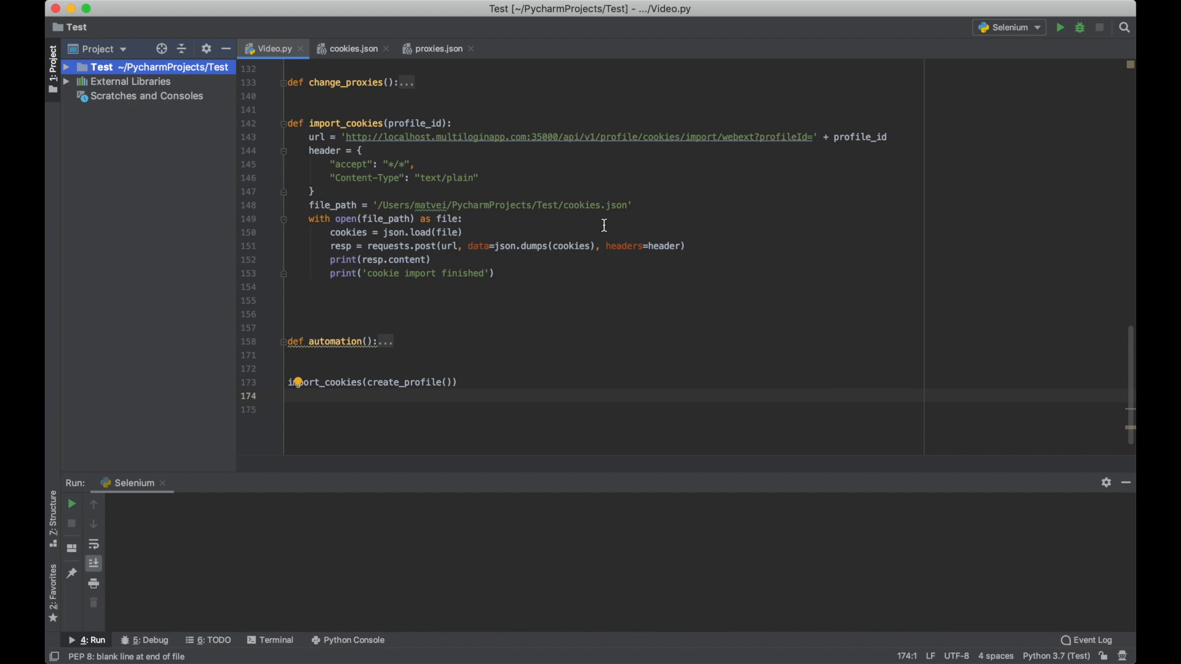
Step: Review the cookie data in cookies.json, then start running Video.py's import_cookies(create_profile()) call
click(350, 48)
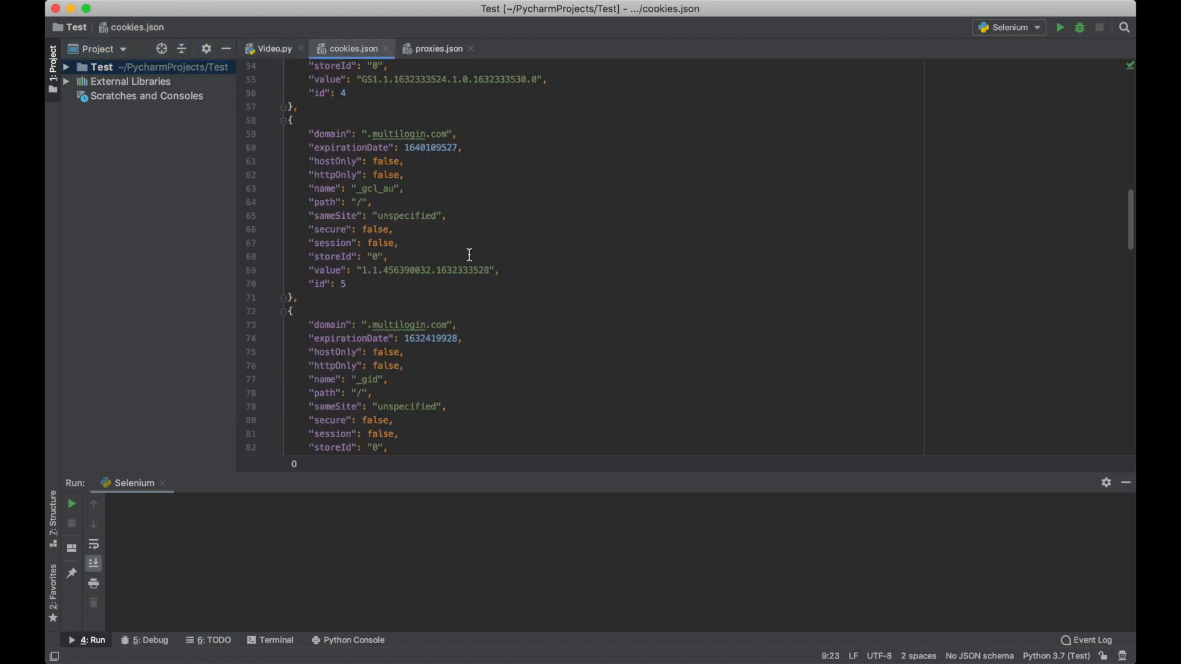
scroll(up, 3)
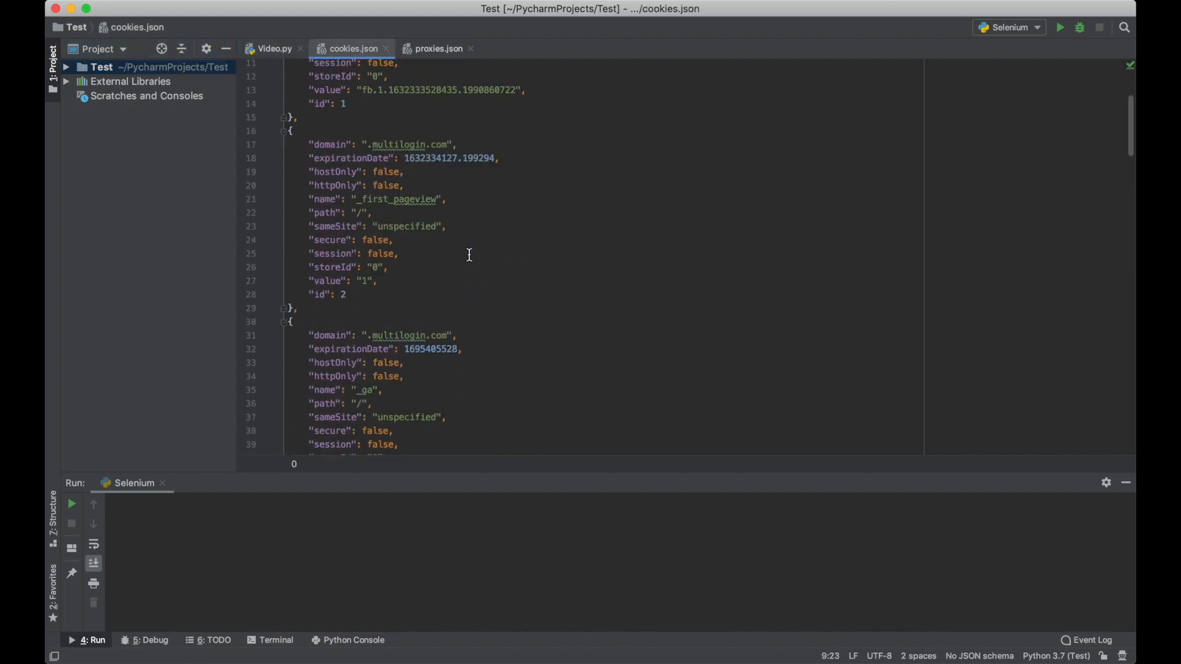
click(272, 48)
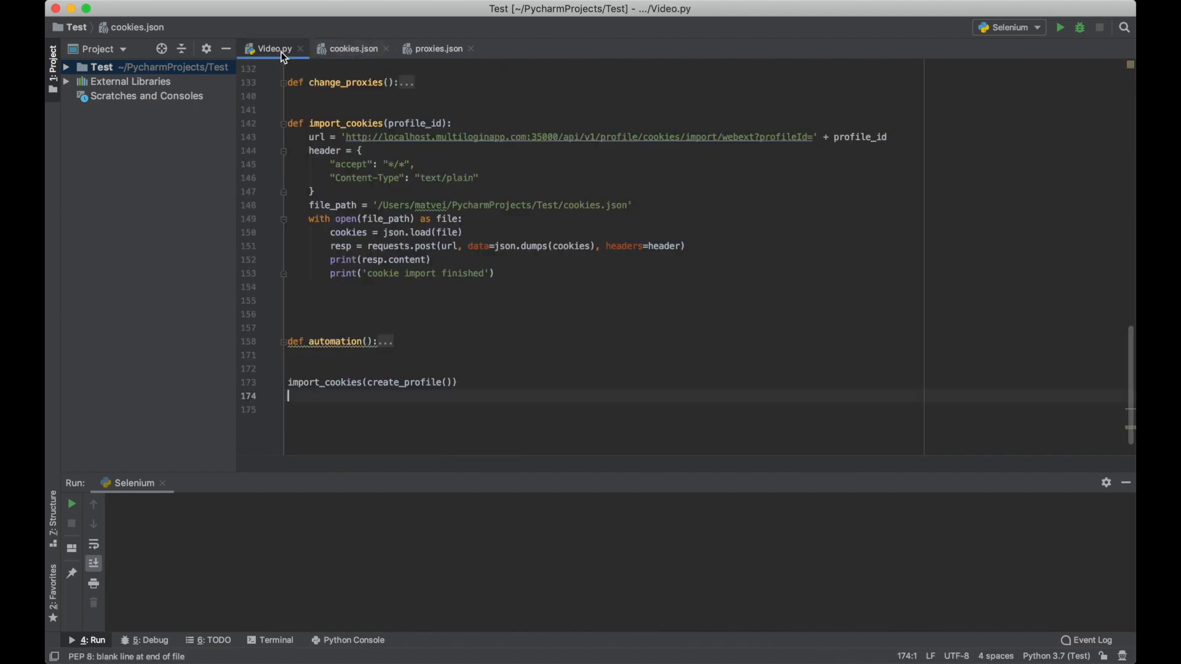
mouse_move(488, 204)
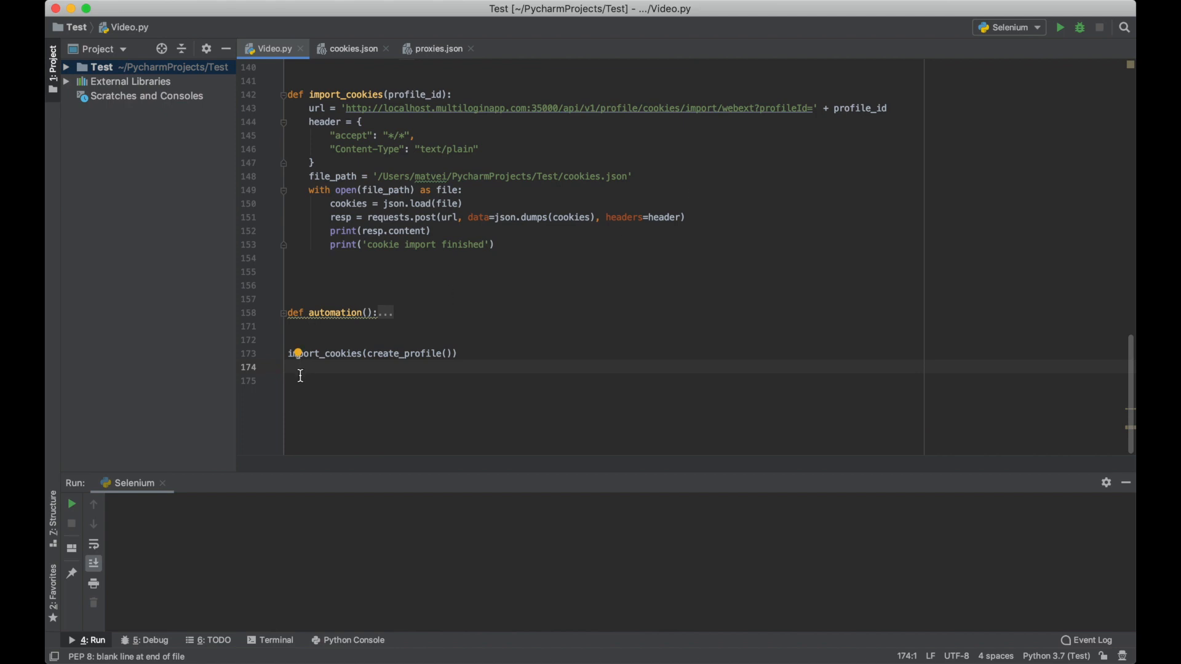
mouse_move(481, 354)
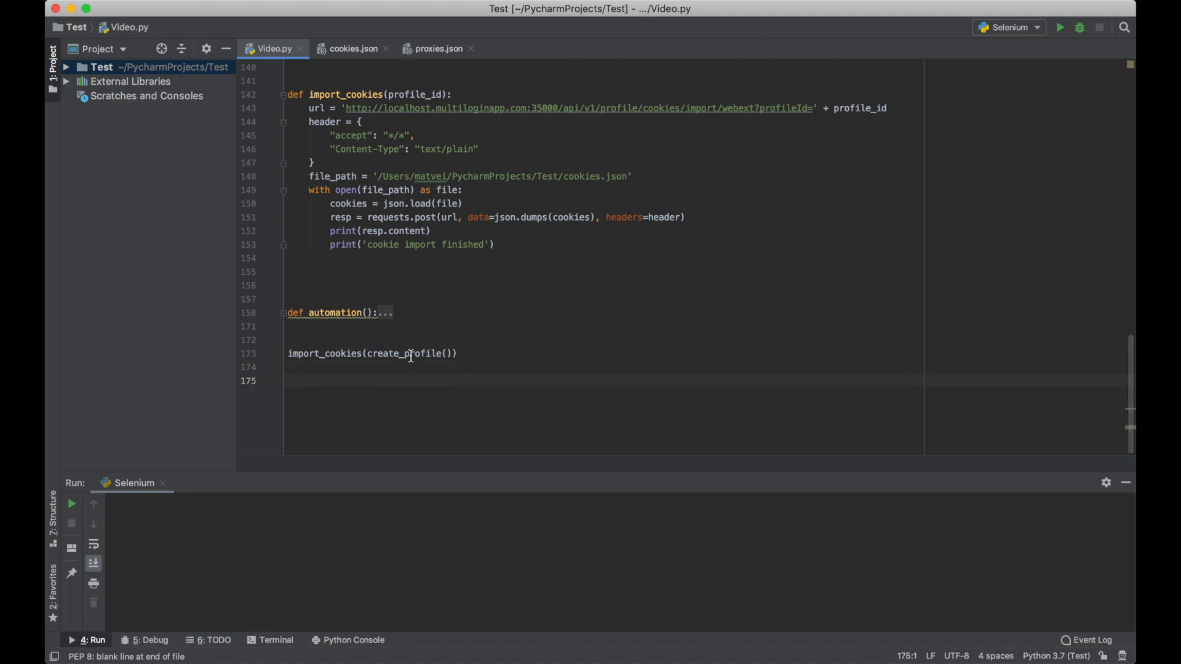
click(458, 353)
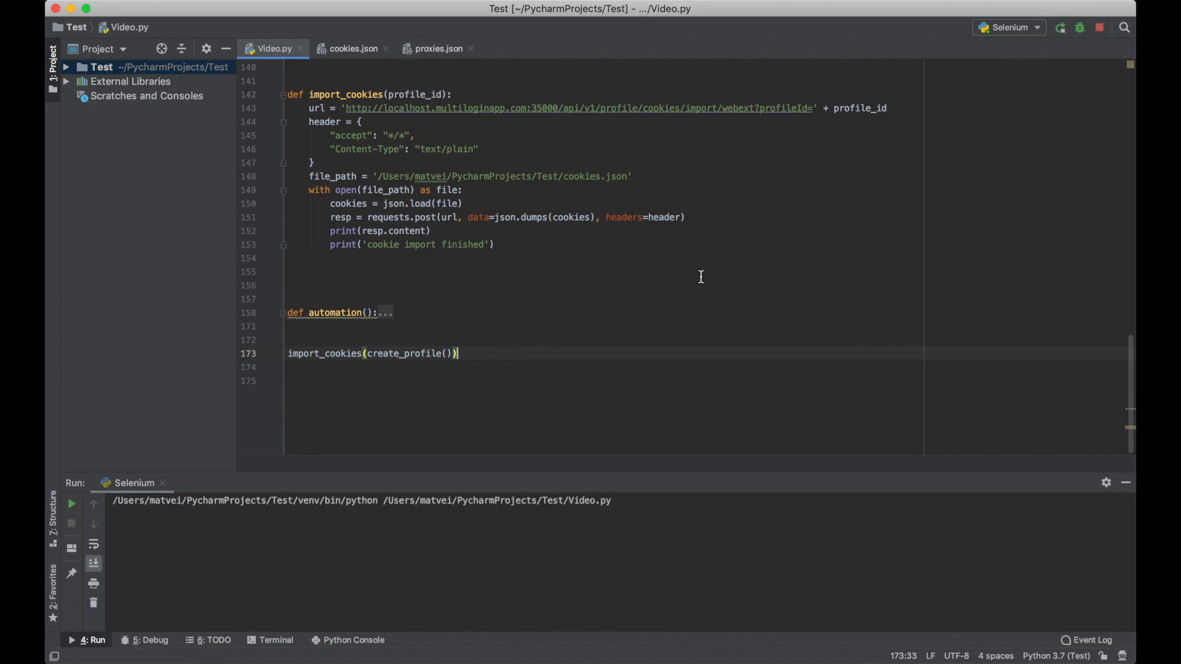
Step: Switch to Multilogin and start the newly created testProfile browser
click(1065, 27)
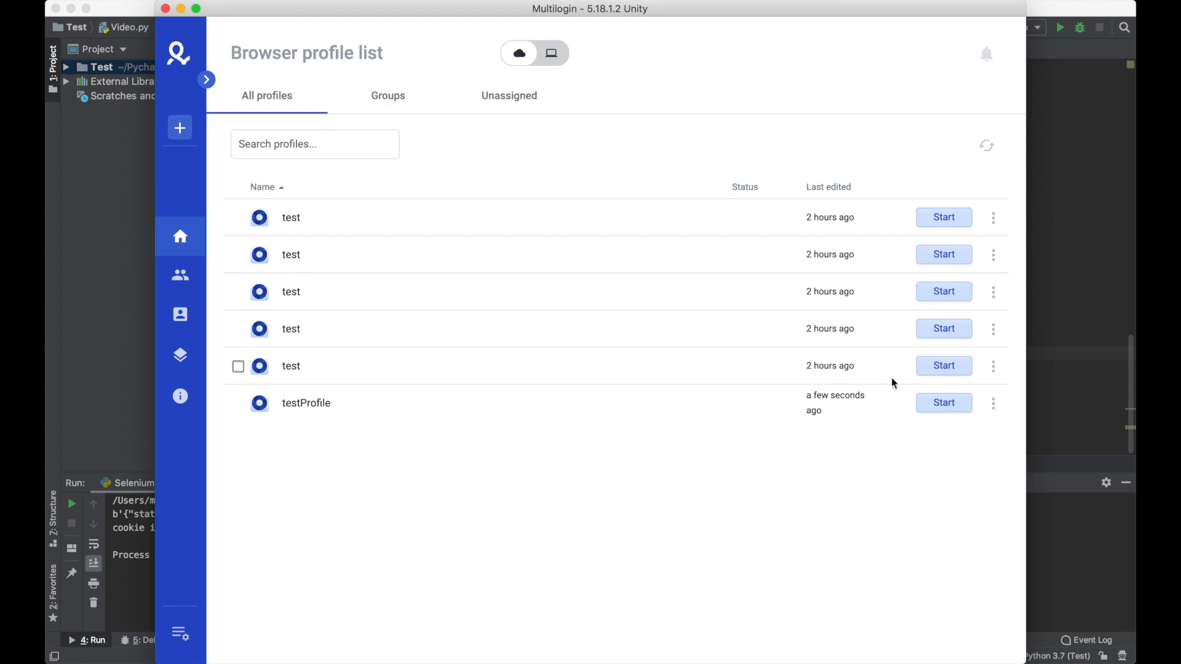
click(944, 402)
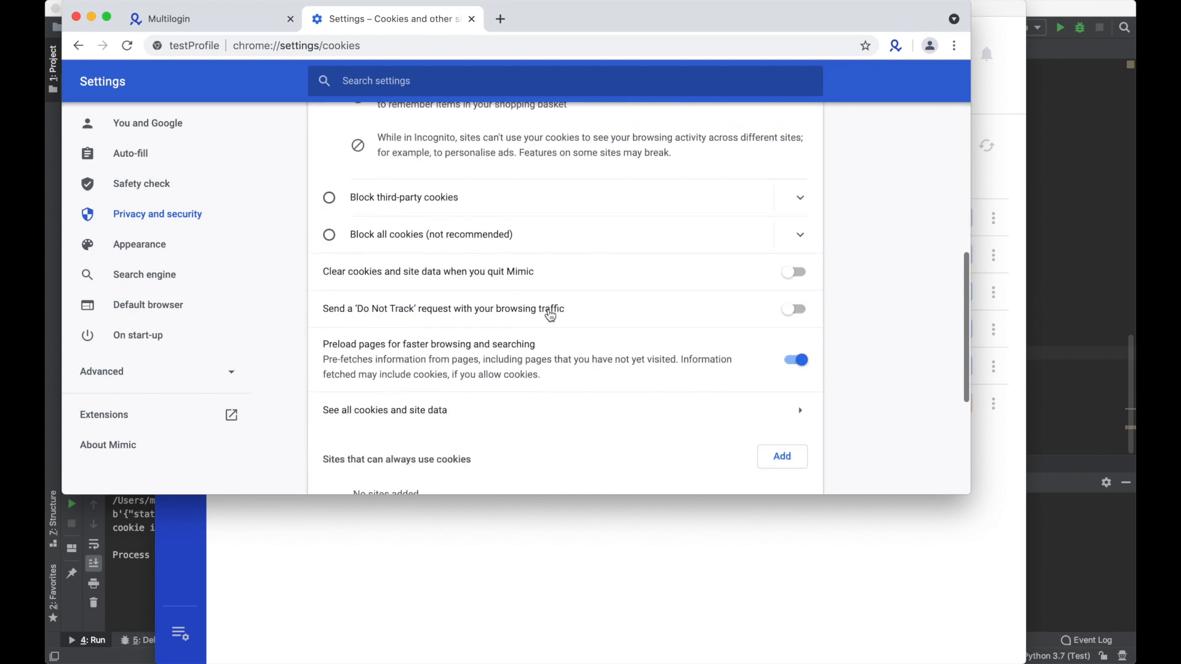
Step: Verify multilogin.com holds nine imported cookies, then close the testProfile browser
click(384, 410)
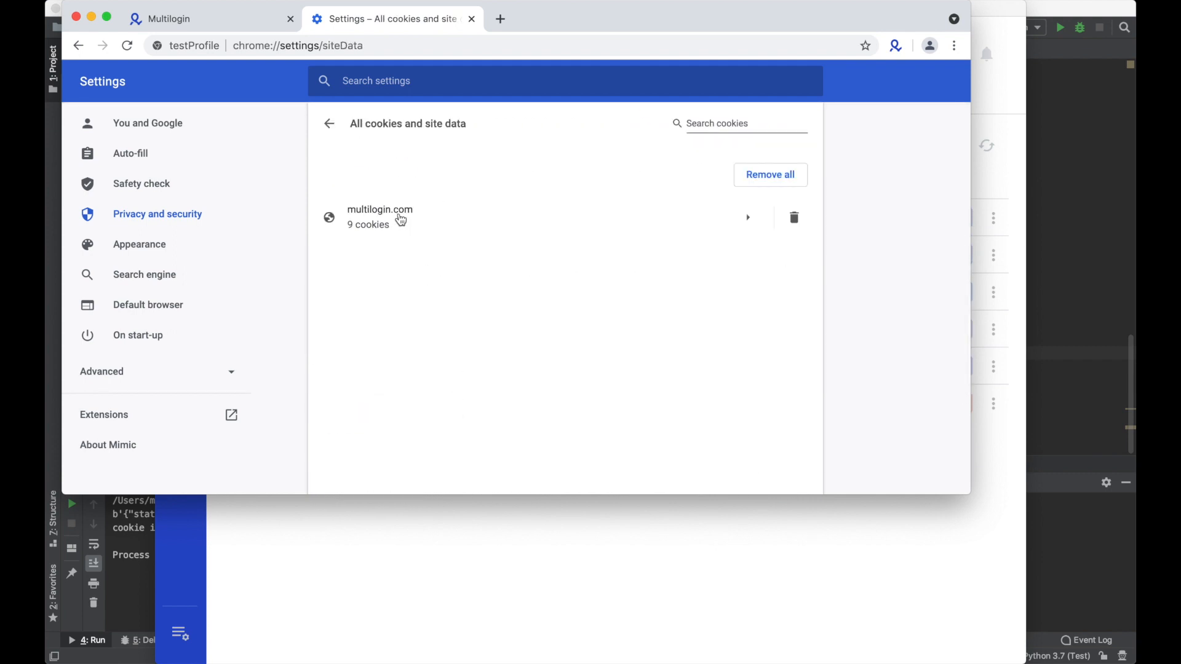
click(379, 217)
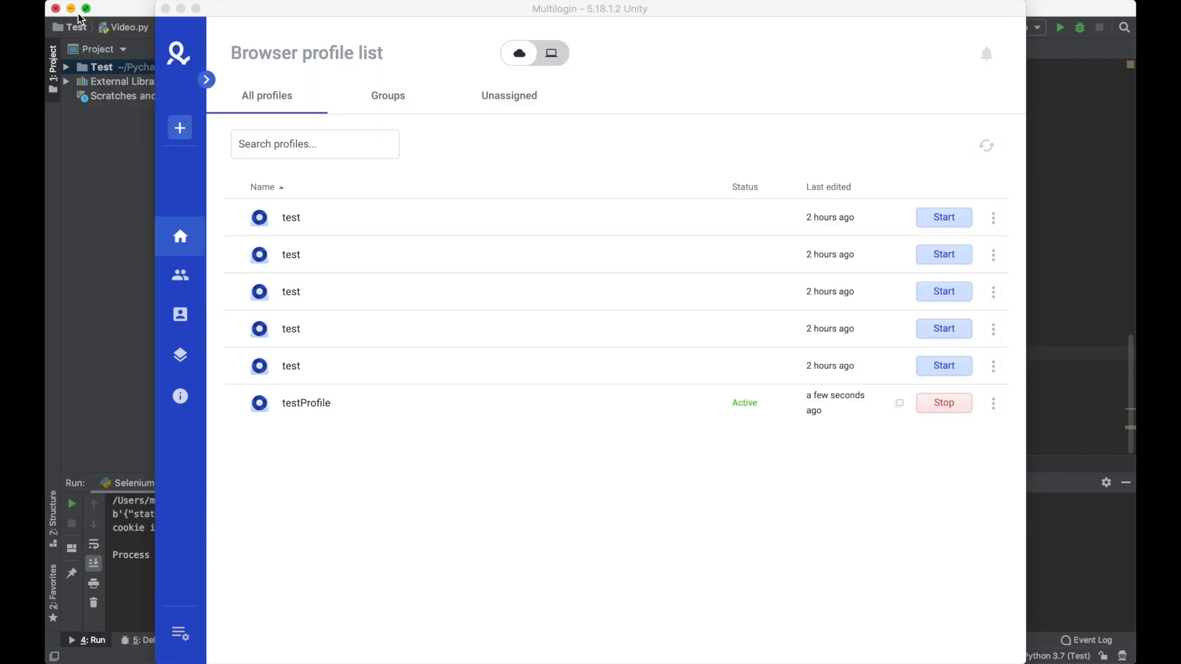
click(943, 403)
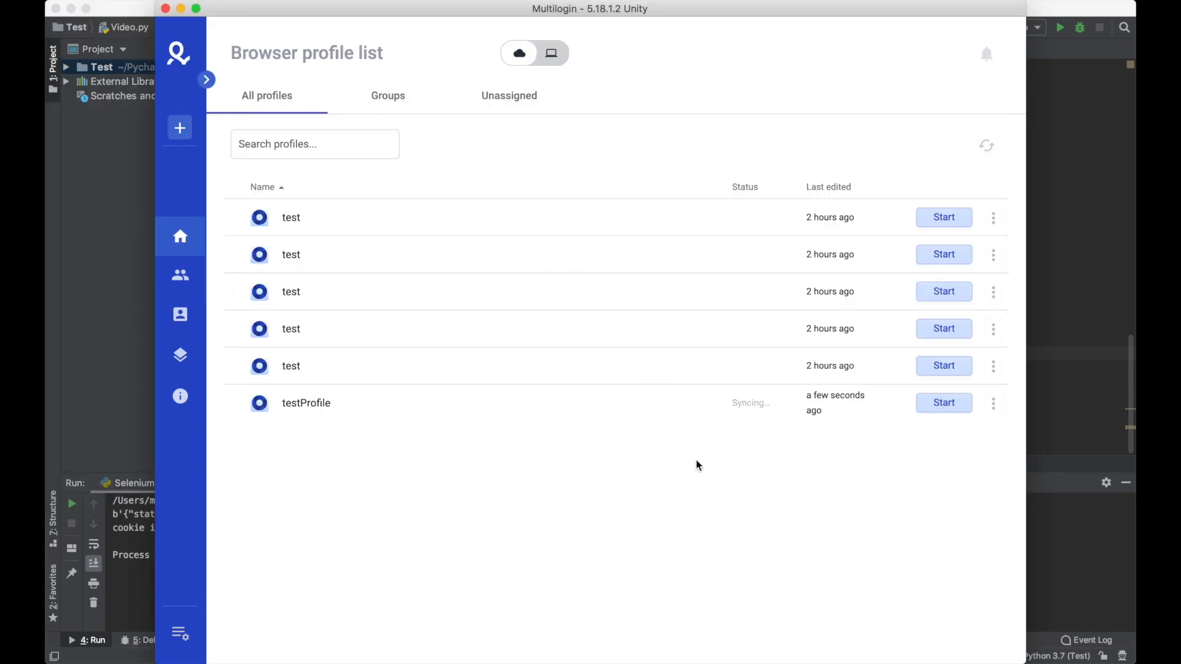
mouse_move(707, 503)
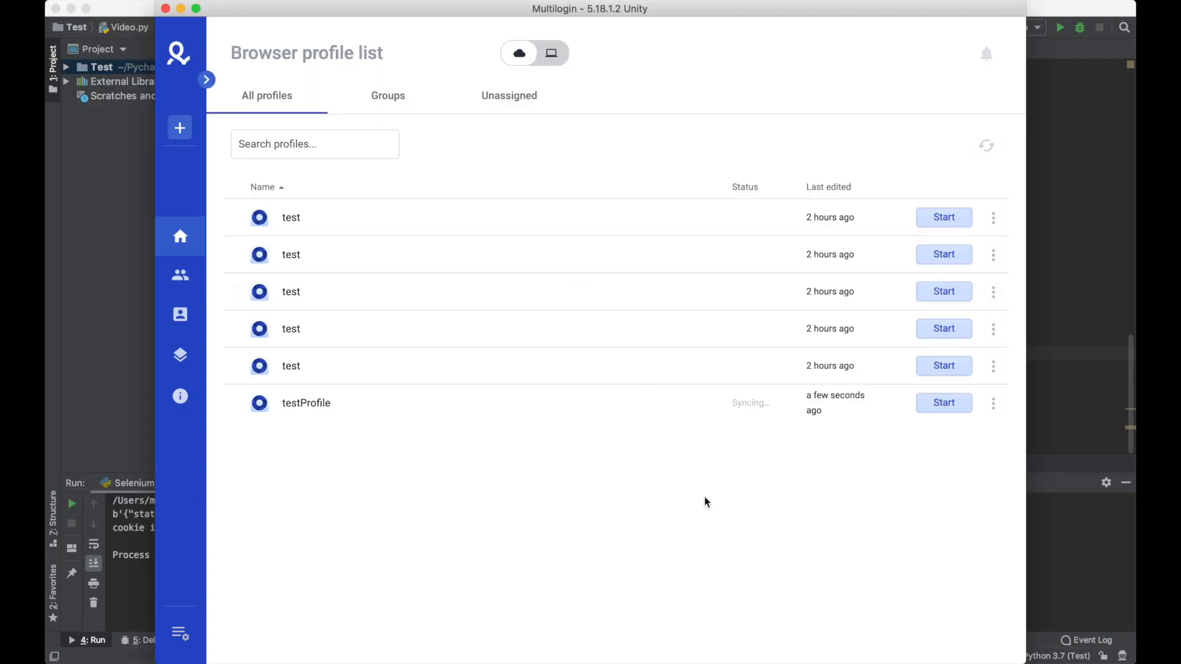